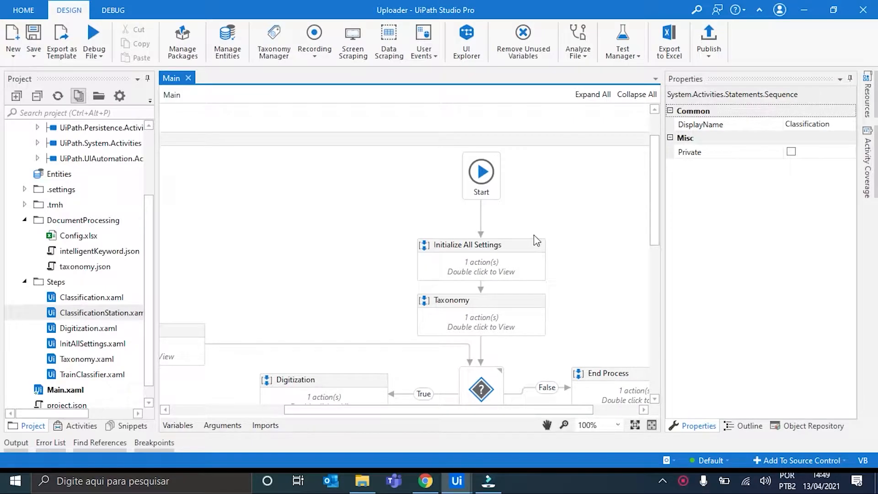
mouse_move(543, 240)
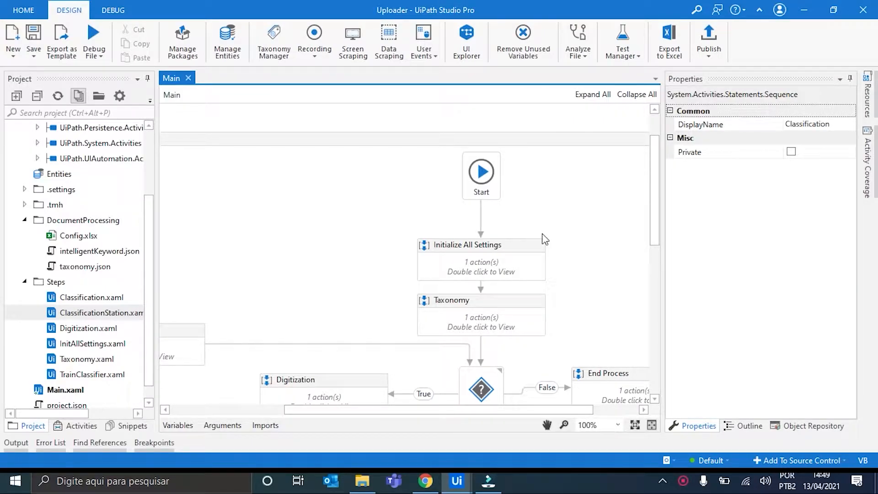
Review the Light, Tim and CEG document types' details and fields, ending on CEG
scroll(down, 3)
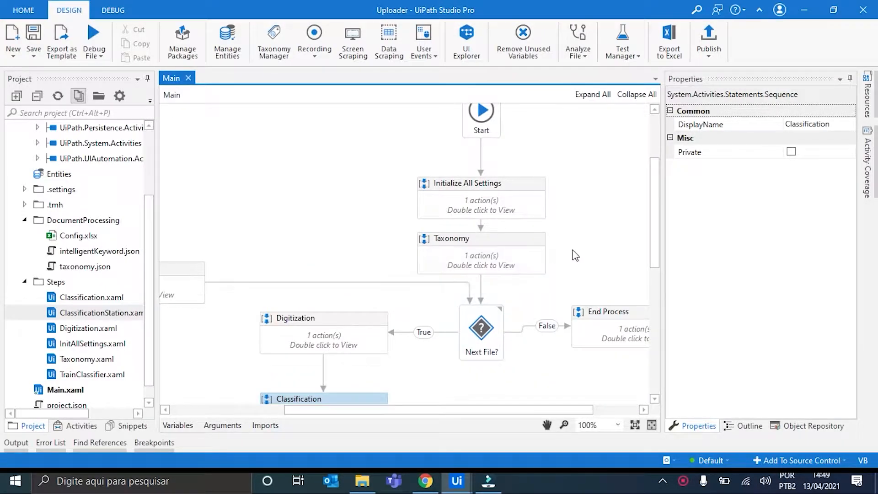
mouse_move(577, 271)
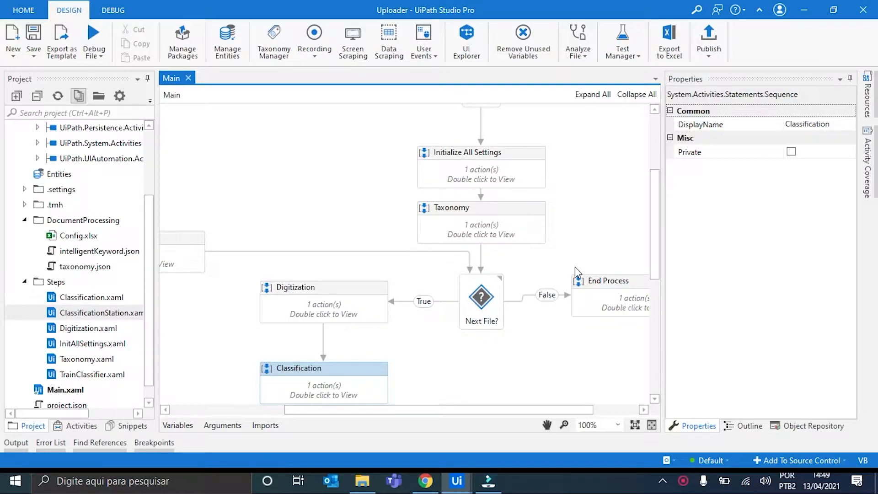
scroll(down, 3)
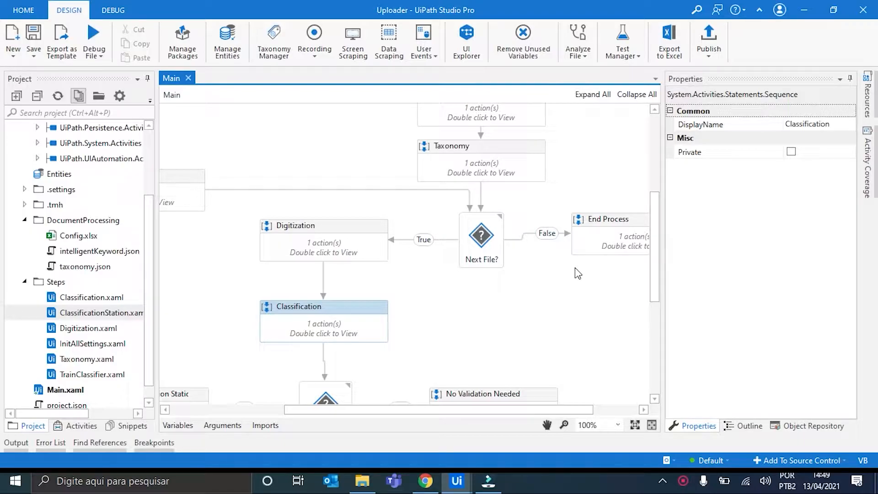
mouse_move(547, 331)
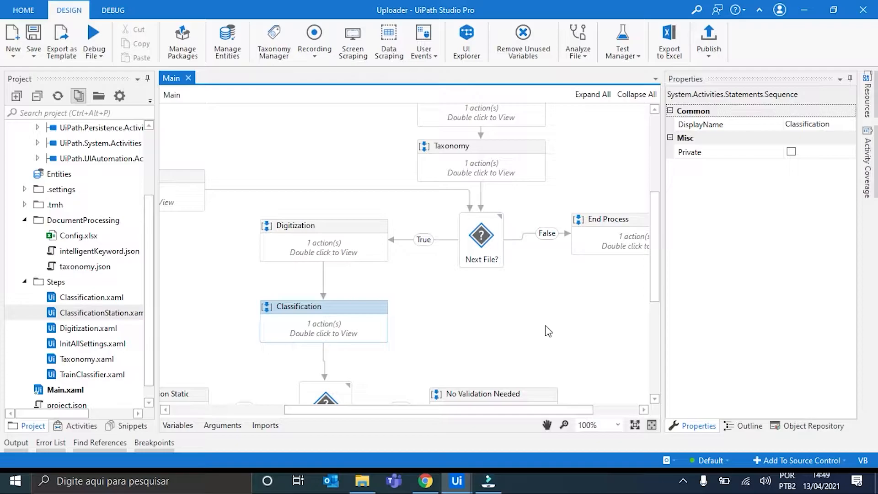
mouse_move(284, 75)
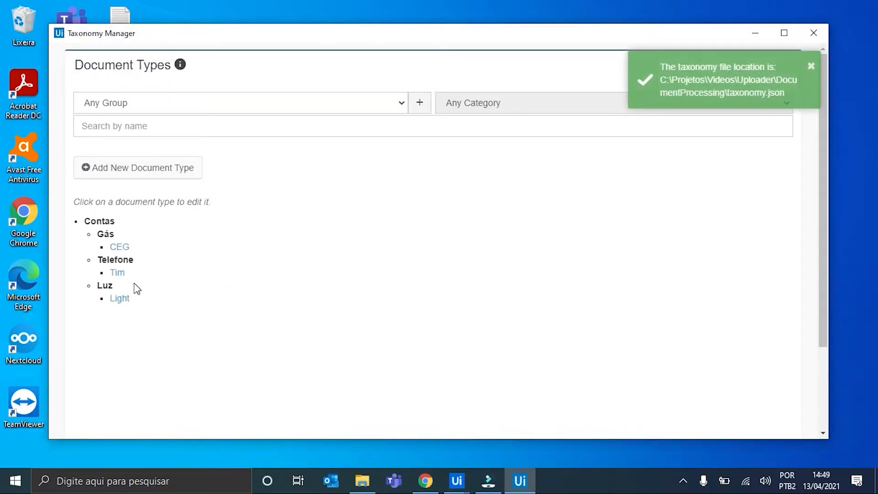
mouse_move(118, 273)
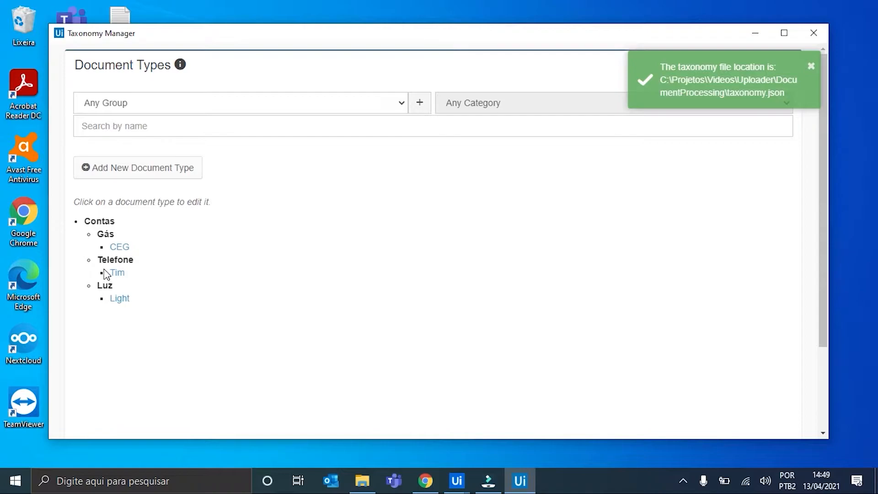
mouse_move(109, 299)
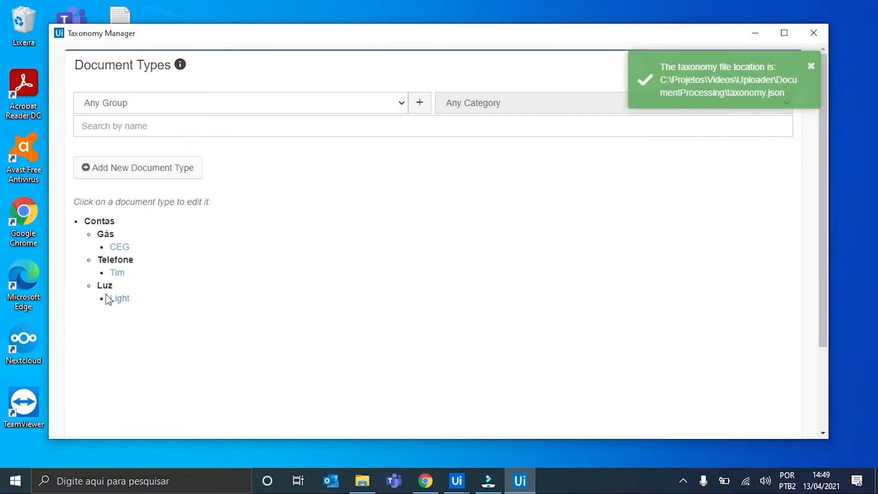
click(118, 298)
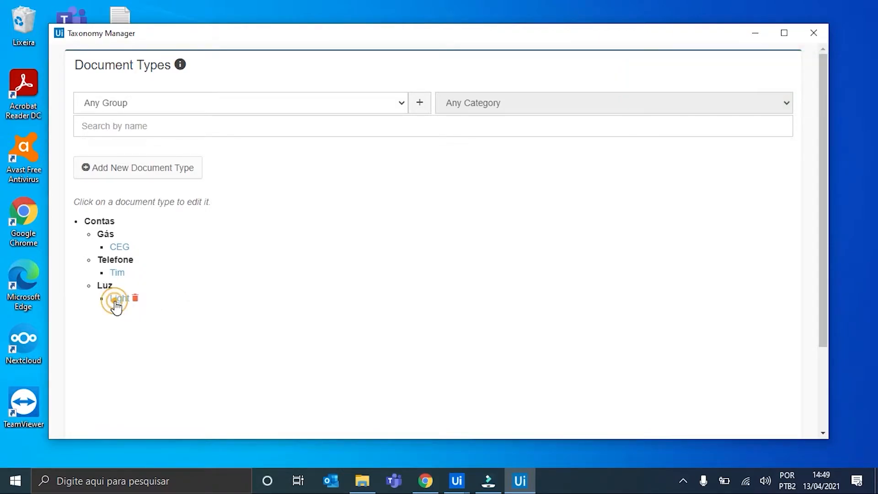
click(116, 298)
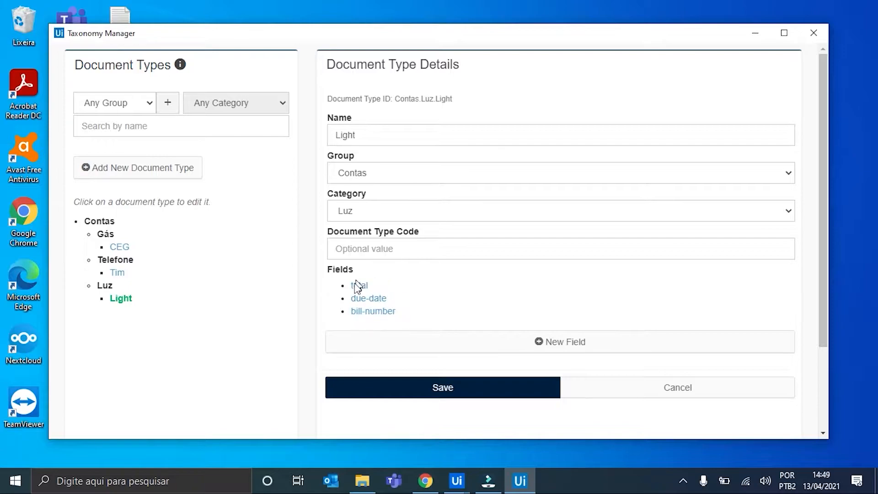
click(118, 273)
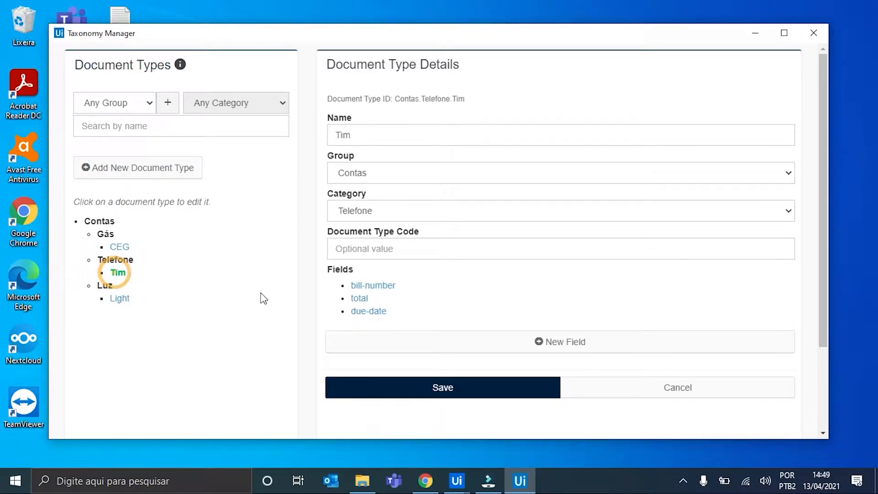
click(119, 246)
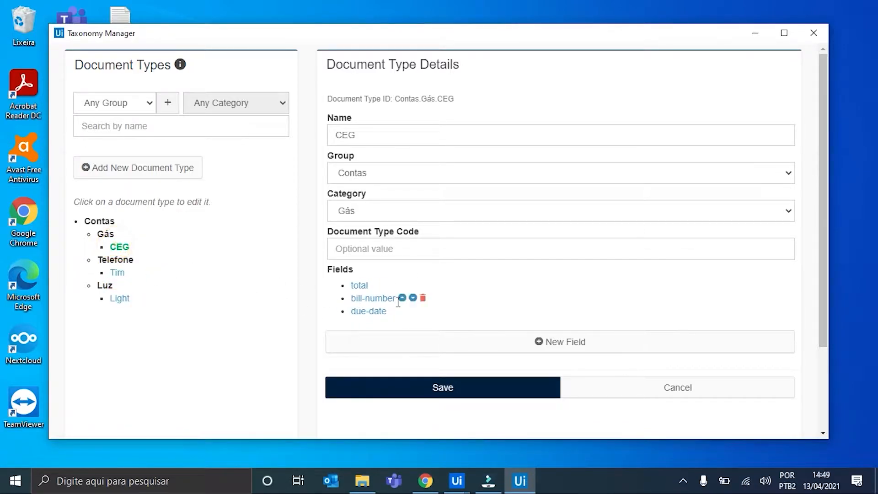
mouse_move(790, 131)
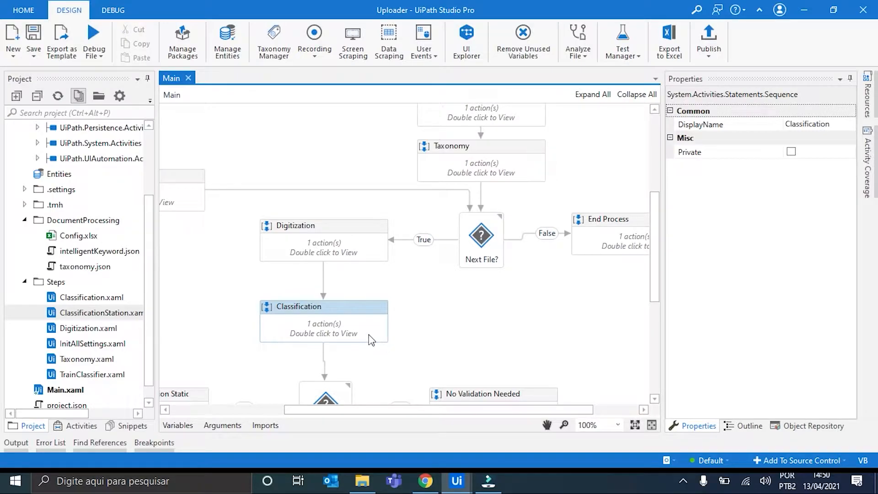
mouse_move(331, 330)
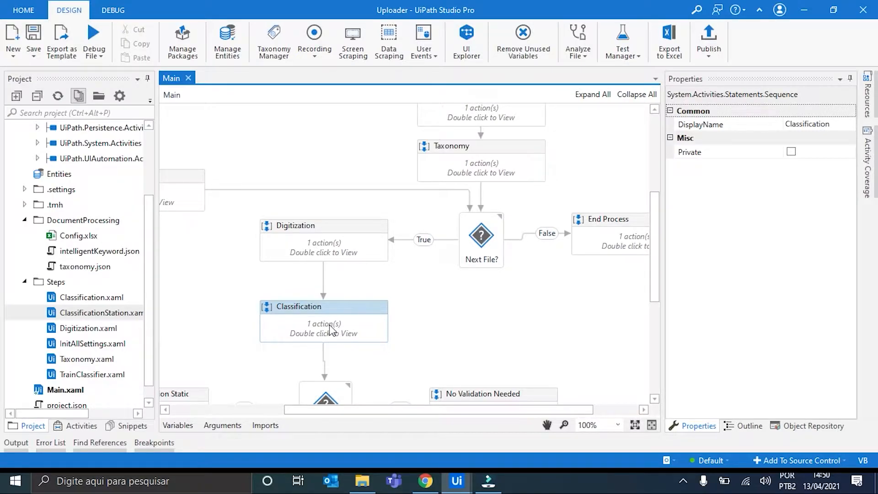
Open the Classification step's invoked workflow and locate its Intelligent Keyword Classifier activity
double_click(323, 307)
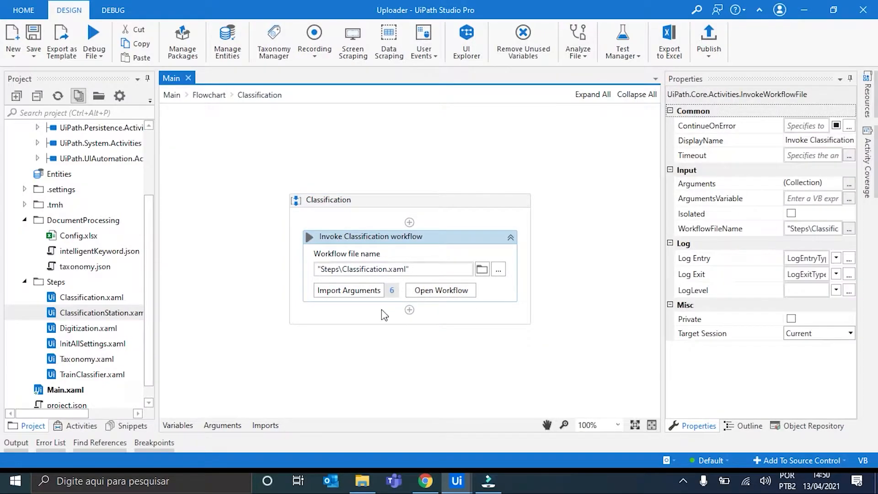
click(440, 290)
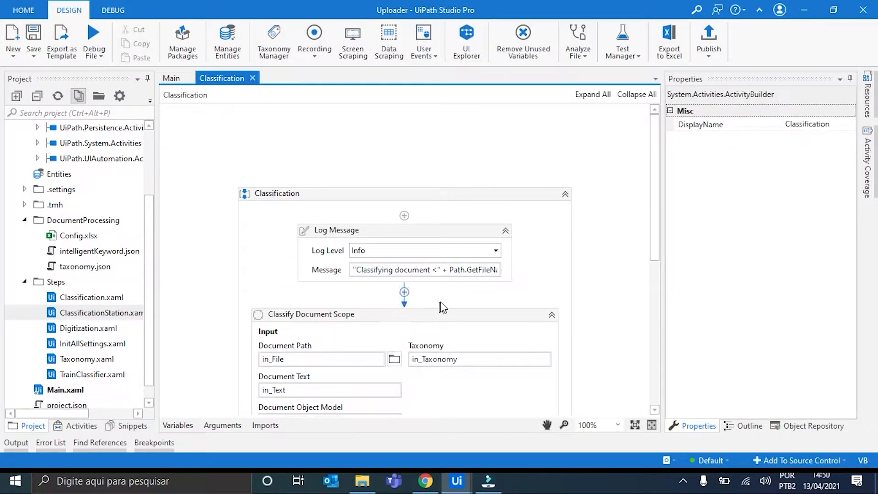
scroll(down, 3)
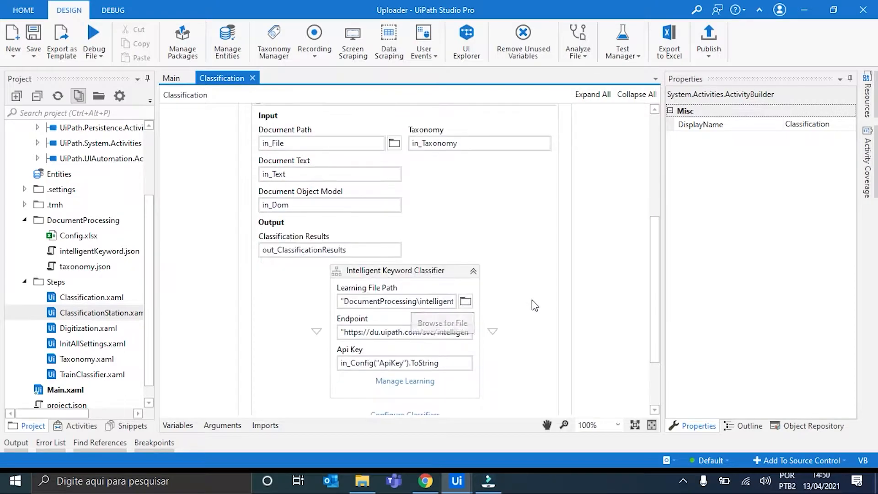
mouse_move(518, 306)
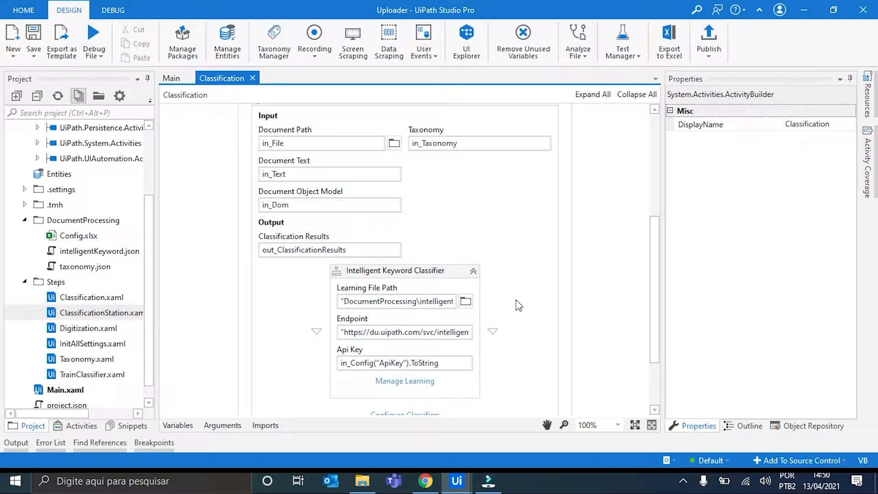
mouse_move(443, 275)
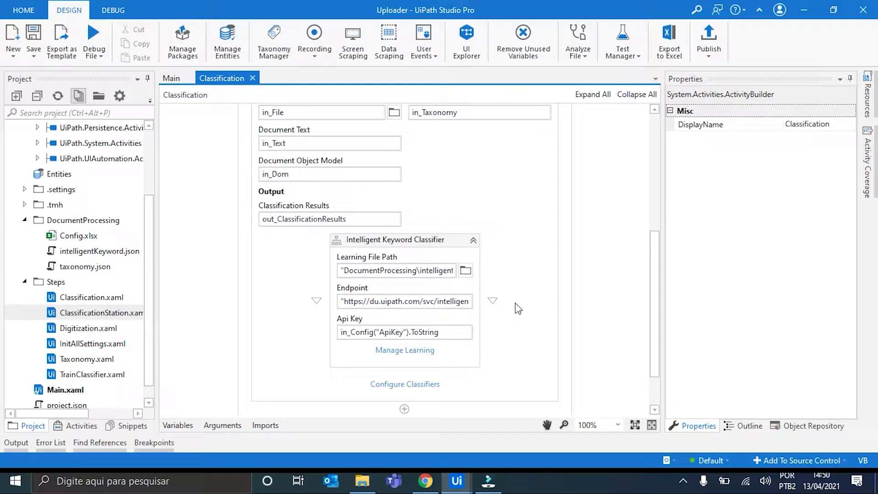
mouse_move(409, 357)
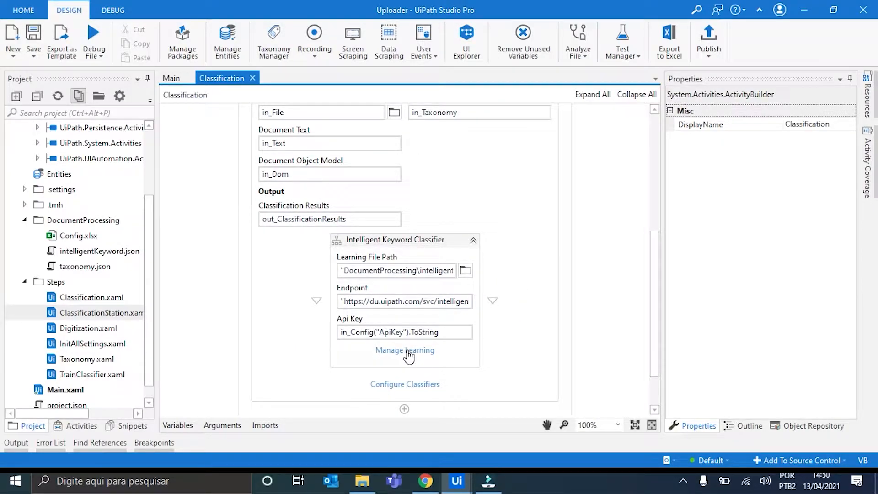
click(405, 350)
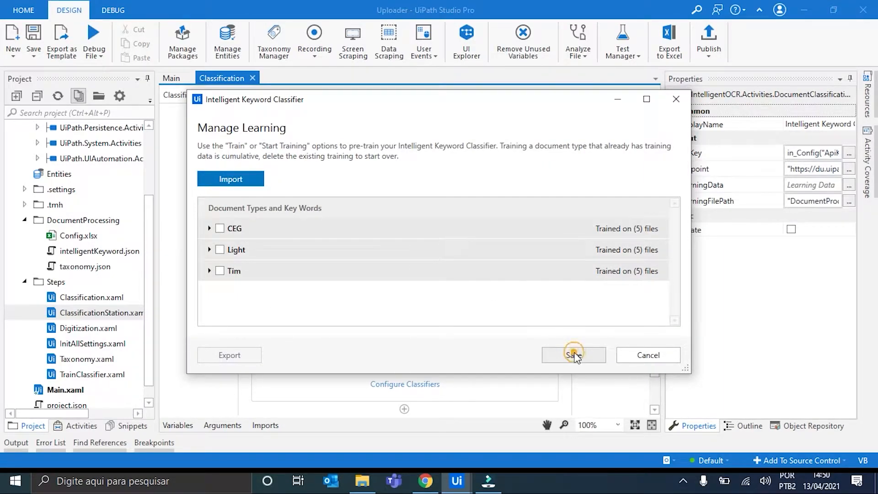
click(573, 355)
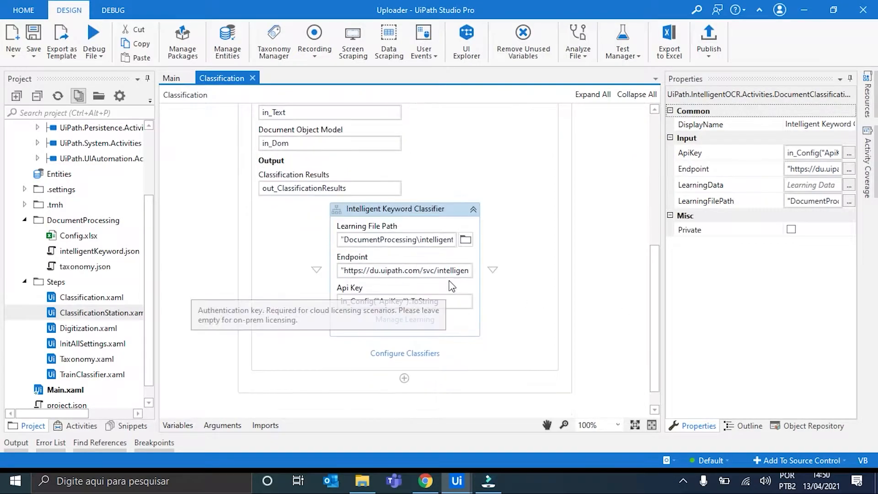
Navigate back to the whole Main flowchart and locate the Train Classifier step
click(172, 78)
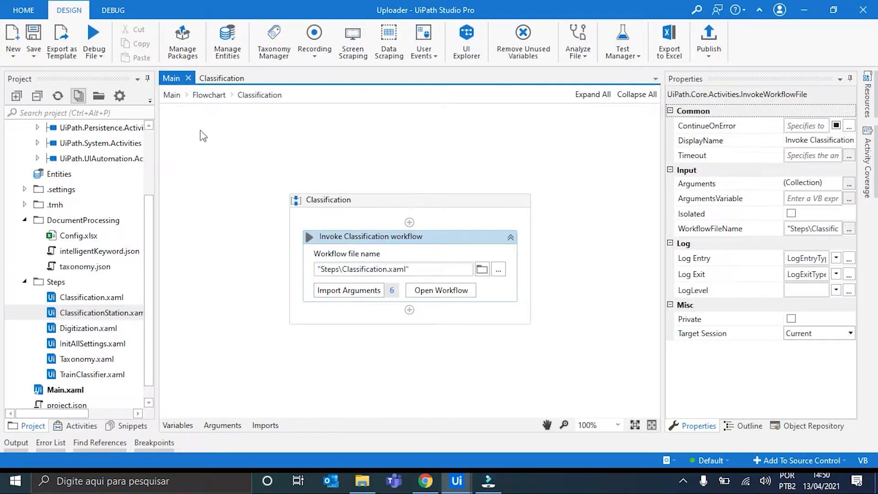
click(171, 95)
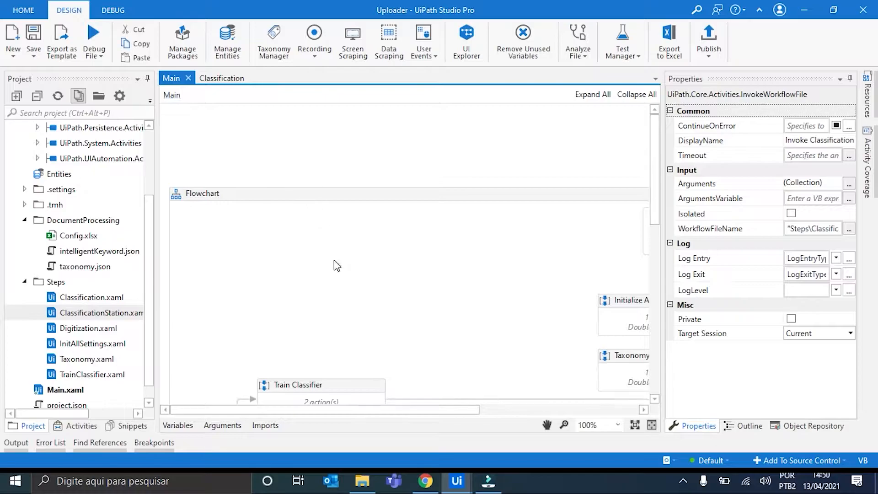
click(504, 368)
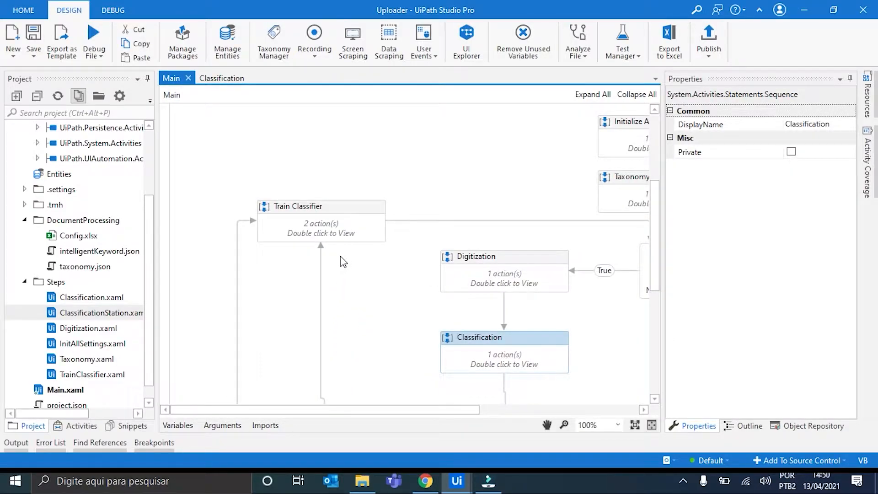
scroll(down, 3)
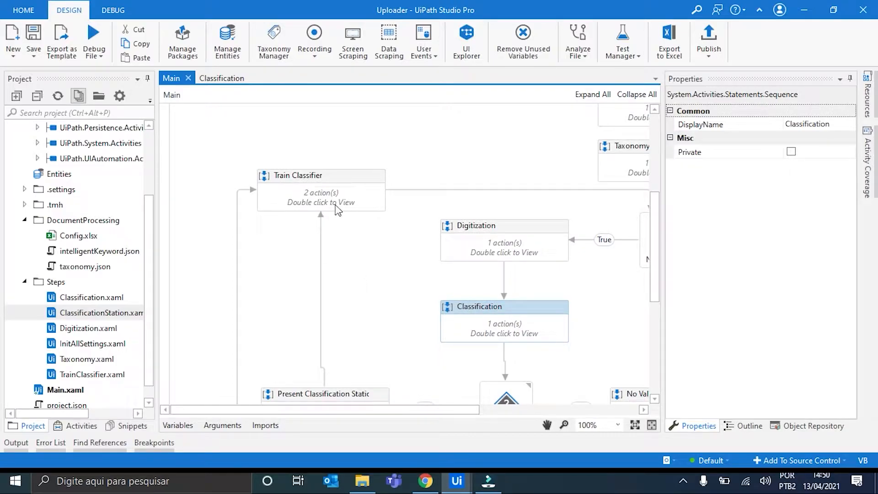
mouse_move(316, 199)
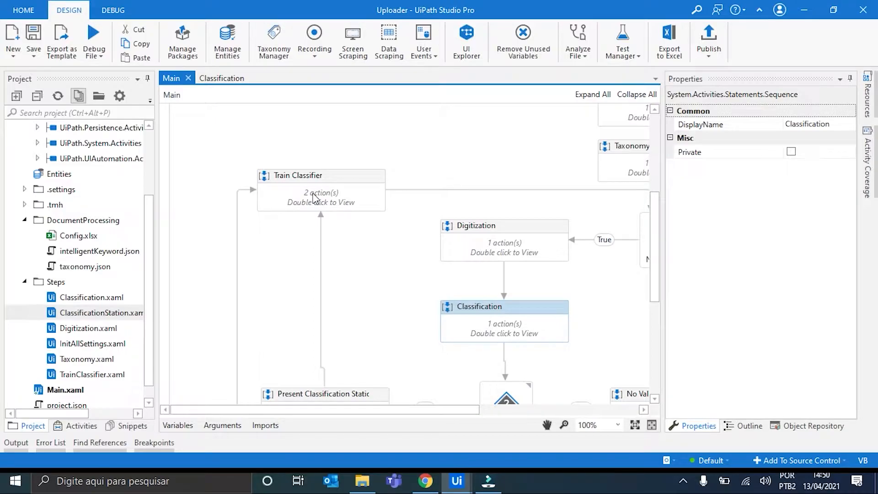
double_click(321, 189)
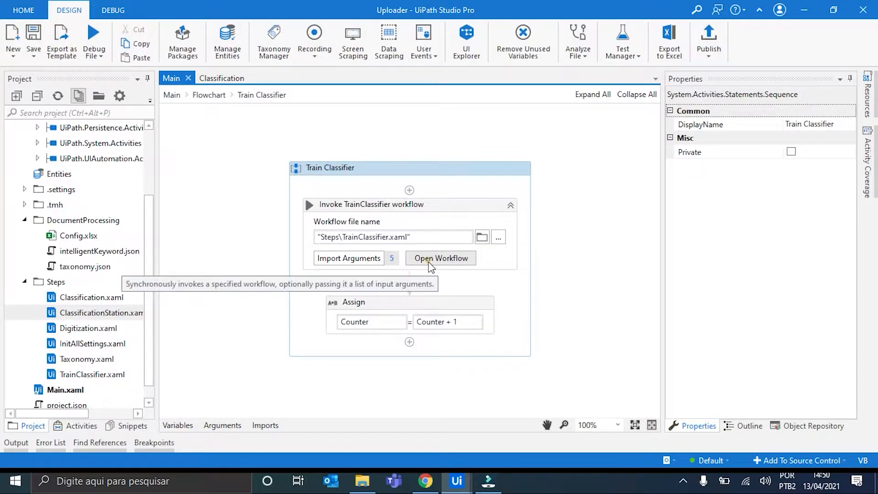
click(370, 204)
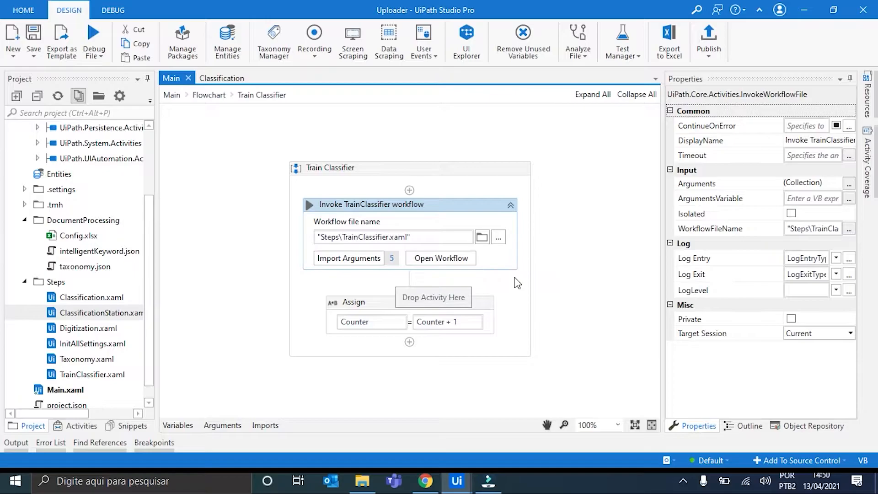
click(440, 258)
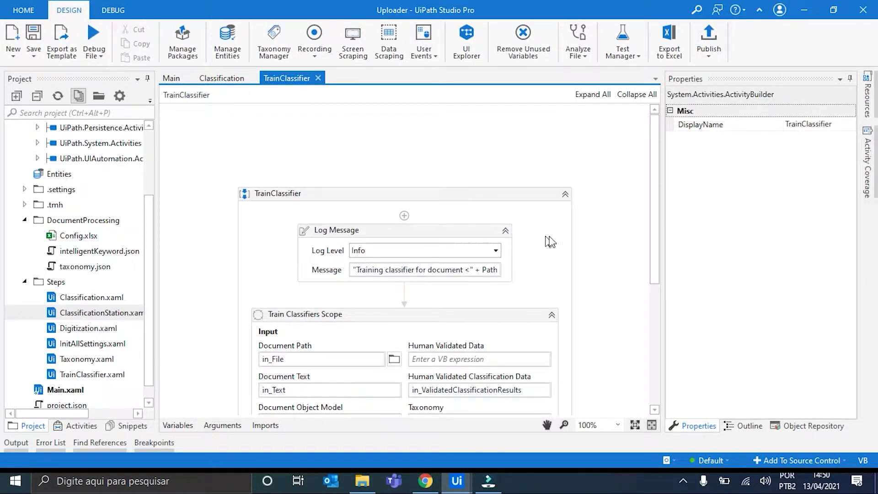
scroll(down, 3)
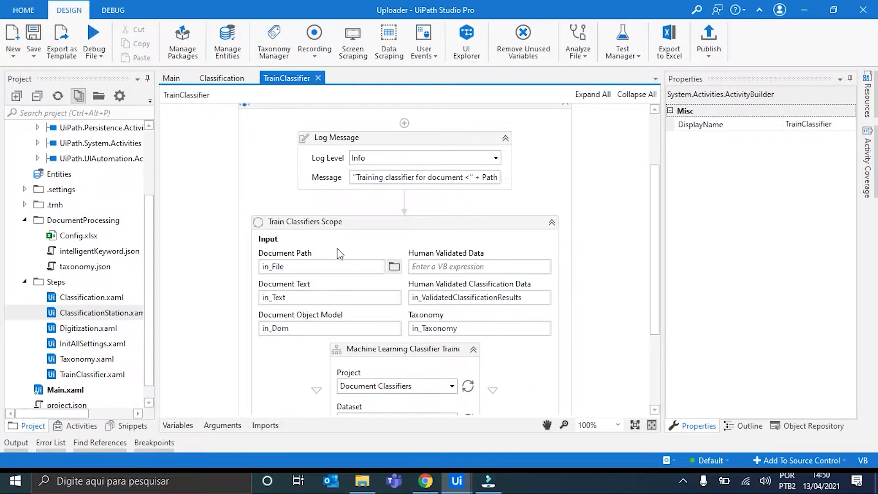
scroll(down, 3)
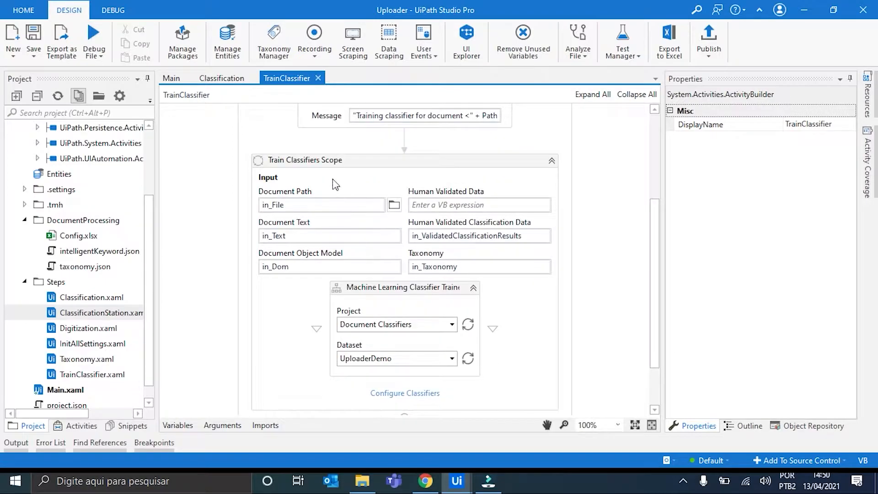
mouse_move(356, 246)
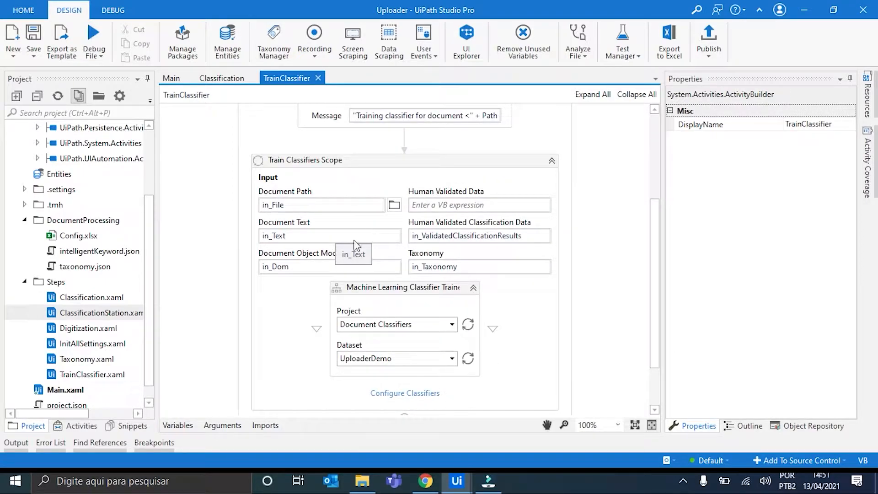
mouse_move(291, 232)
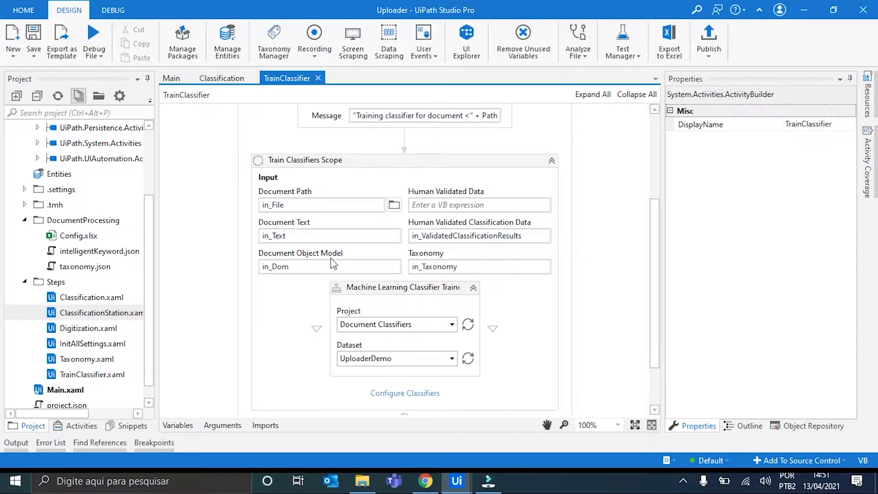
mouse_move(504, 235)
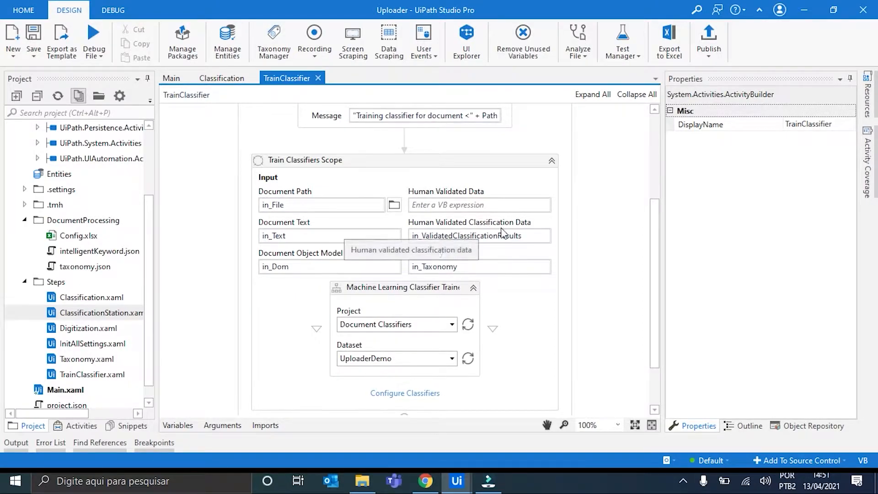
mouse_move(560, 235)
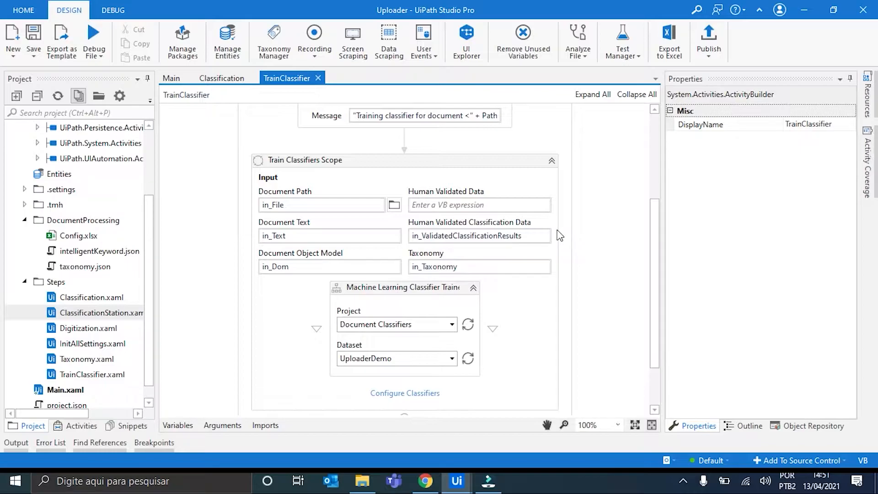
mouse_move(504, 288)
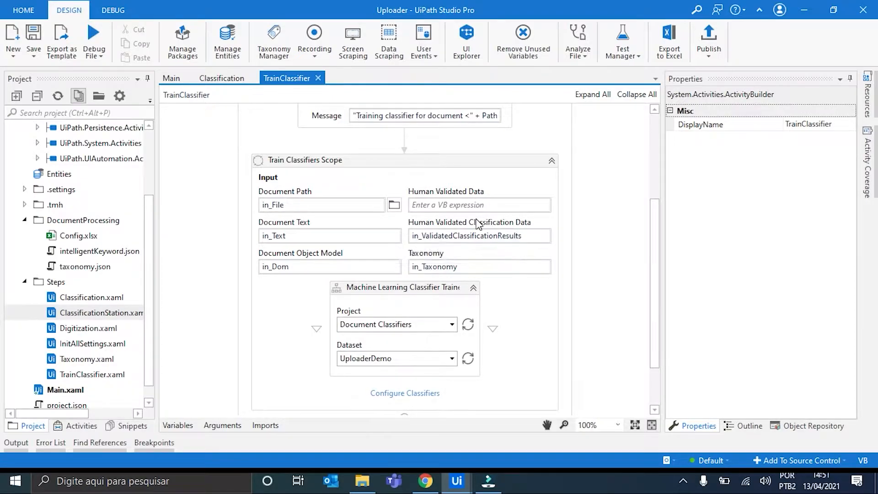
mouse_move(479, 235)
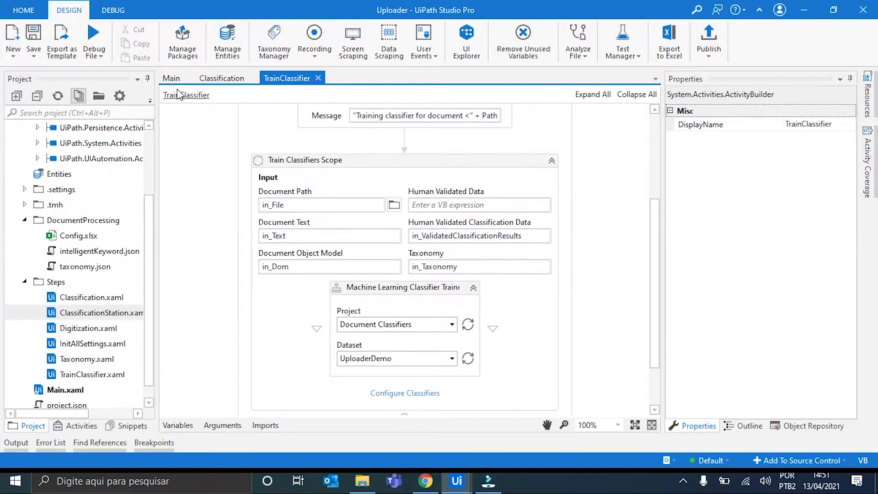
click(171, 78)
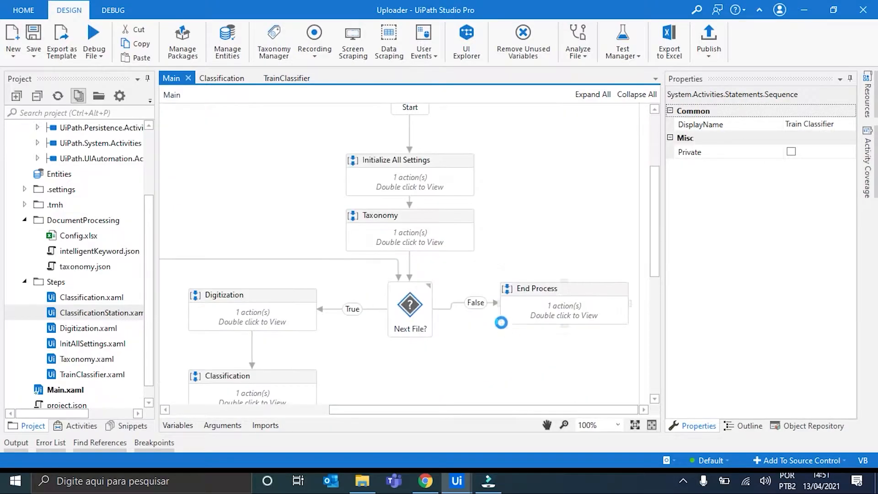
scroll(down, 3)
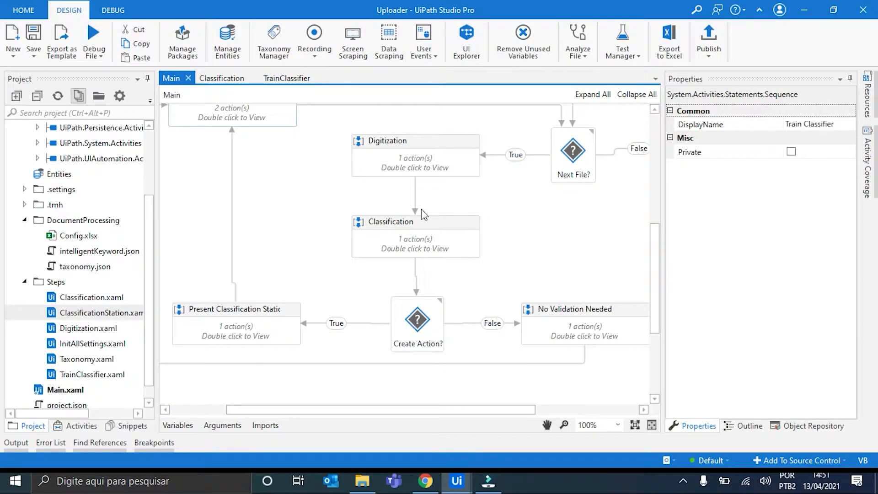
click(286, 77)
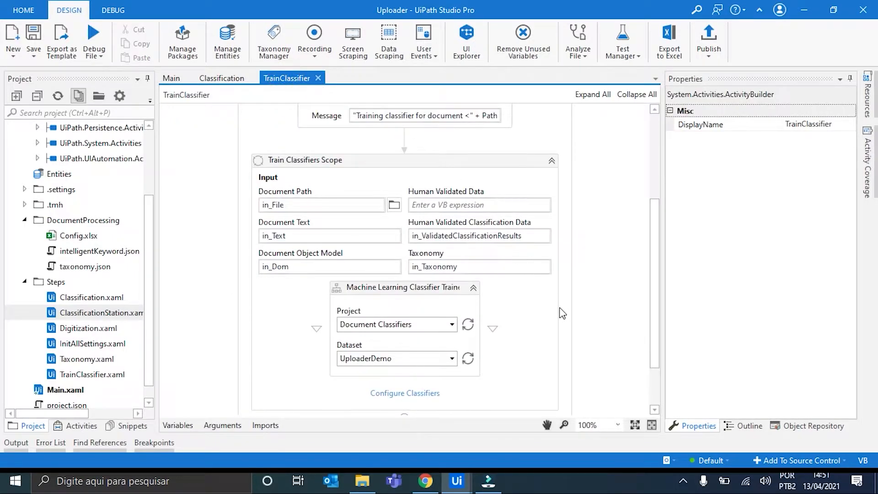
mouse_move(372, 295)
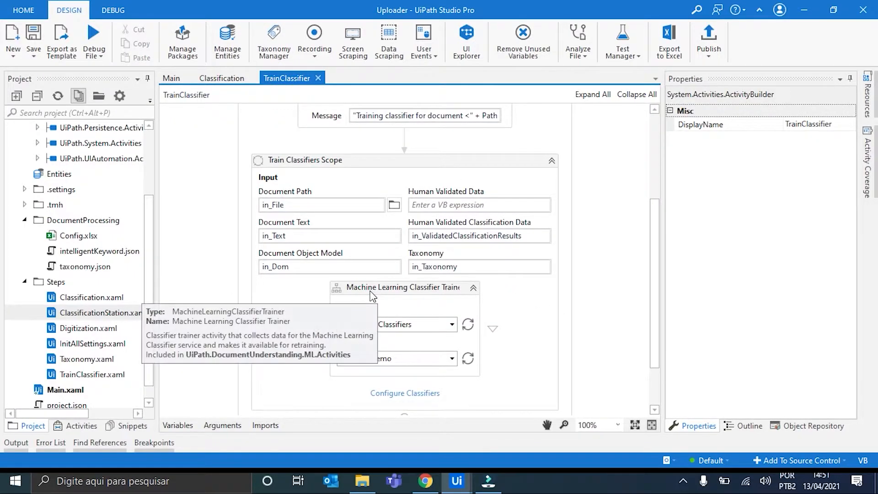
mouse_move(411, 297)
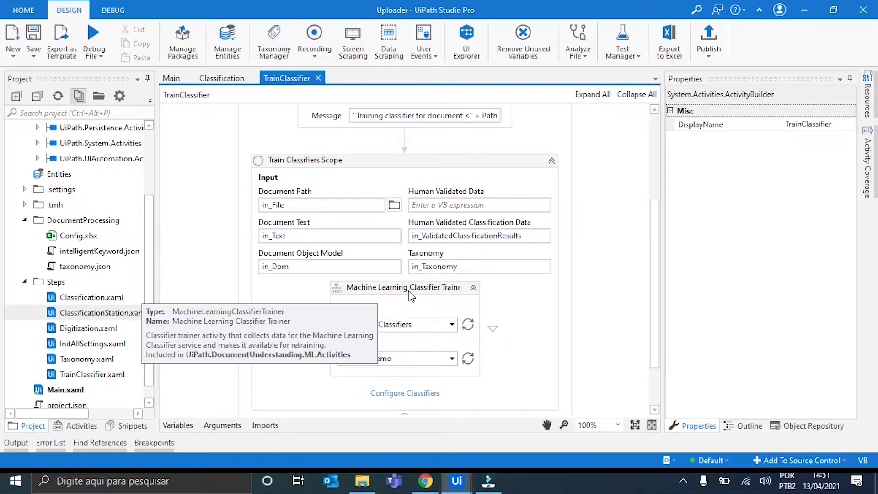
click(409, 288)
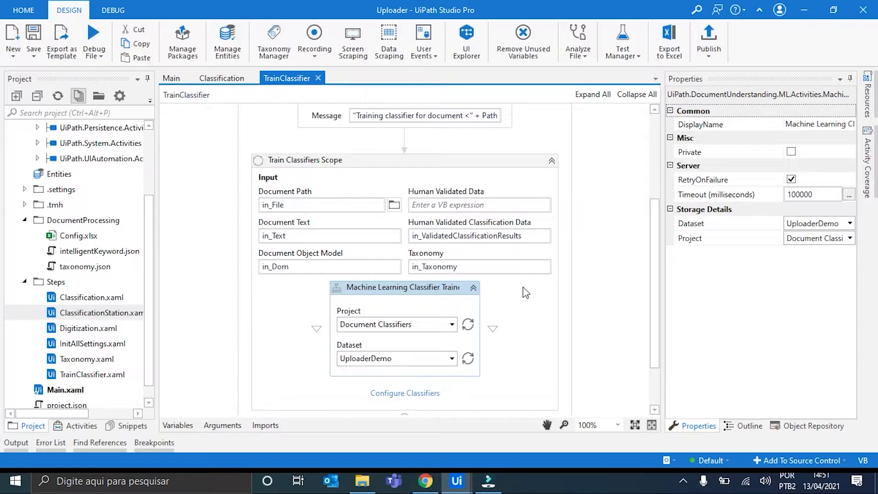
mouse_move(503, 294)
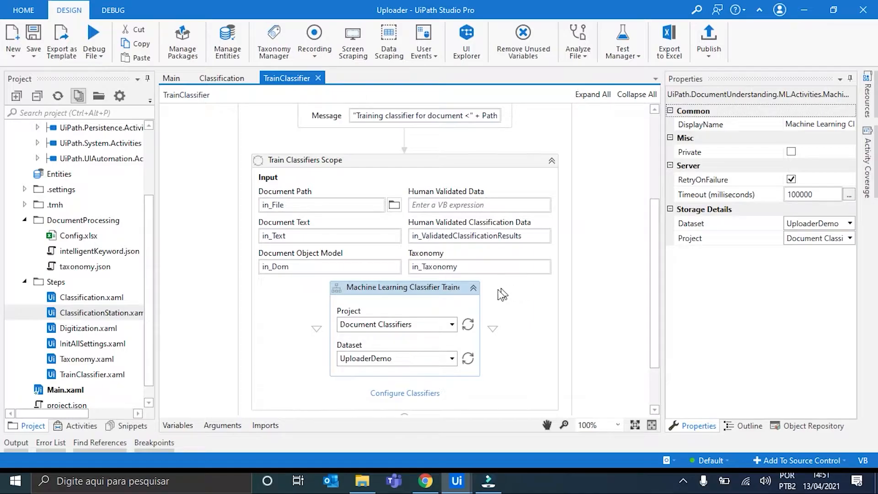
mouse_move(376, 316)
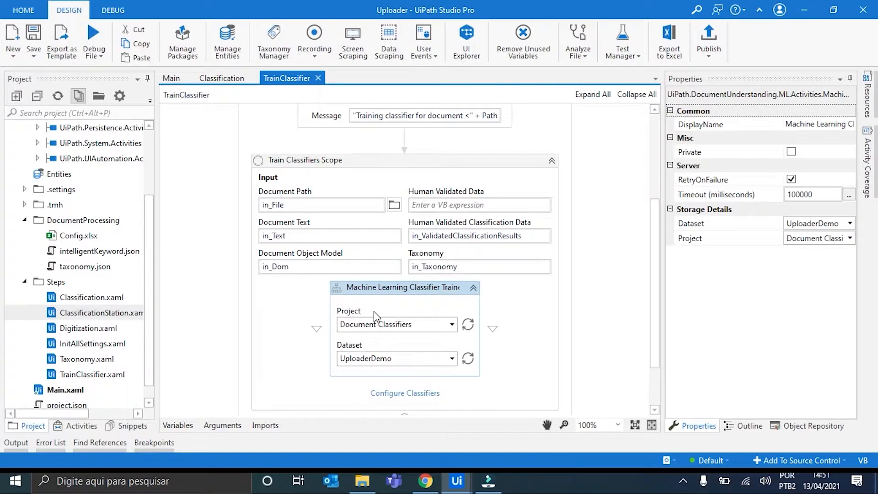
mouse_move(392, 320)
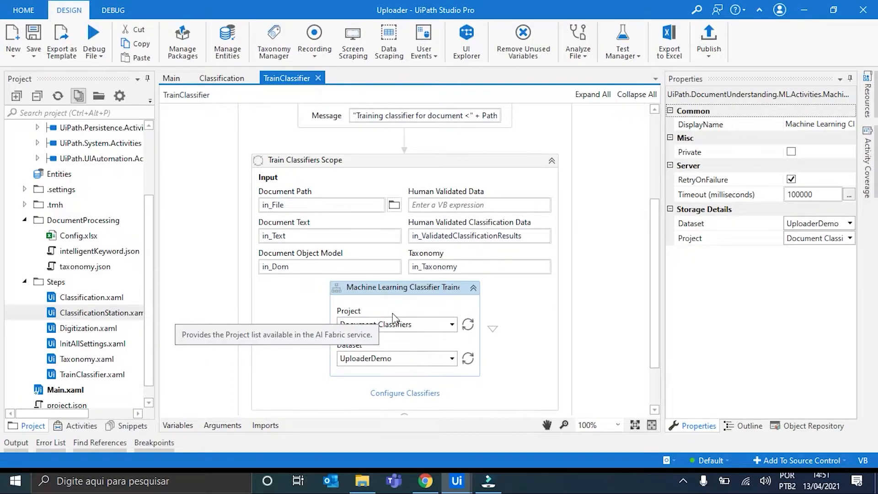
mouse_move(390, 351)
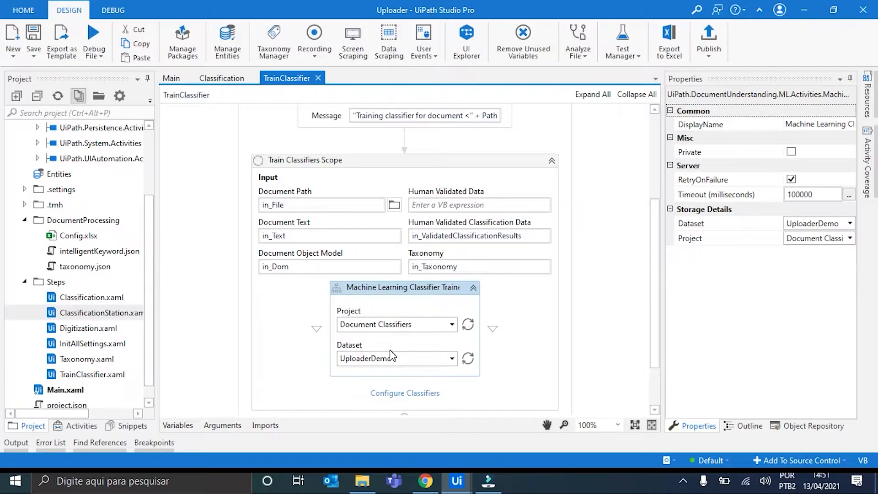
mouse_move(443, 480)
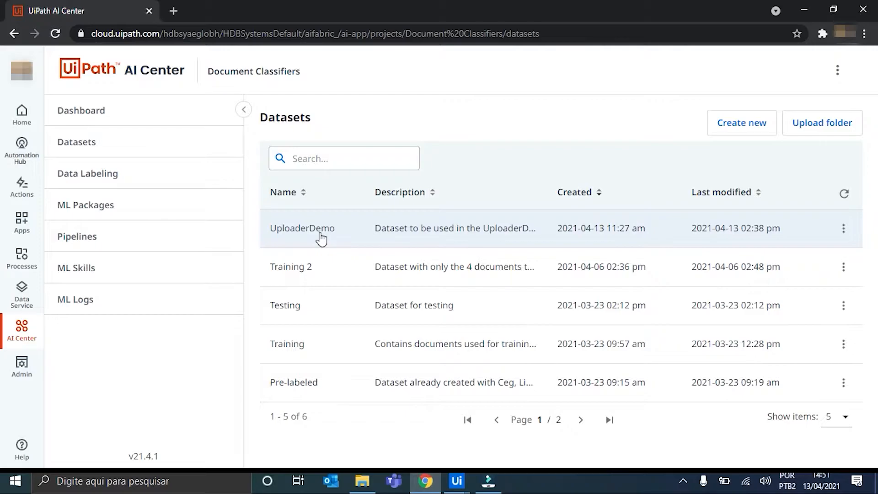
click(302, 228)
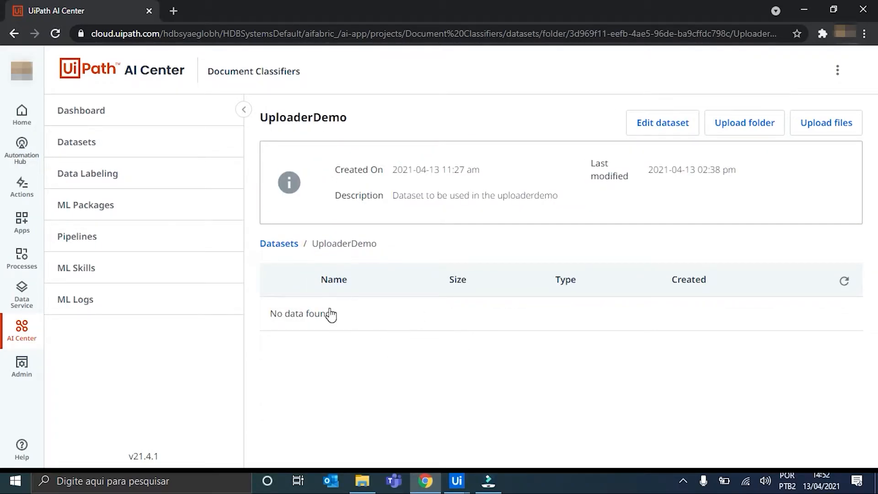
click(279, 244)
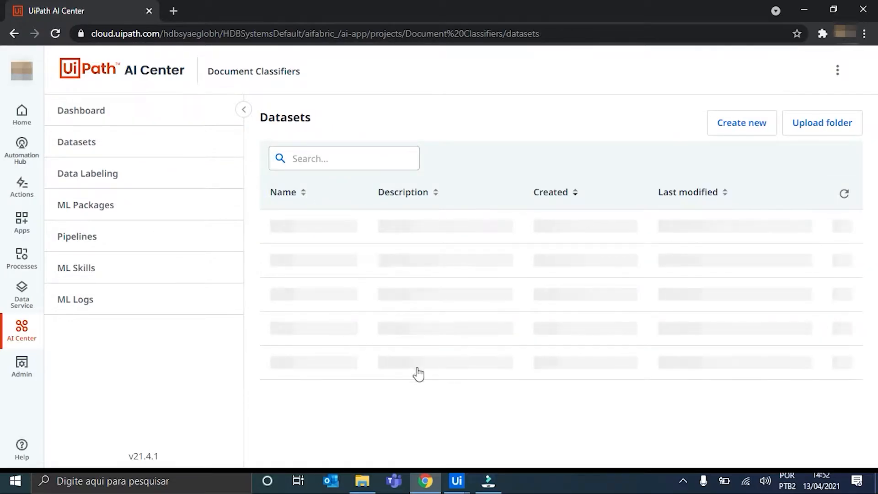
mouse_move(456, 480)
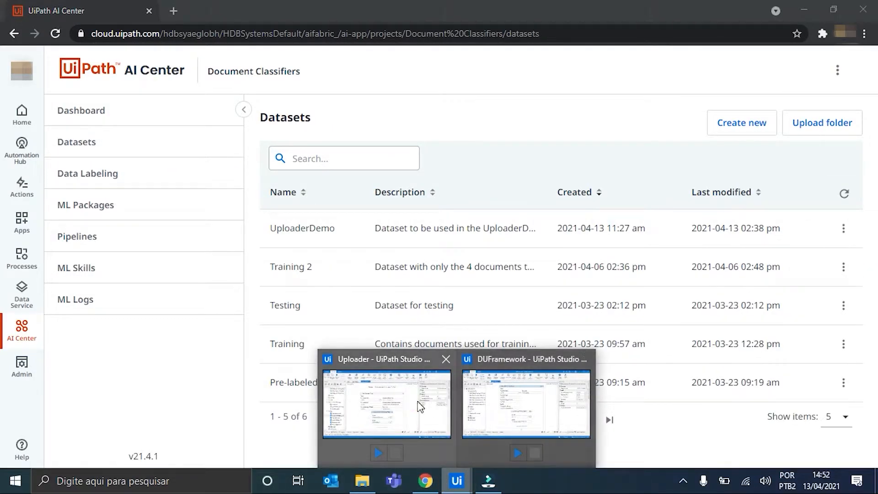
In Configure Classifiers, enter unique IDs ceg, tim and light for the CEG, Tim and Light document types
click(386, 403)
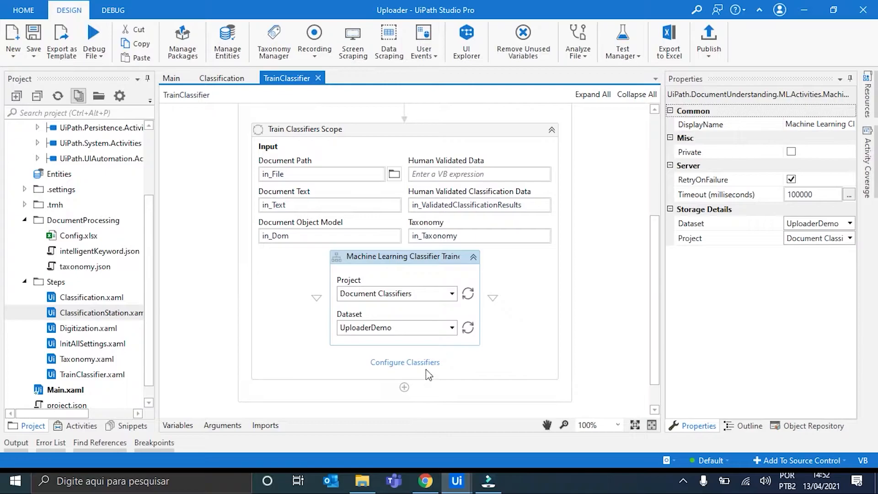
mouse_move(414, 368)
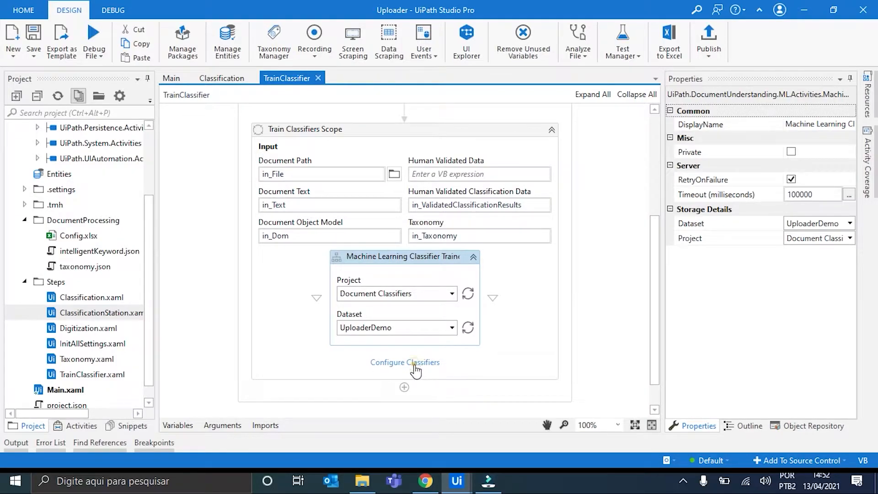
click(405, 362)
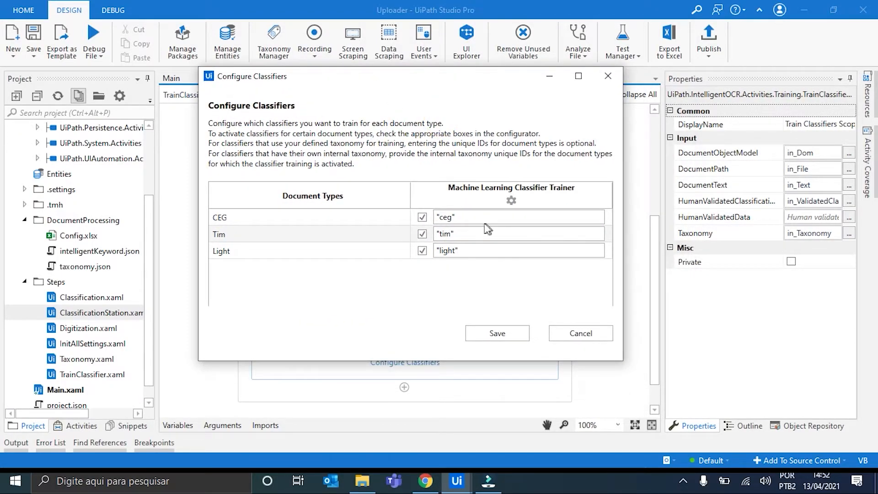
click(509, 218)
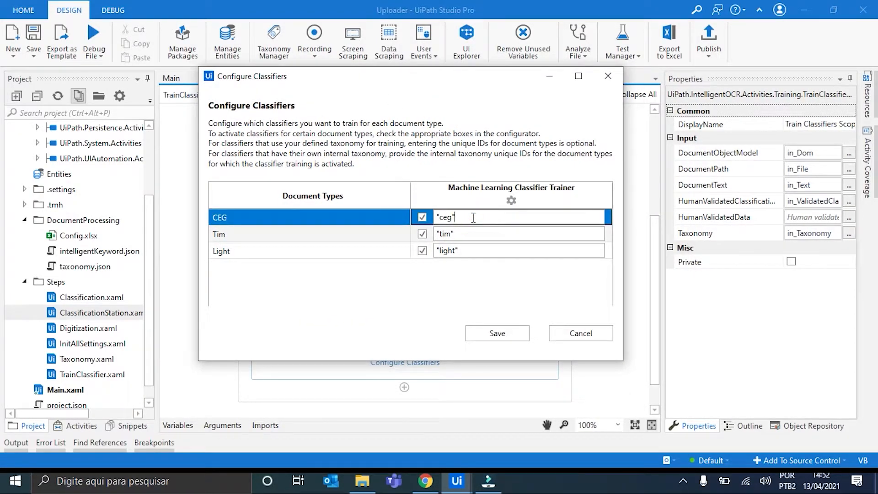
mouse_move(235, 232)
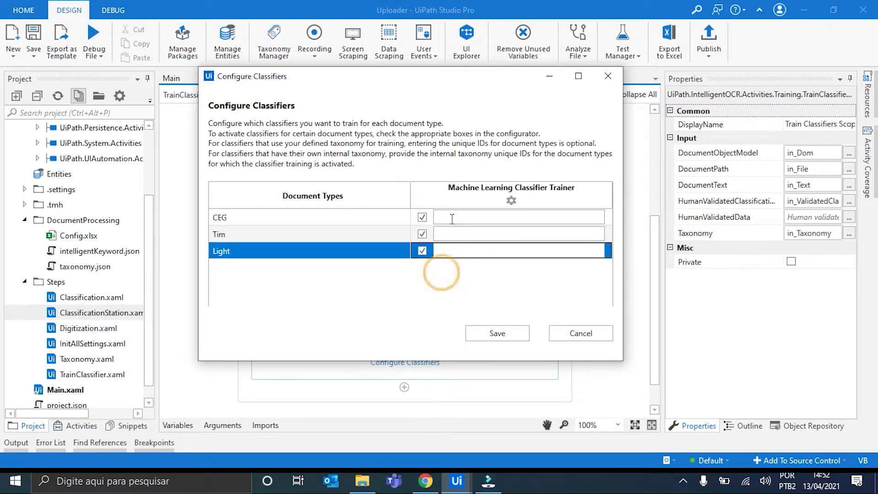
click(308, 218)
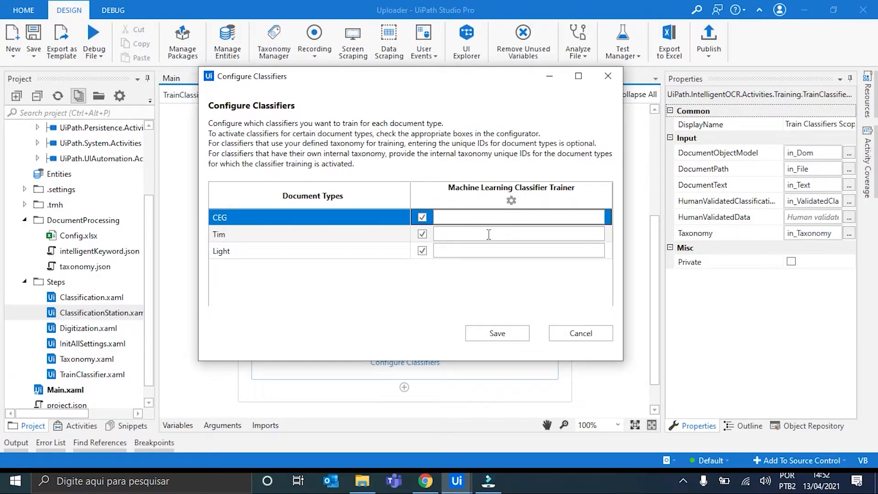
text(ceg)
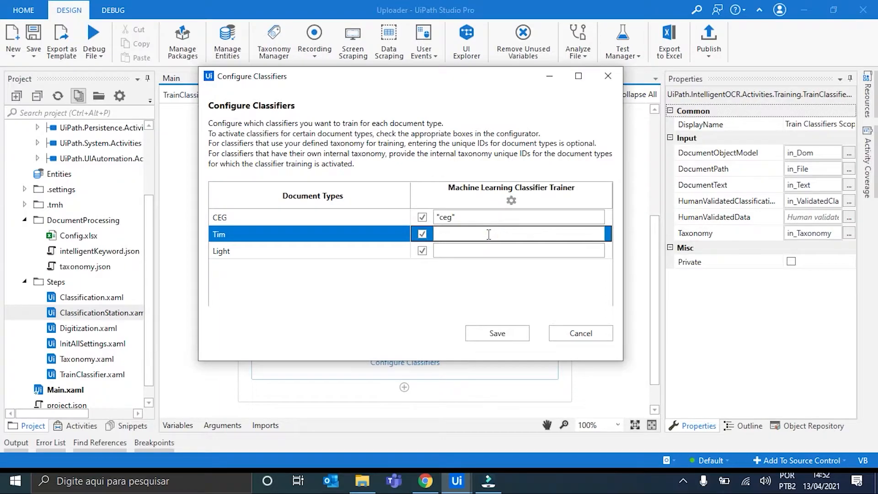
text("tim")
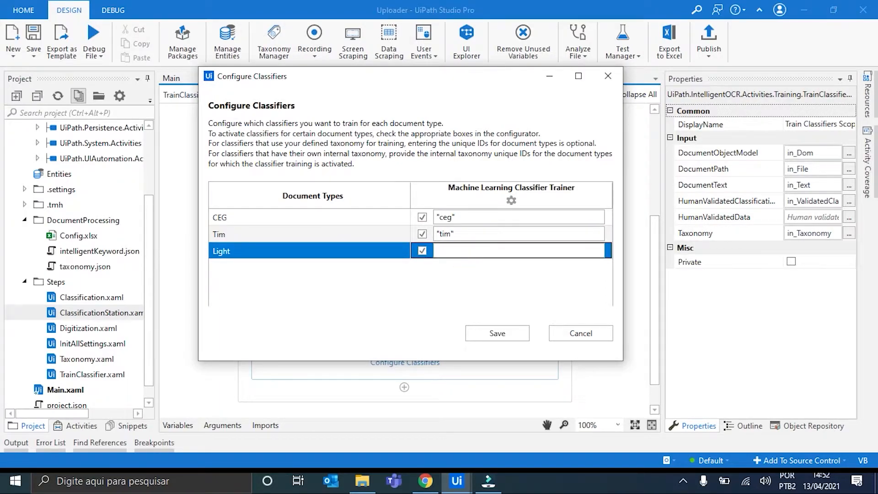
text("light")
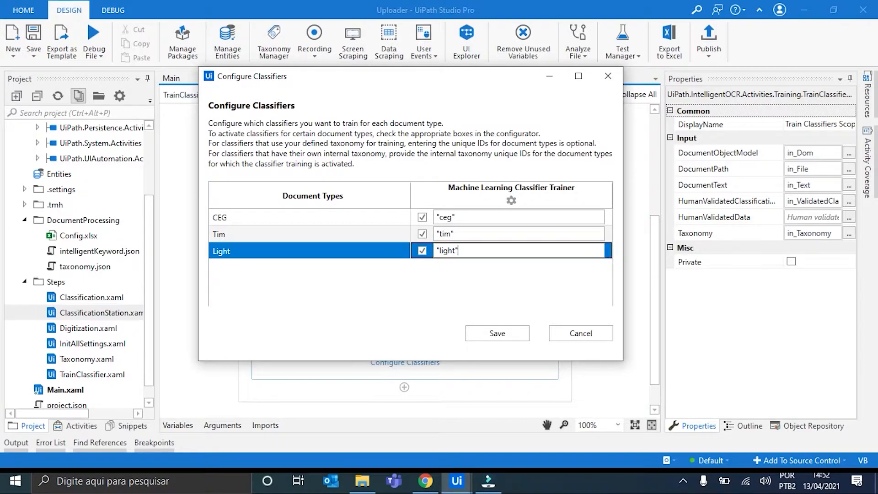
mouse_move(518, 319)
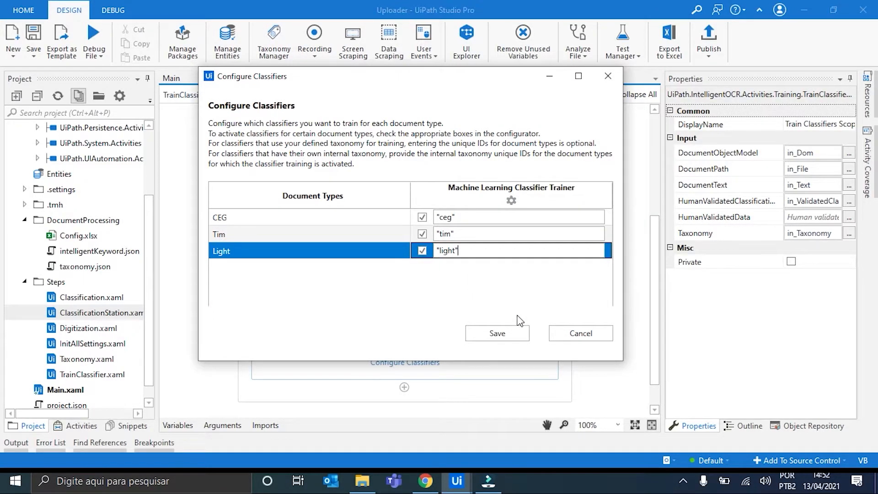
mouse_move(510, 200)
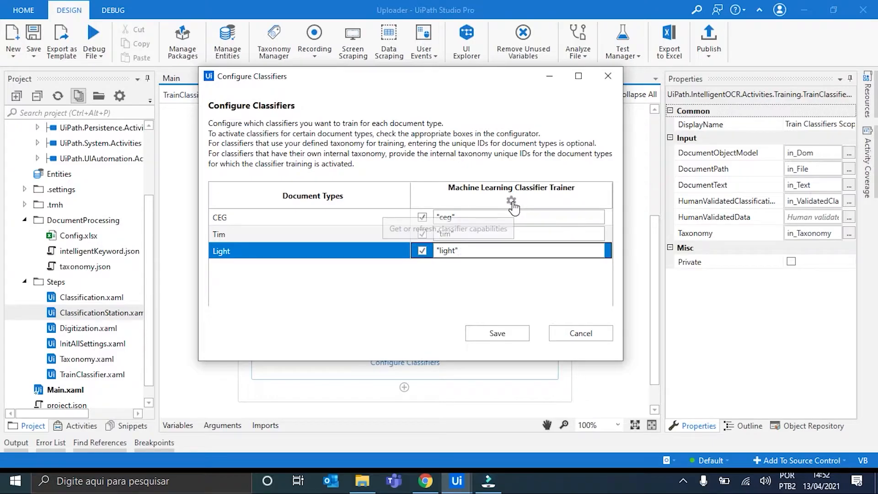
Refresh classifier capabilities without picking an ML skill, save the configuration, and return to Main
click(510, 201)
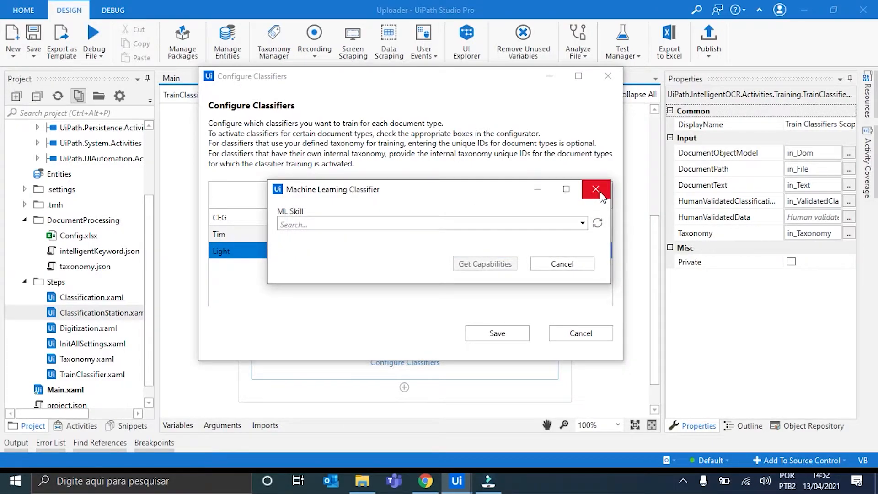
click(596, 189)
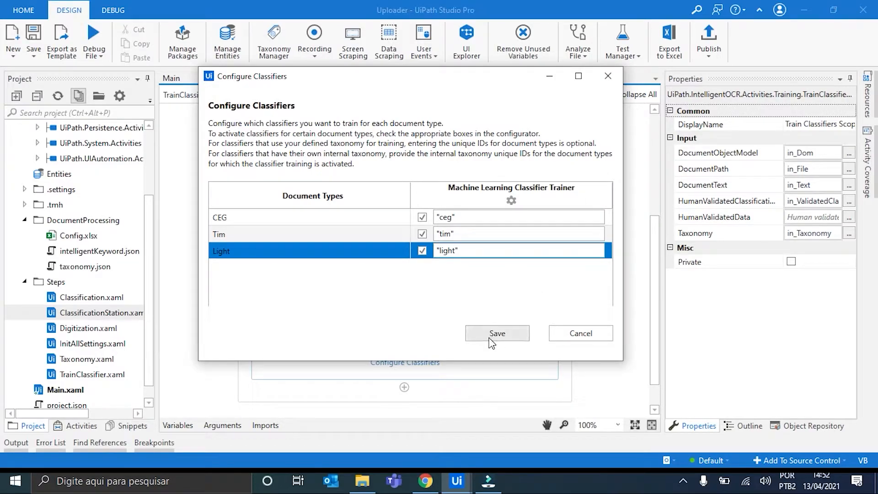
click(496, 333)
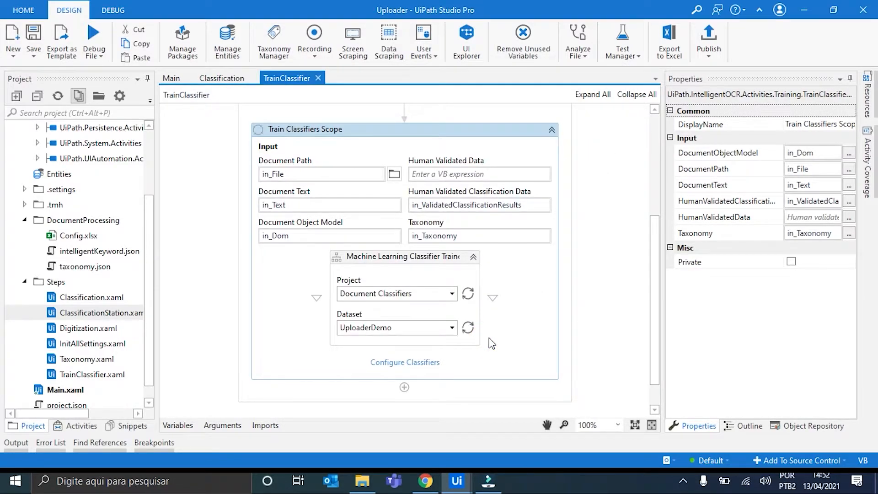
mouse_move(234, 274)
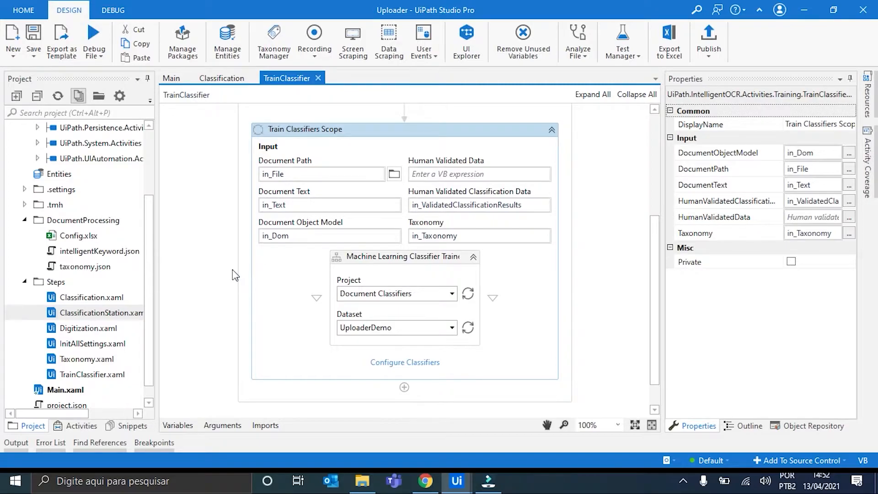
mouse_move(219, 256)
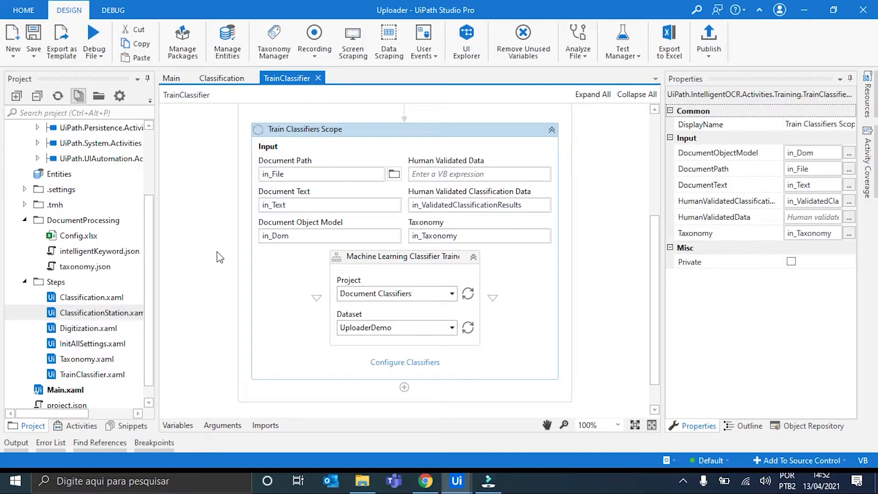
click(171, 78)
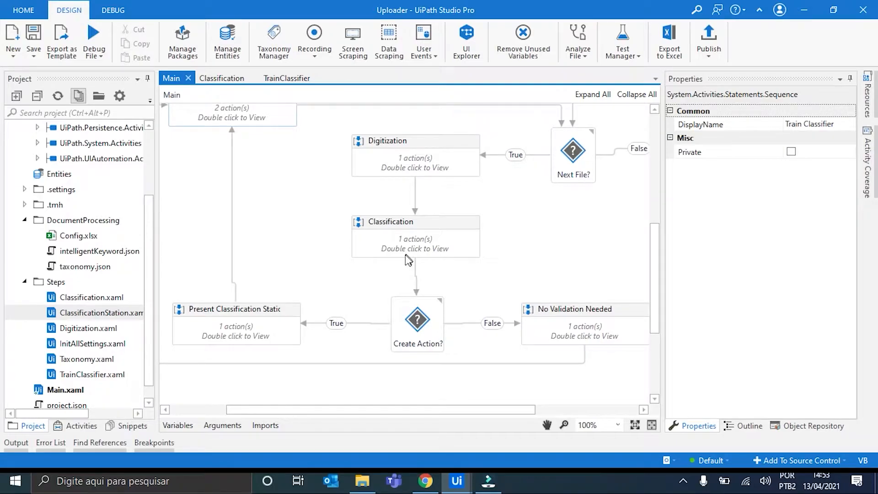
click(363, 481)
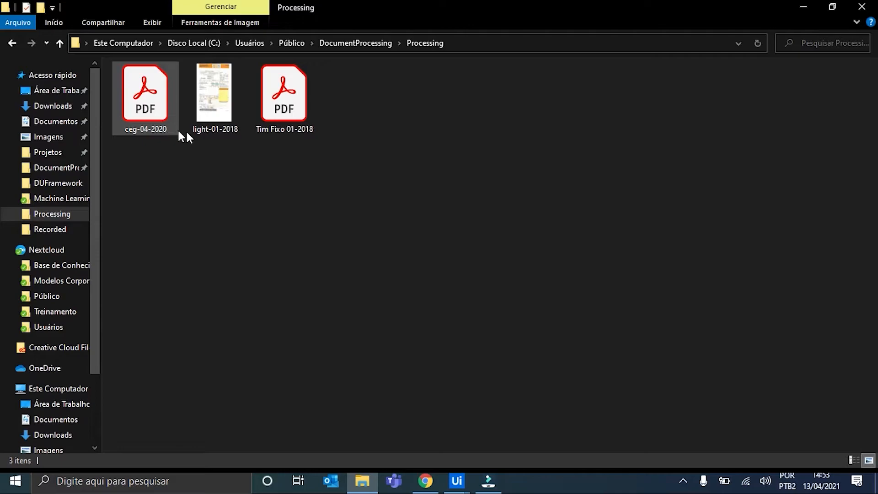
click(283, 98)
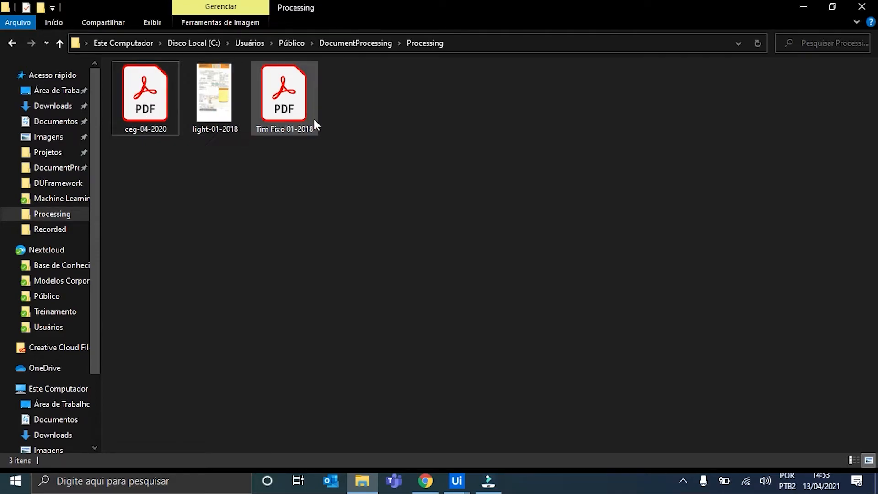
click(328, 180)
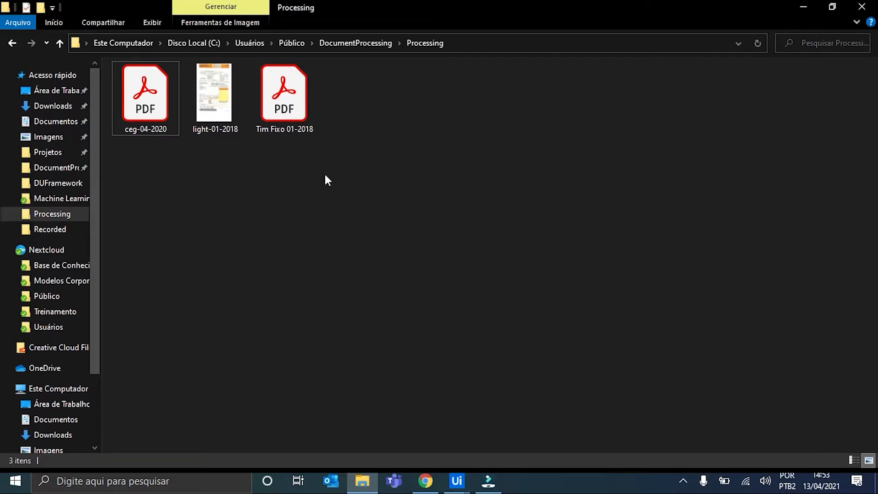
mouse_move(358, 135)
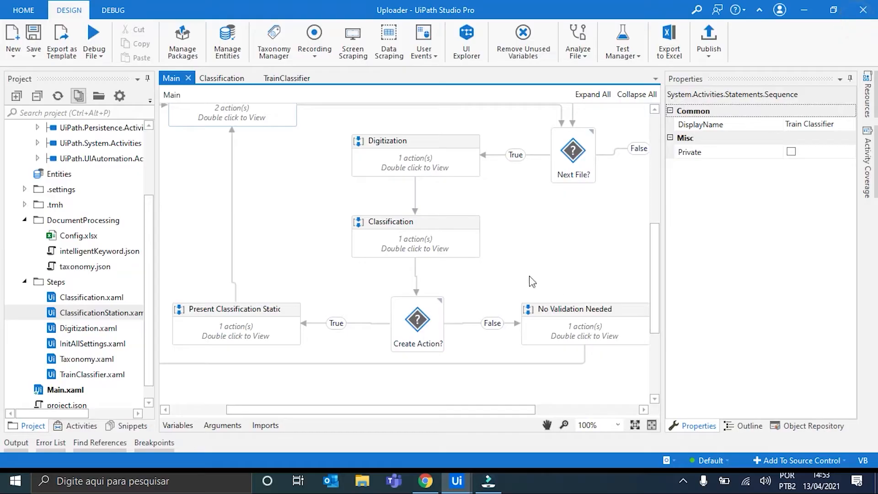
Start a debug run of the Uploader Main workflow
click(531, 281)
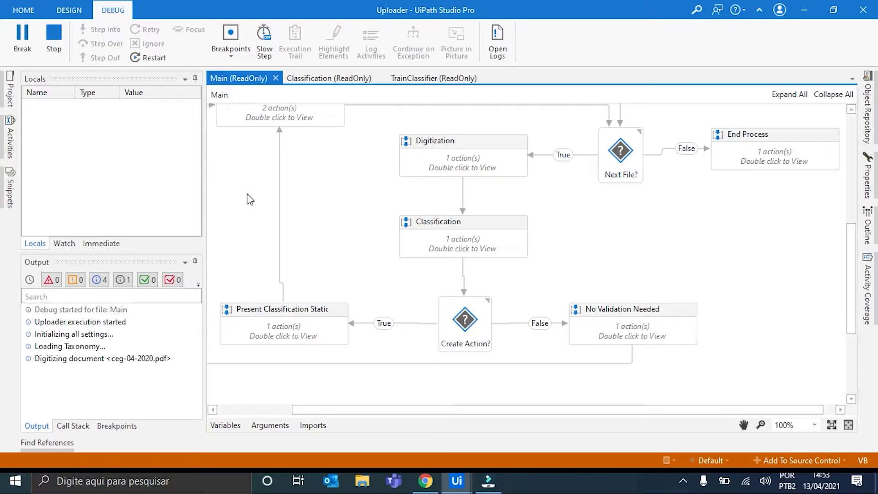
mouse_move(494, 246)
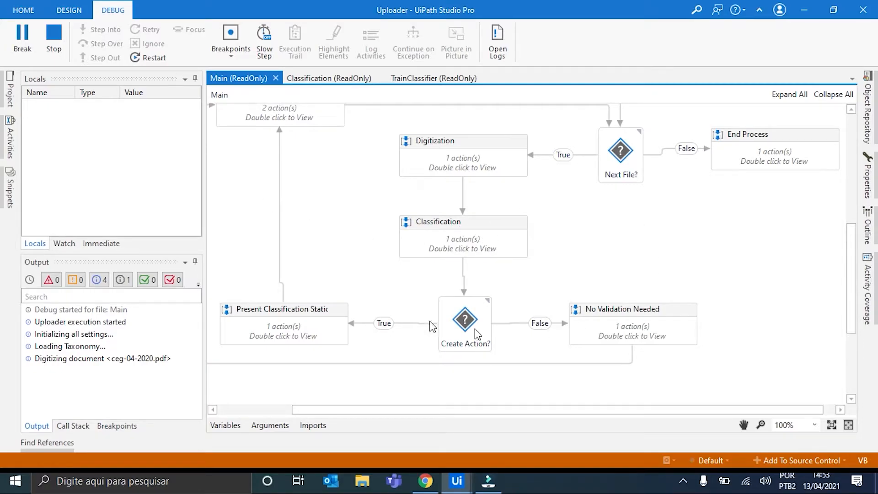
mouse_move(295, 166)
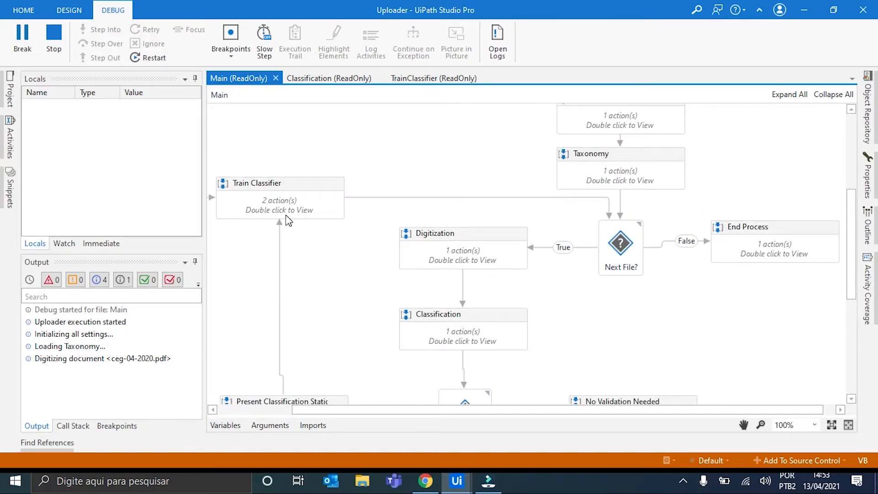
mouse_move(352, 203)
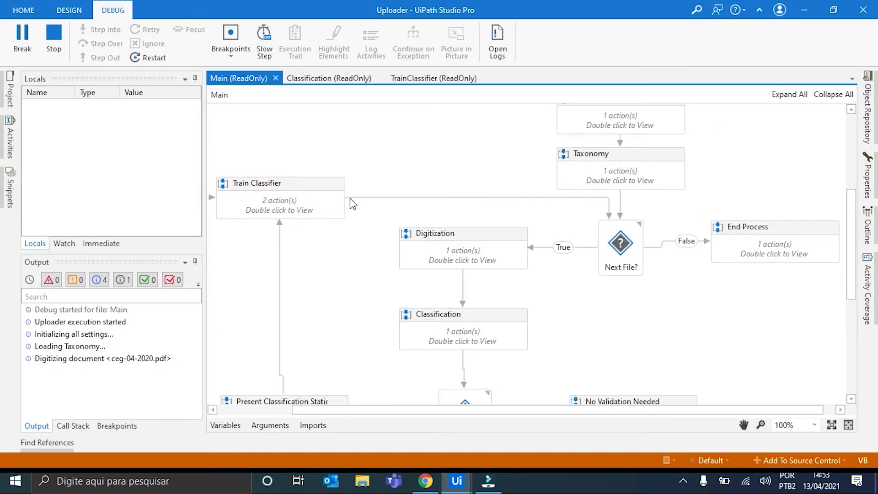
mouse_move(365, 305)
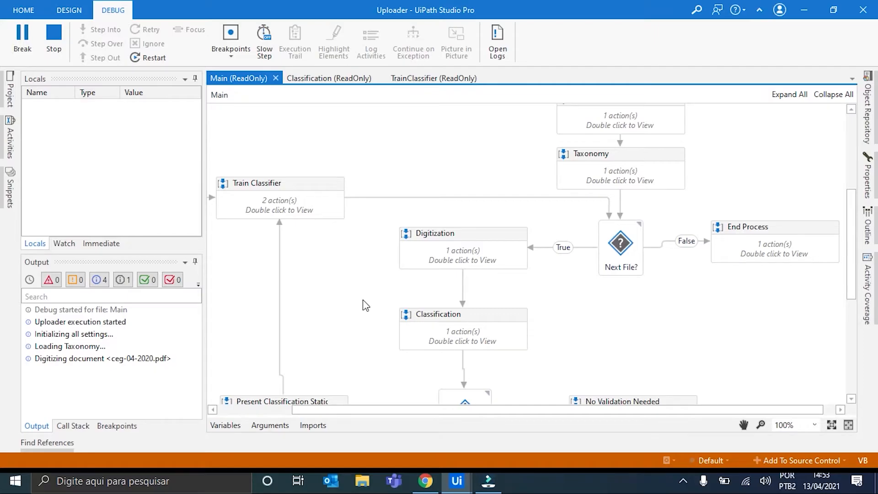
mouse_move(318, 351)
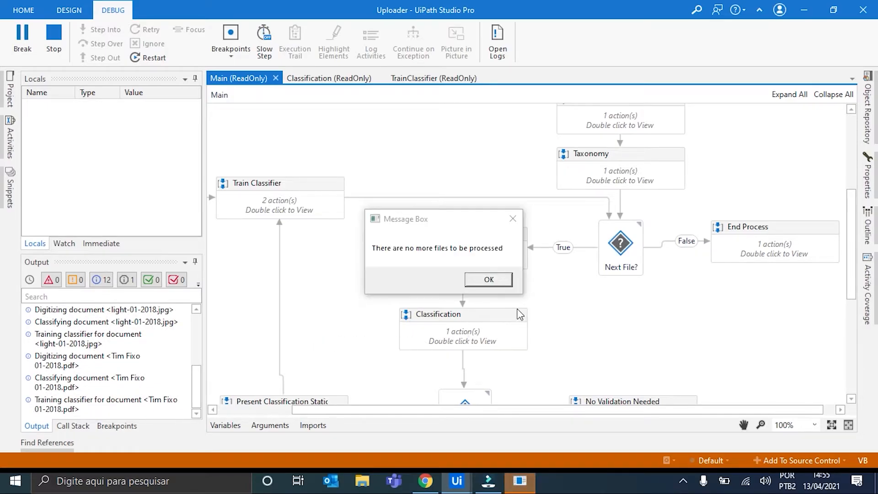
mouse_move(488, 280)
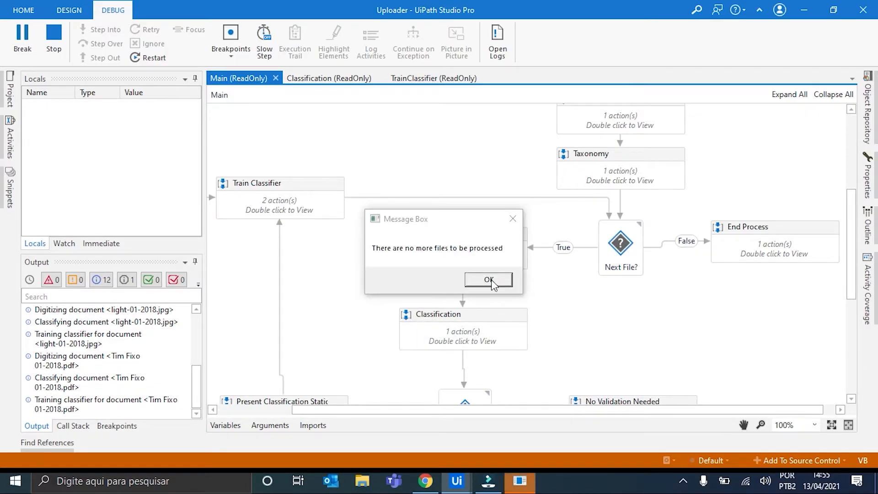
Acknowledge the no-more-files message and switch to AI Center in the browser
click(488, 280)
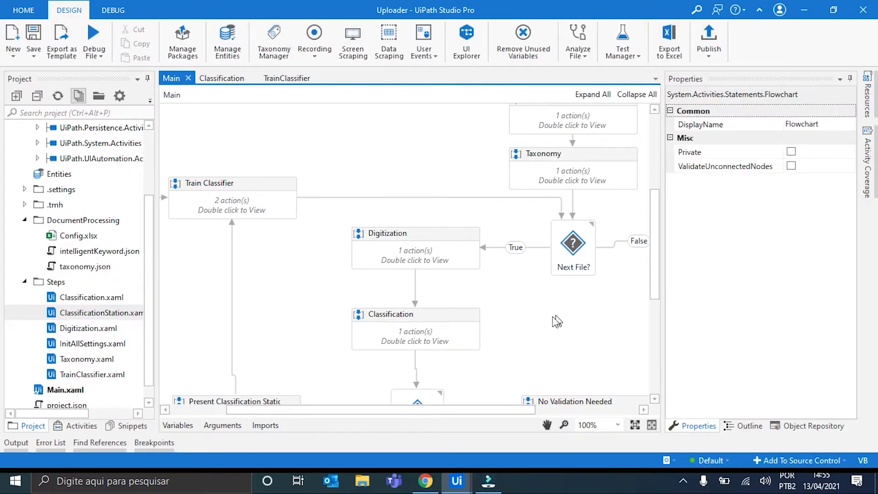
mouse_move(486, 347)
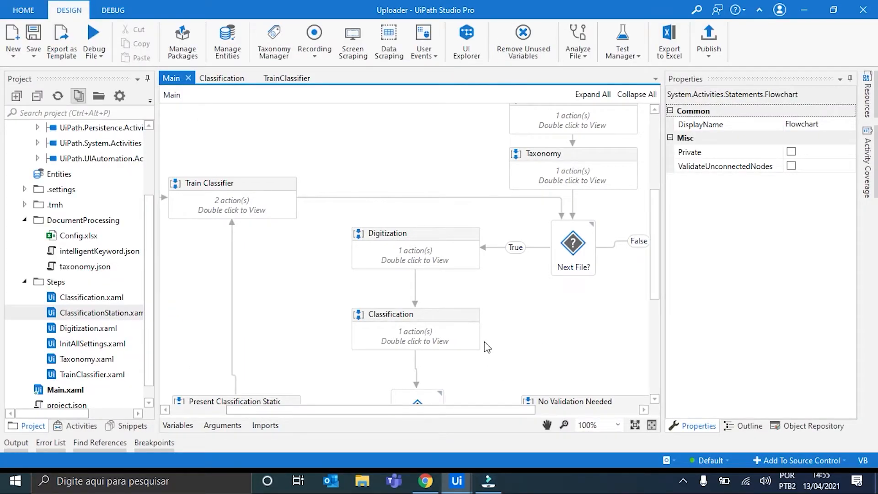
click(425, 483)
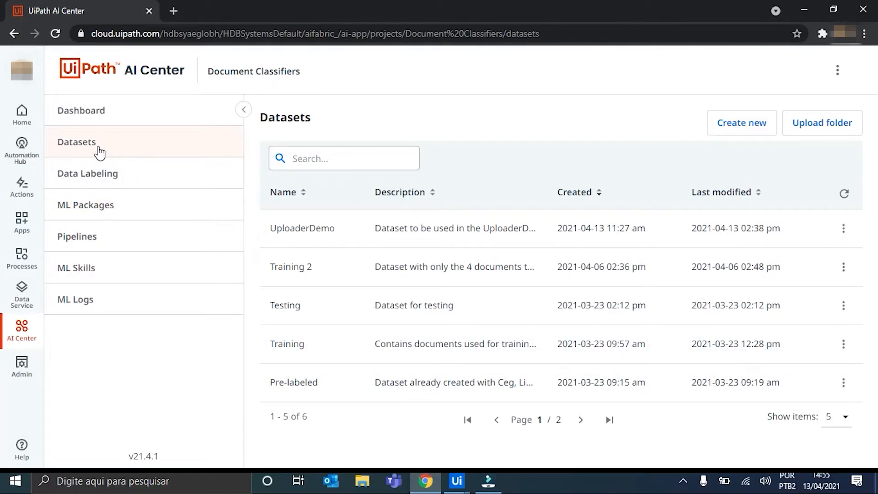
mouse_move(325, 235)
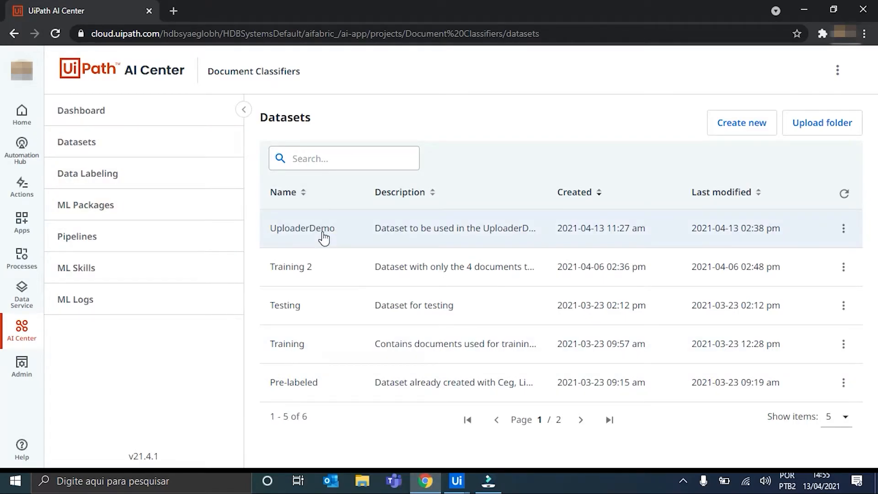
click(302, 227)
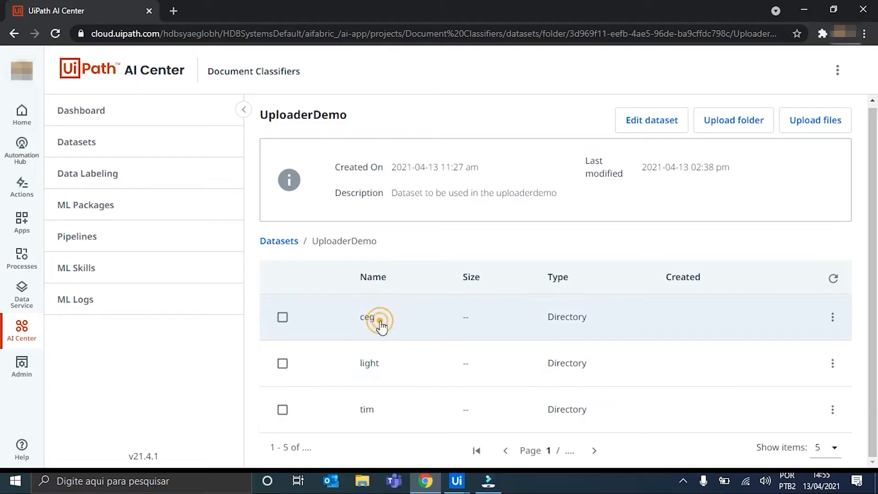
click(367, 317)
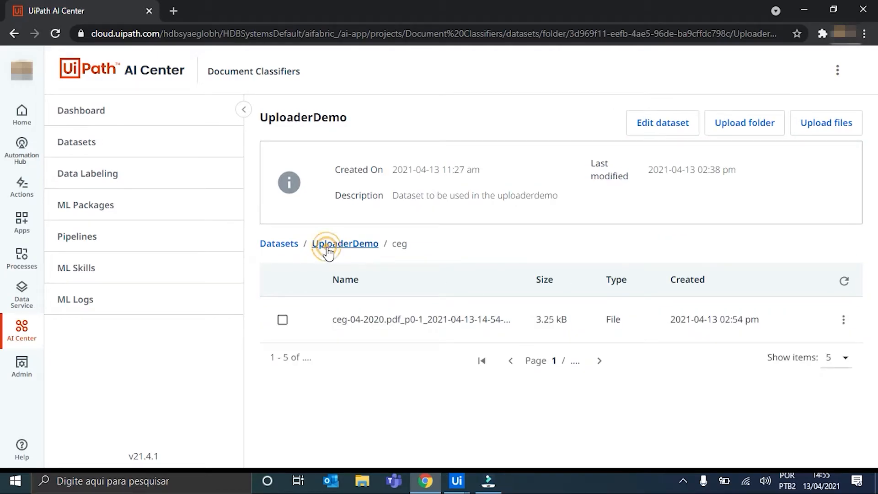
click(345, 243)
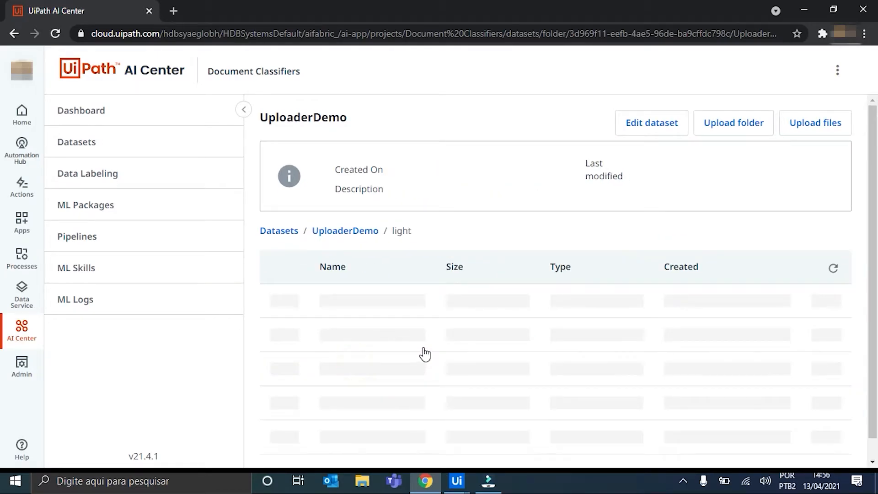
click(345, 231)
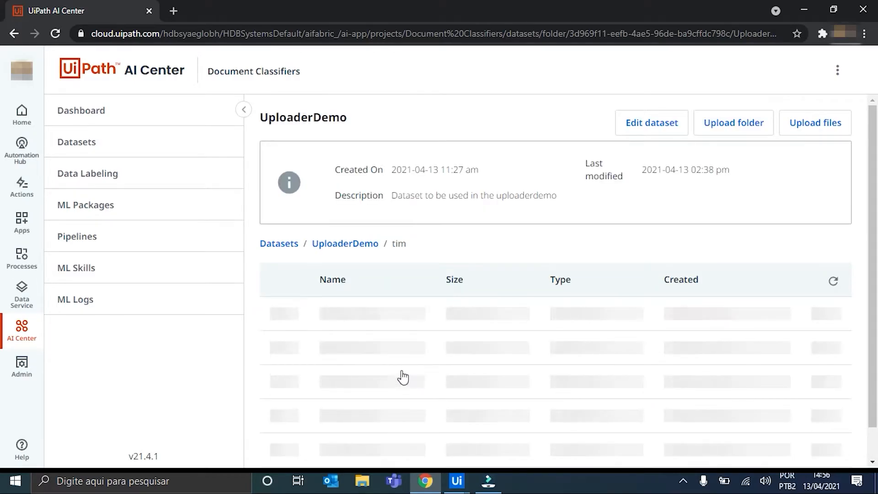
click(279, 244)
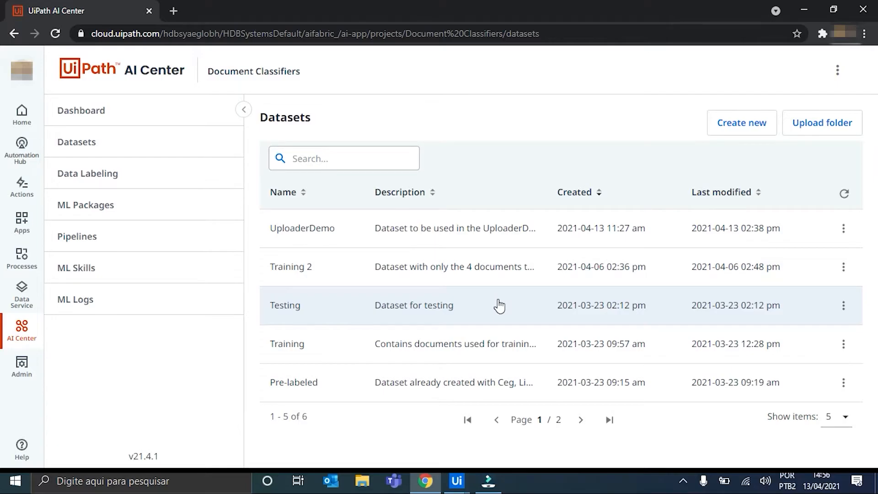
mouse_move(421, 278)
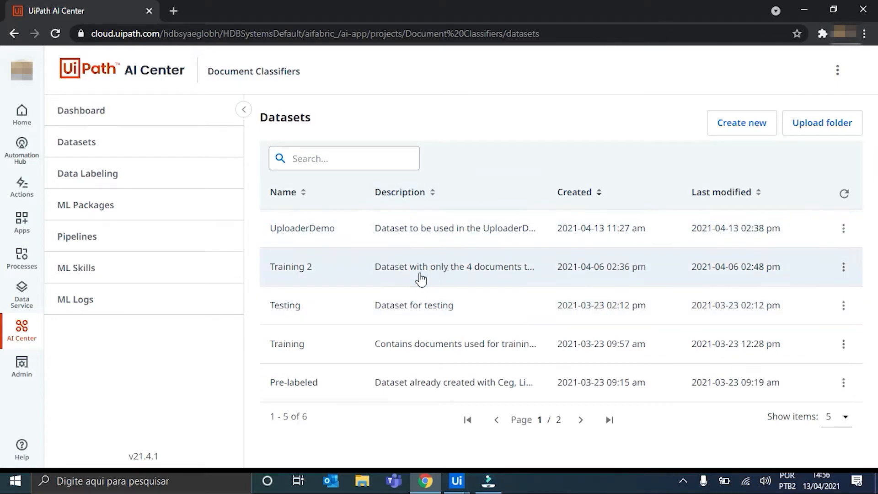
mouse_move(268, 241)
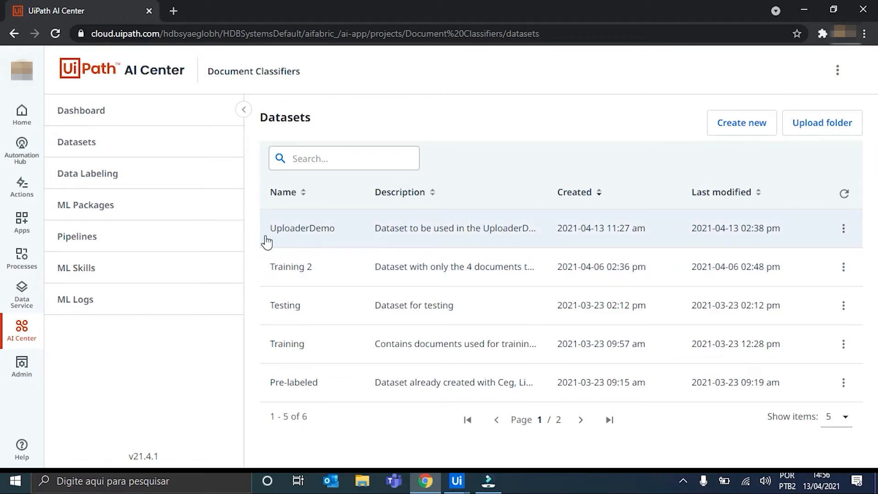
From ML Packages, select the UiPath Document Understanding DocumentClassifier package at version 3.0
click(85, 204)
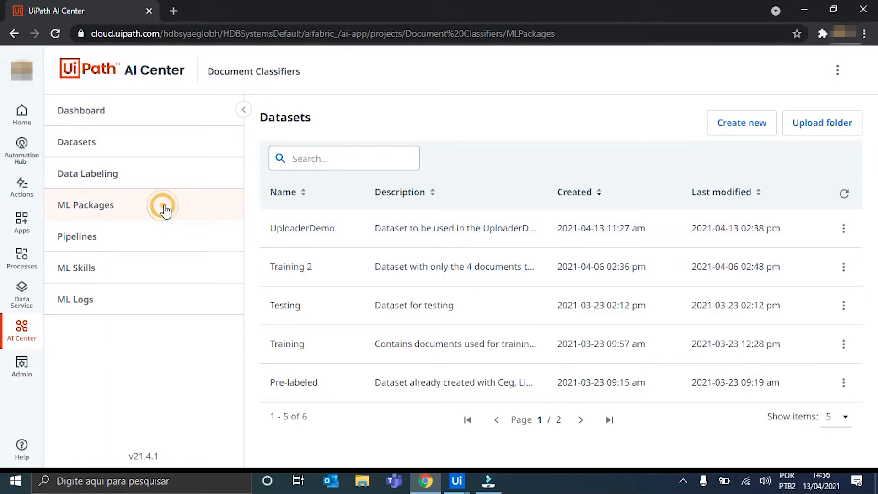
click(86, 205)
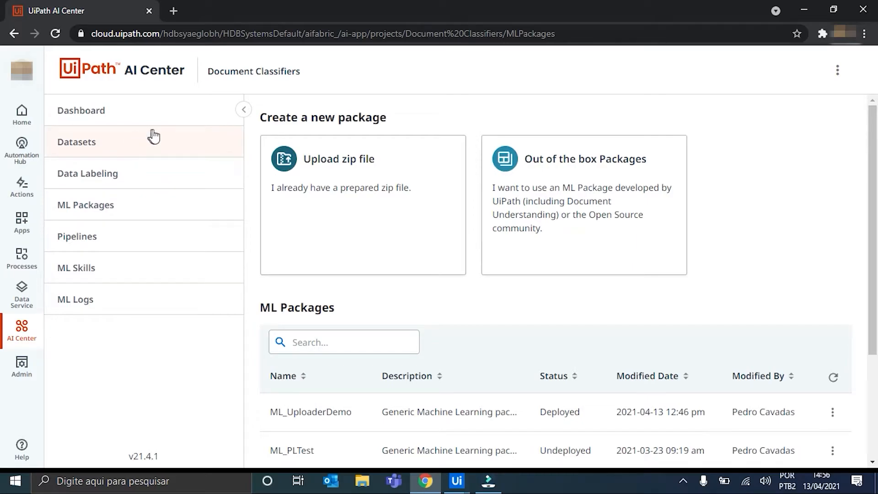
mouse_move(446, 151)
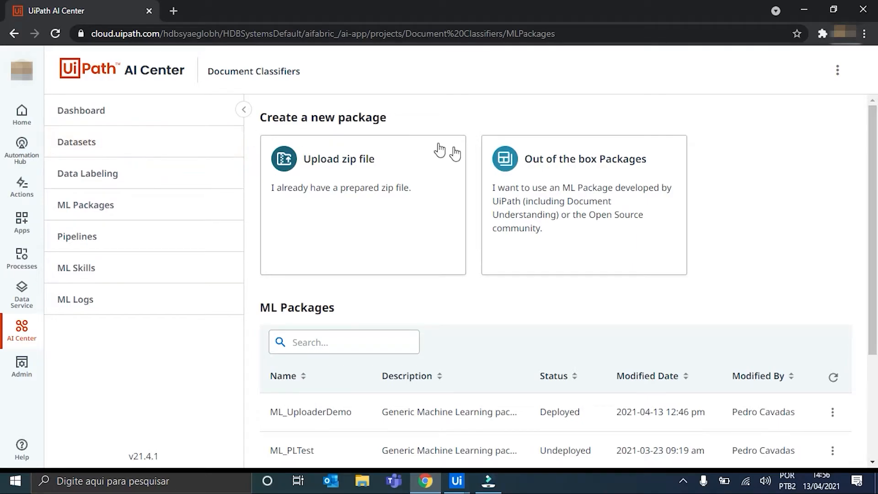
mouse_move(85, 204)
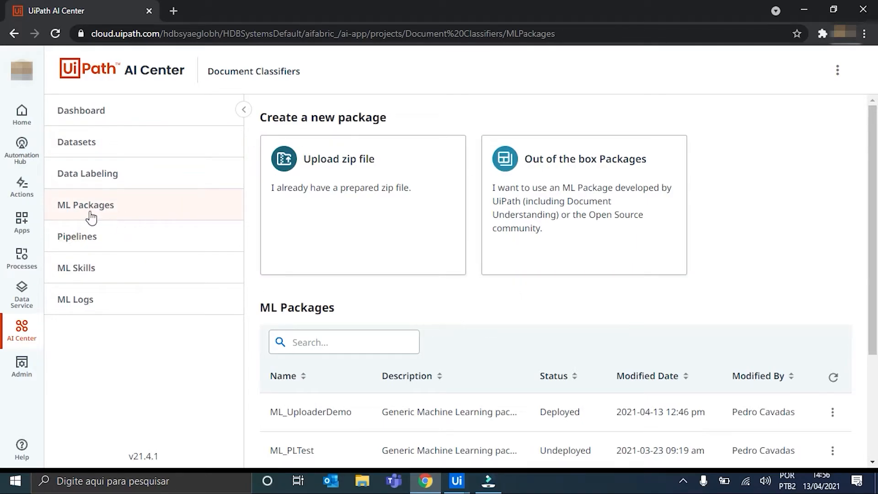
mouse_move(585, 221)
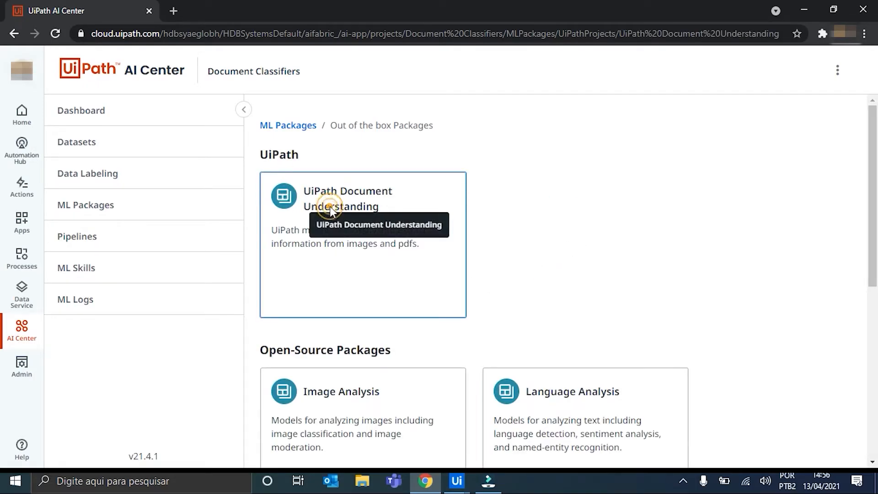
click(348, 199)
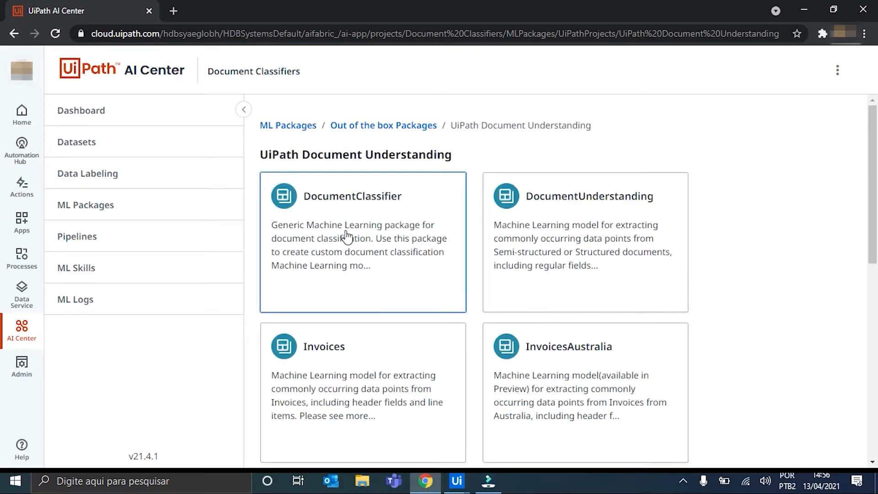
click(363, 216)
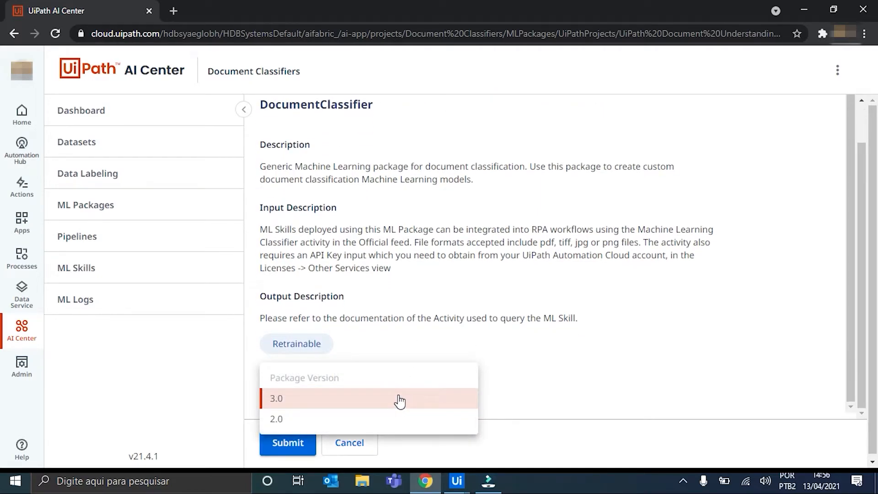
click(276, 398)
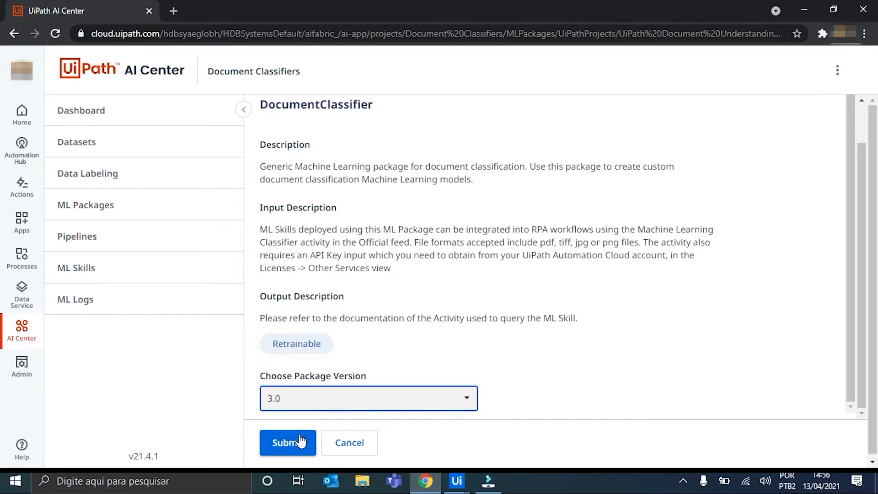
Confirm version 3.0 and name the new package ML_Demo
click(287, 443)
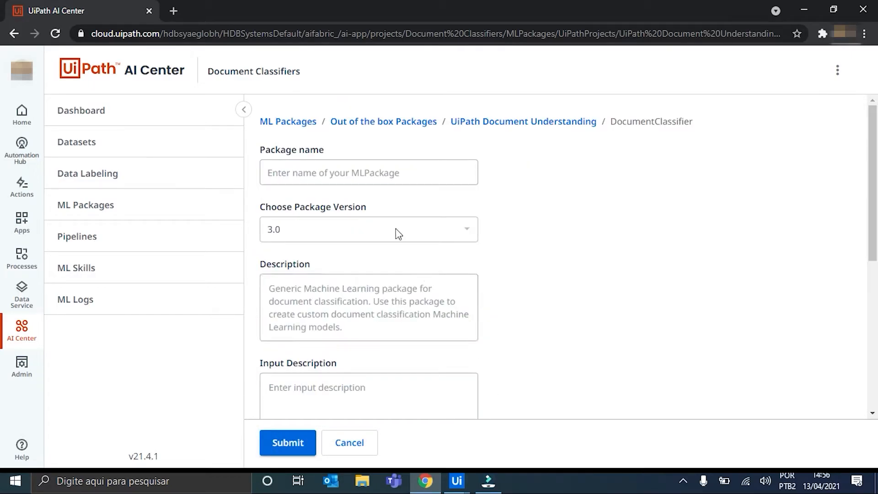
click(369, 172)
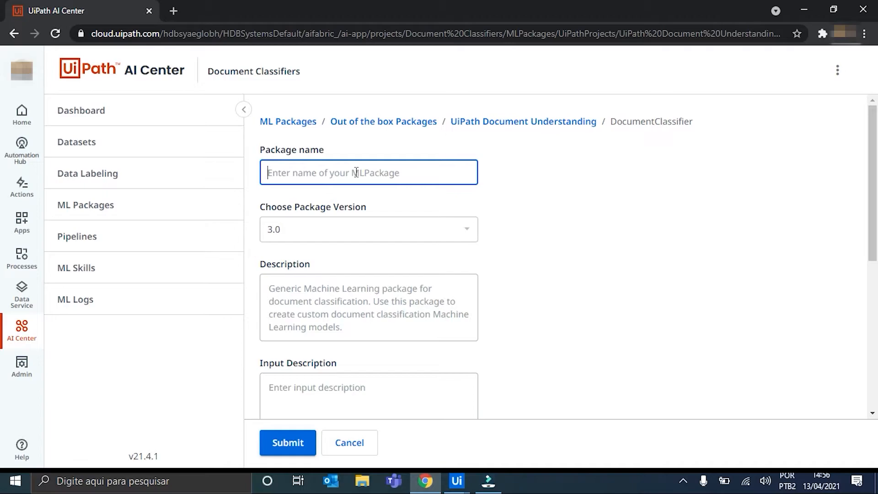
text(ML)
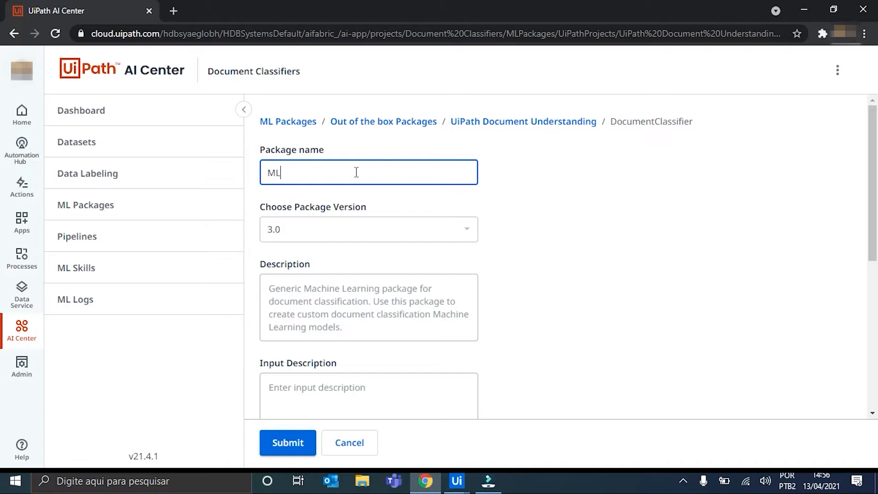
text(_D)
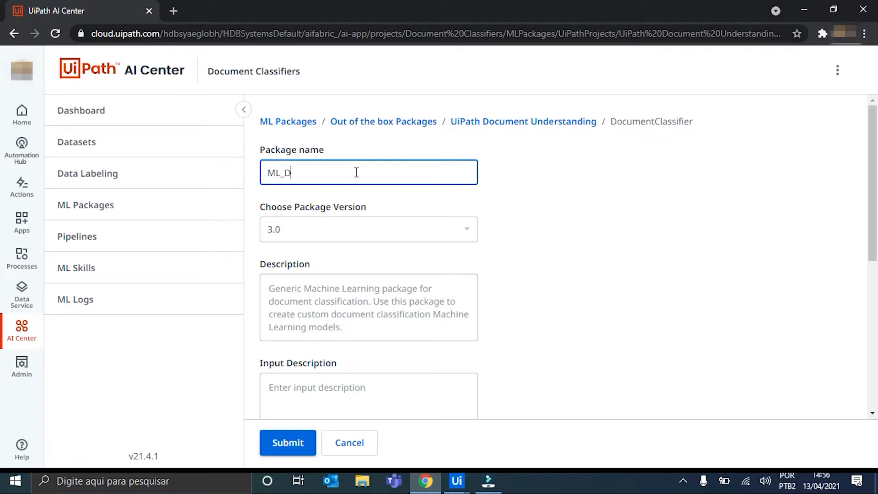
text(emo)
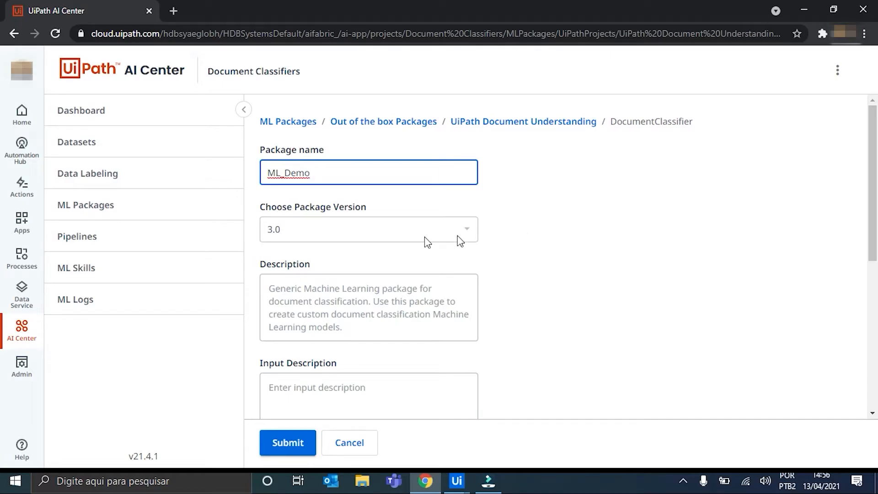
Review the rest of the form with no OCR engine and submit the ML_Demo package
scroll(down, 3)
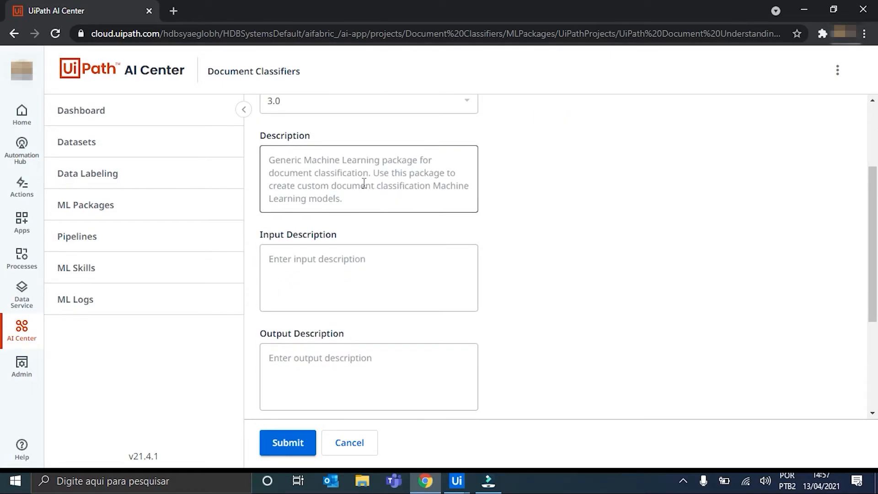
mouse_move(335, 185)
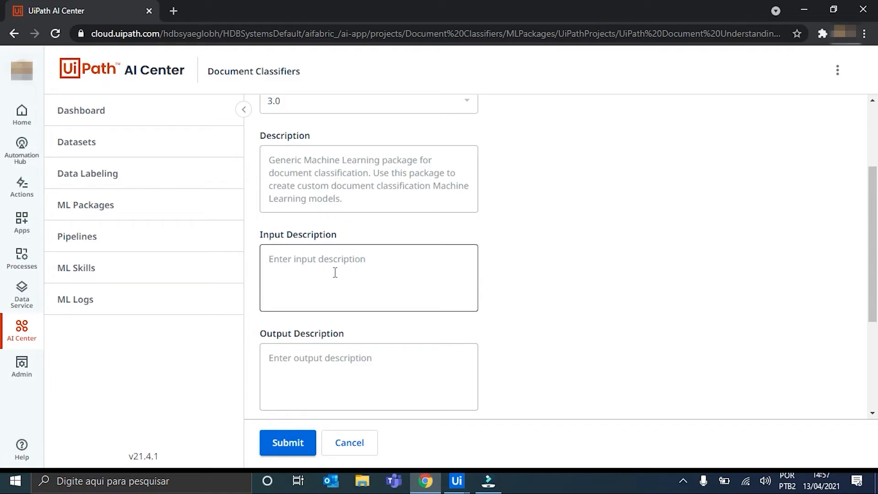
scroll(down, 3)
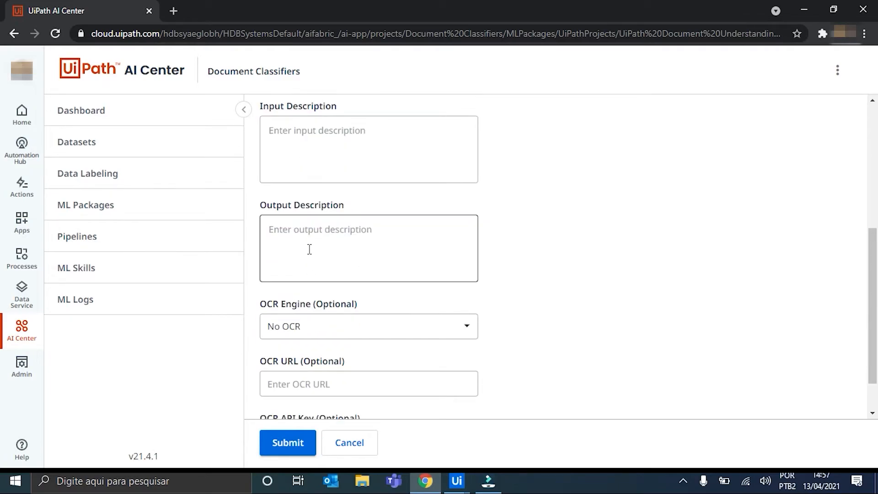
mouse_move(320, 241)
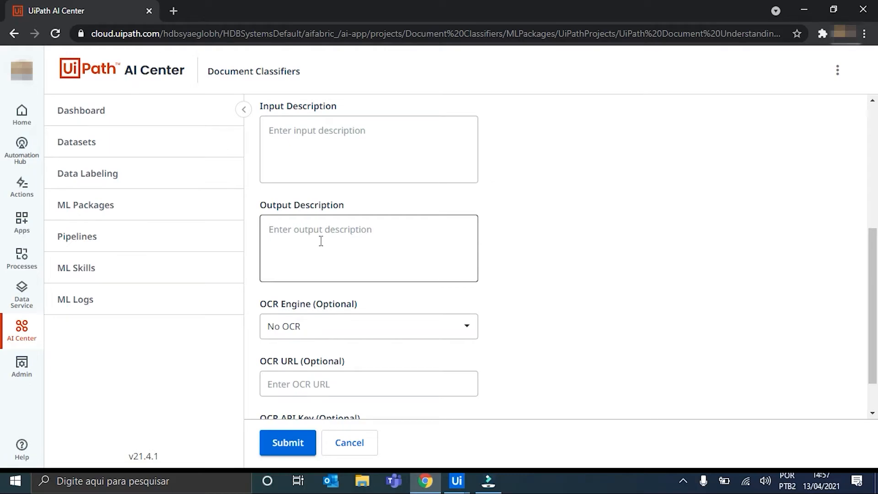
scroll(down, 3)
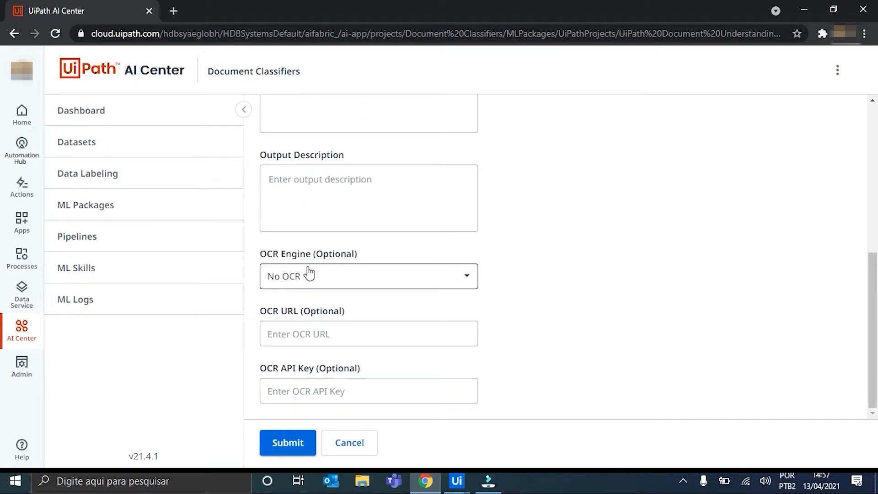
mouse_move(442, 316)
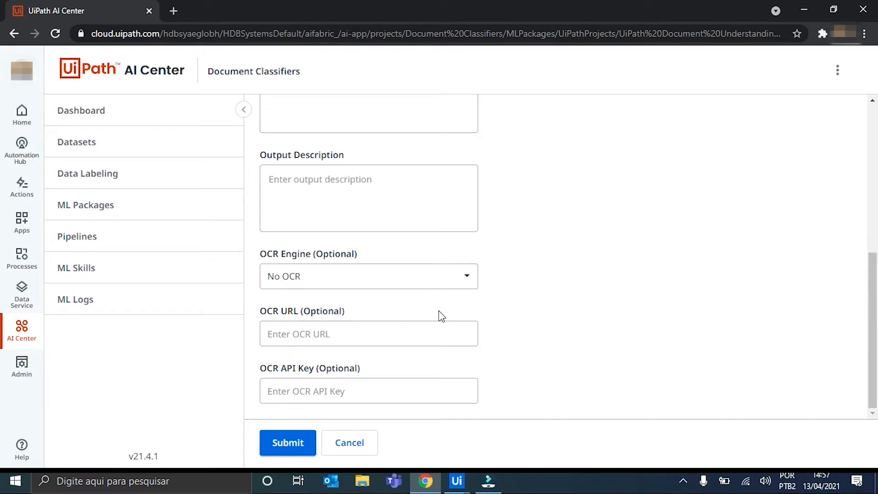
mouse_move(416, 309)
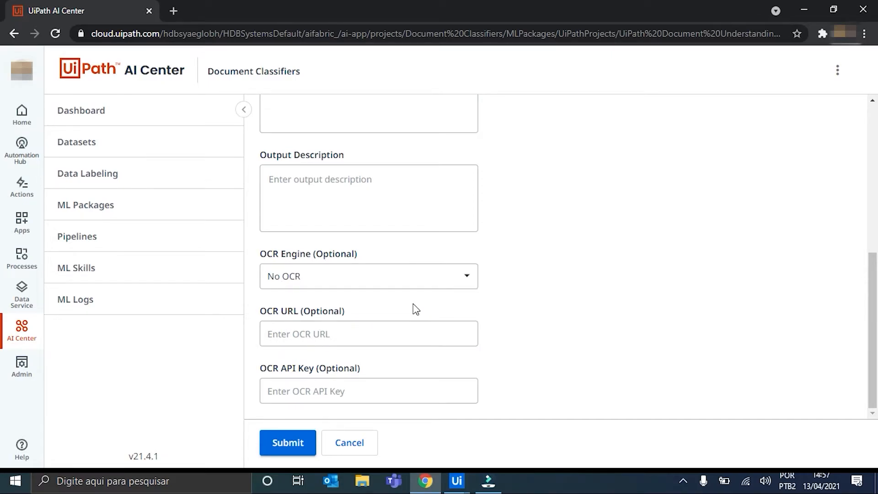
click(368, 390)
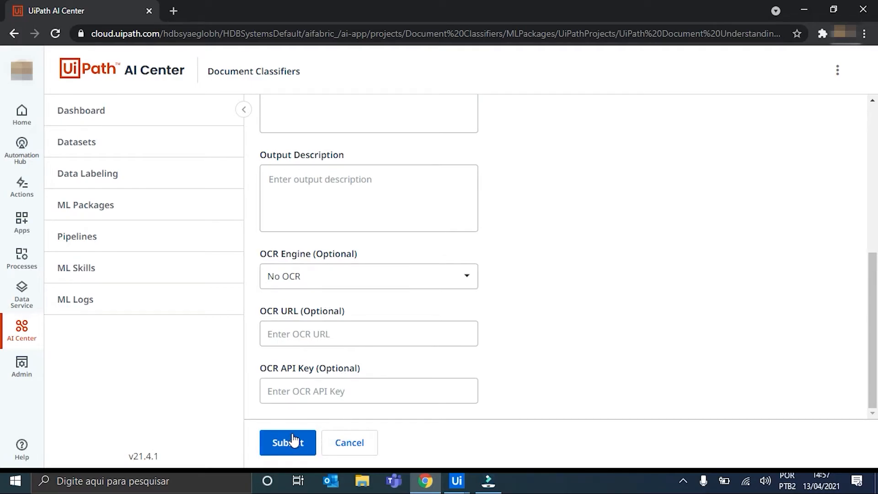
click(287, 442)
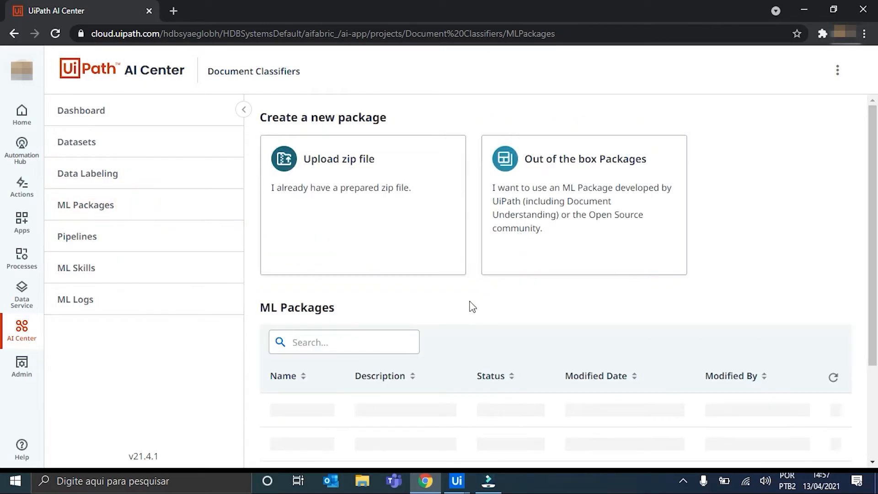
Open the ML_UploaderDemo package to see version 3.1 deployed and 3.0 undeployed
scroll(down, 3)
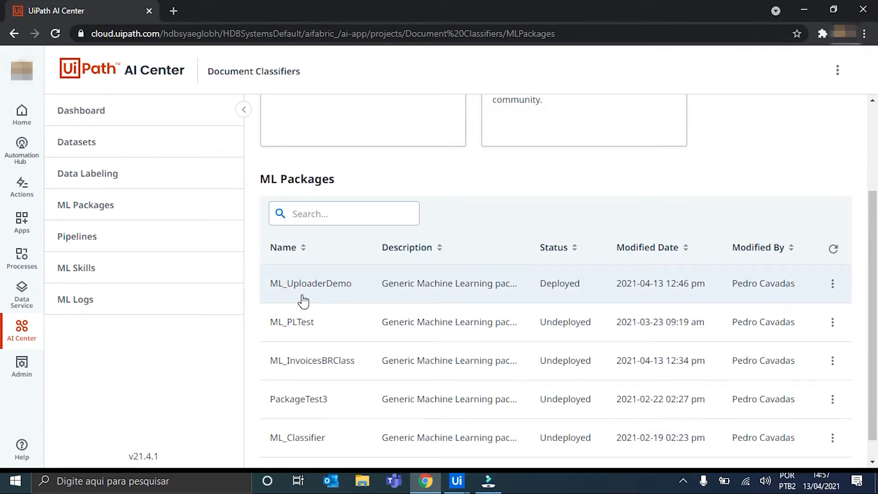
click(310, 283)
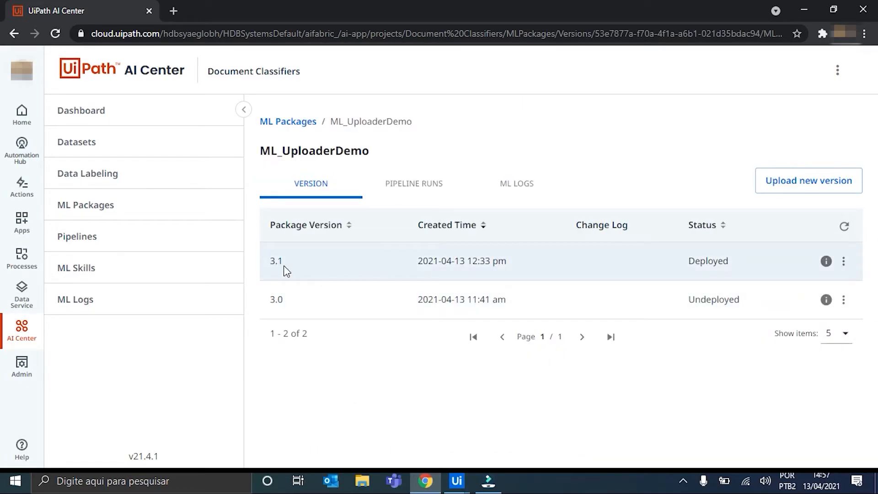
mouse_move(296, 303)
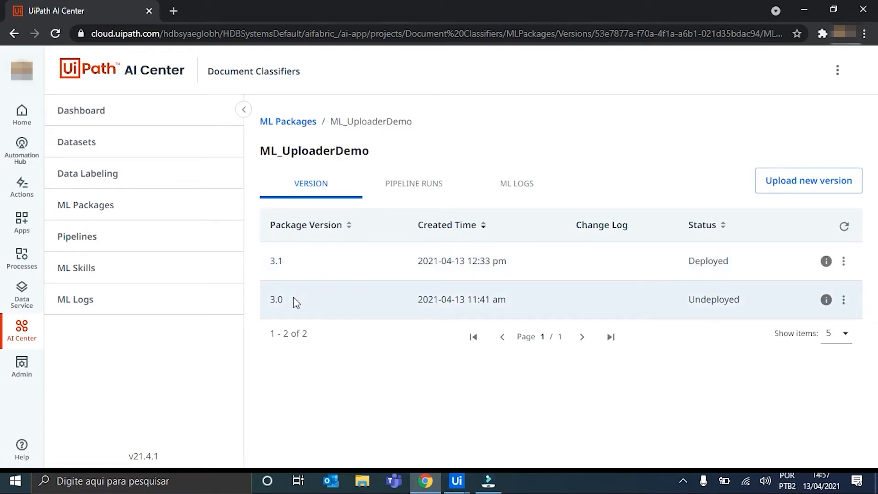
double_click(275, 300)
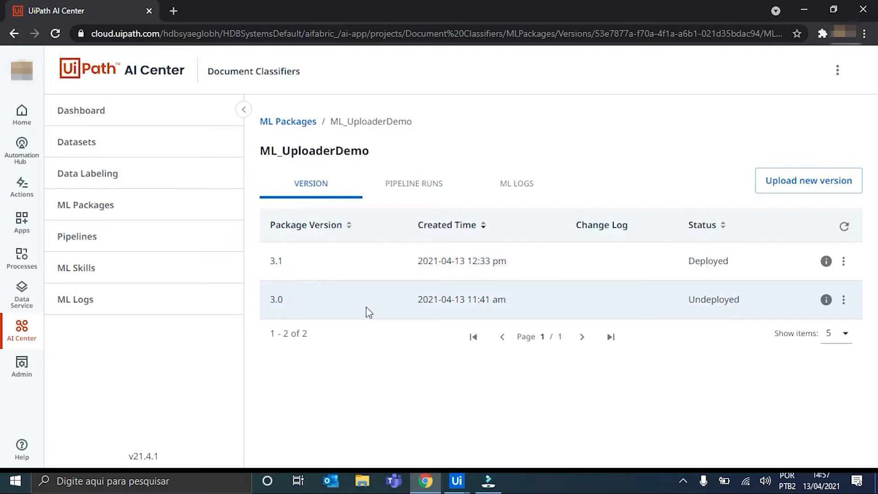
mouse_move(365, 295)
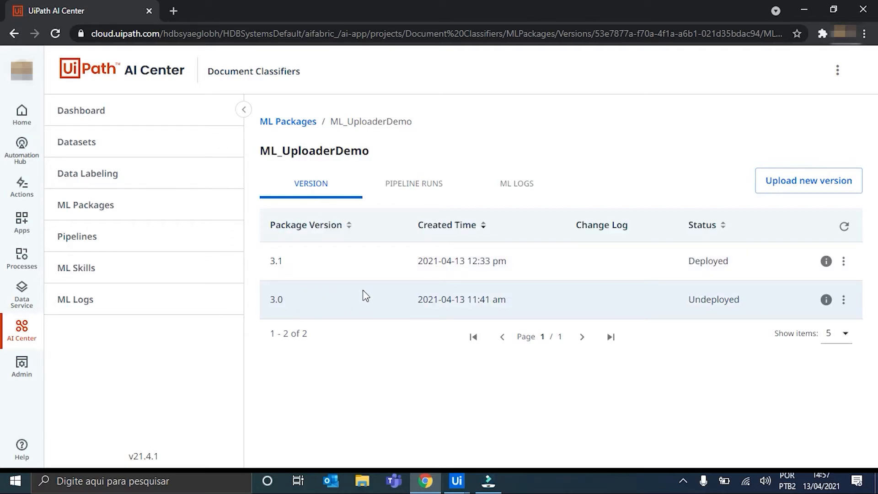
mouse_move(258, 291)
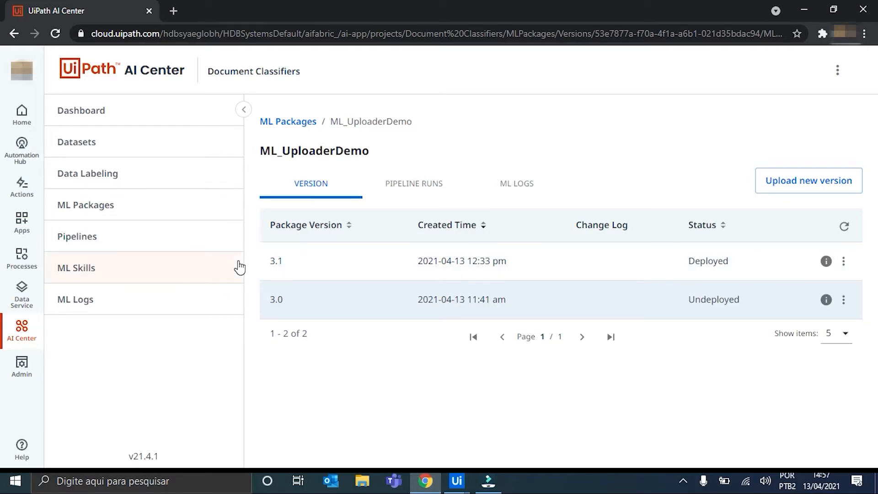
mouse_move(118, 245)
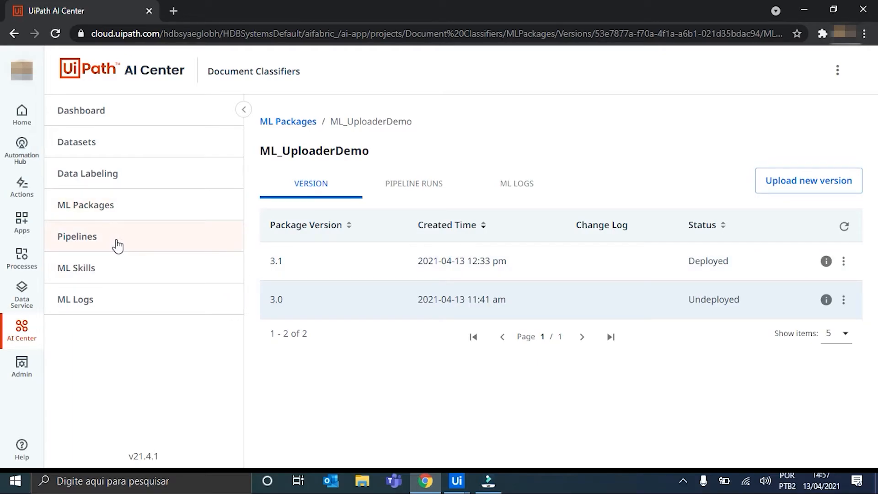
Show the Pipelines list of ML_UploaderDemo training runs
click(77, 237)
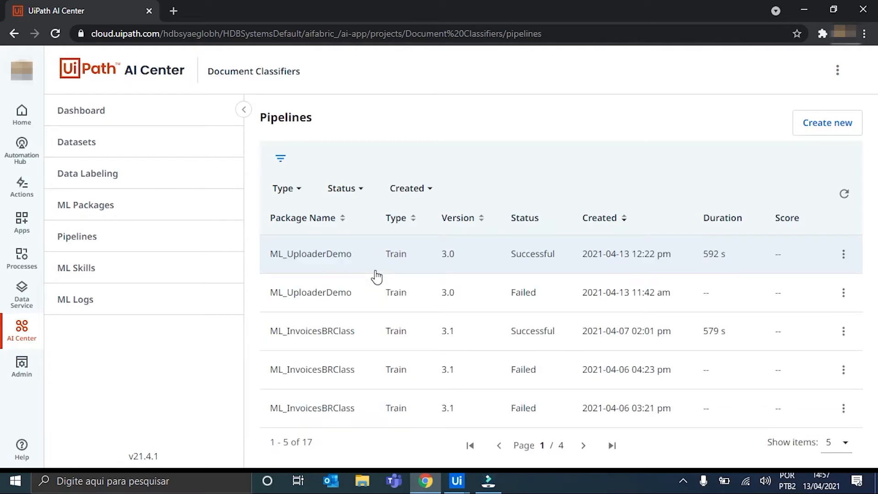
mouse_move(710, 194)
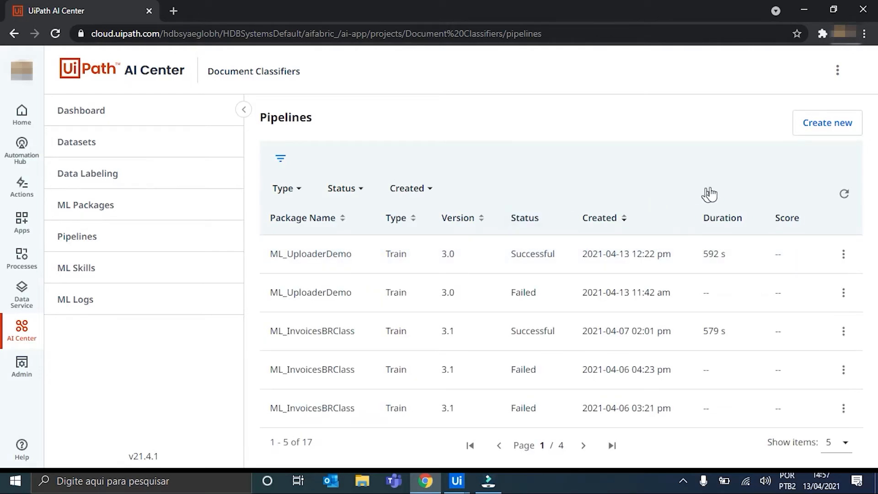
mouse_move(827, 122)
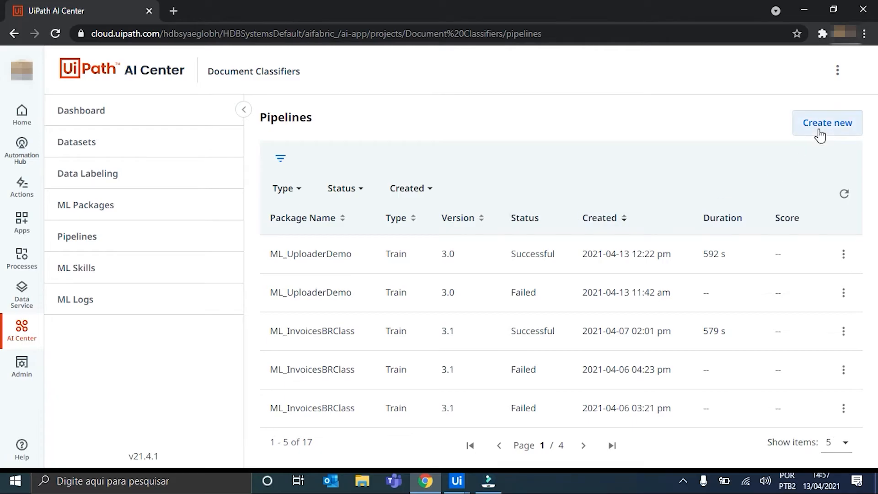
Start a new pipeline of type Train run and pick the ML_UploaderDemo package
click(827, 123)
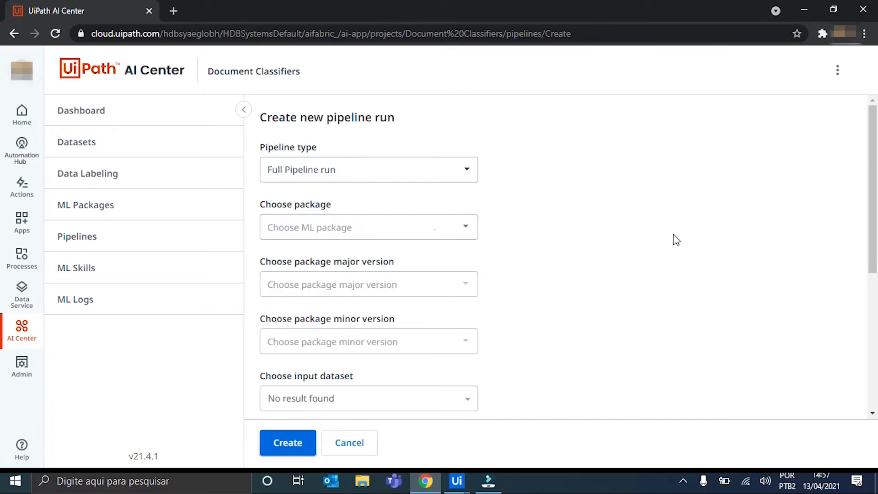
click(368, 169)
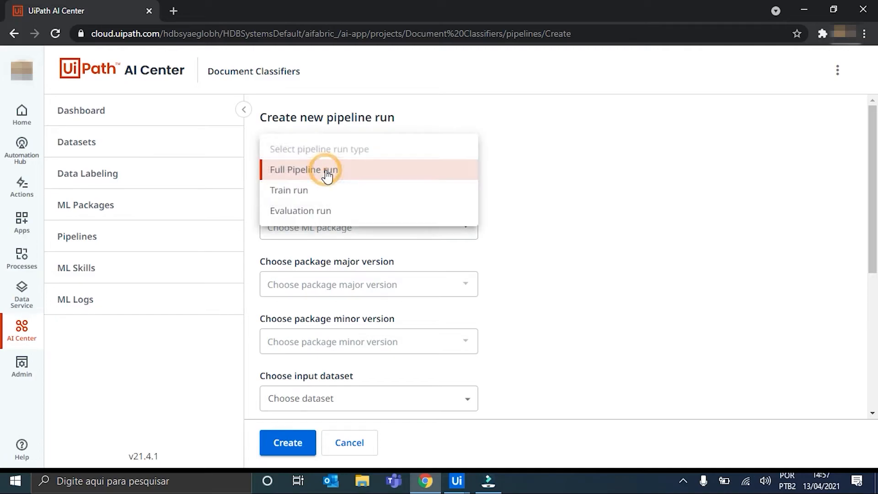
click(289, 190)
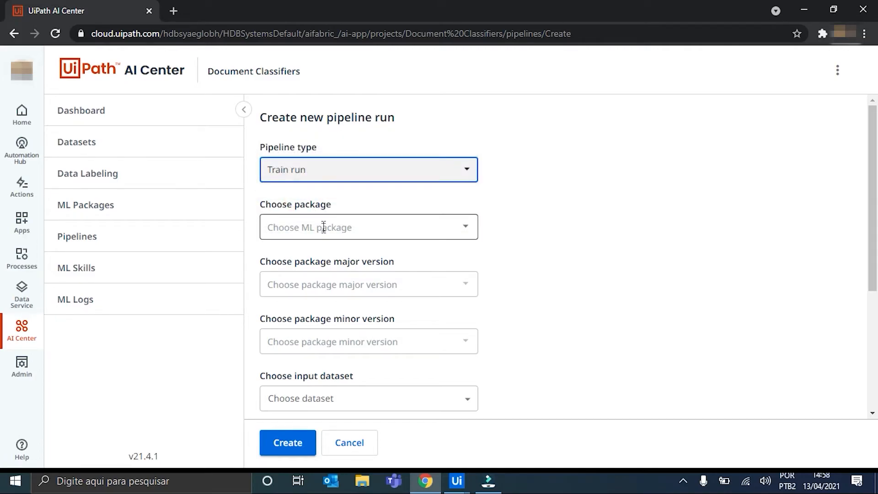
click(368, 227)
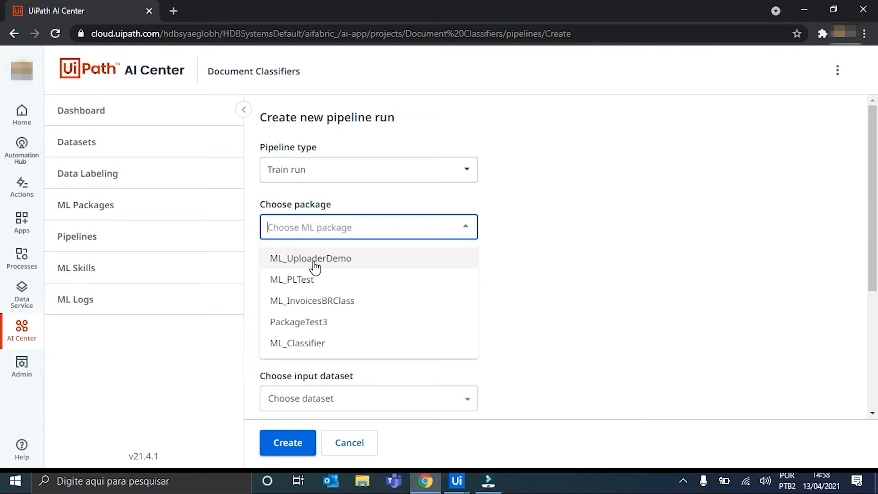
Set package version 3.0 with the UploaderDemo dataset, keeping Run now selected
click(311, 258)
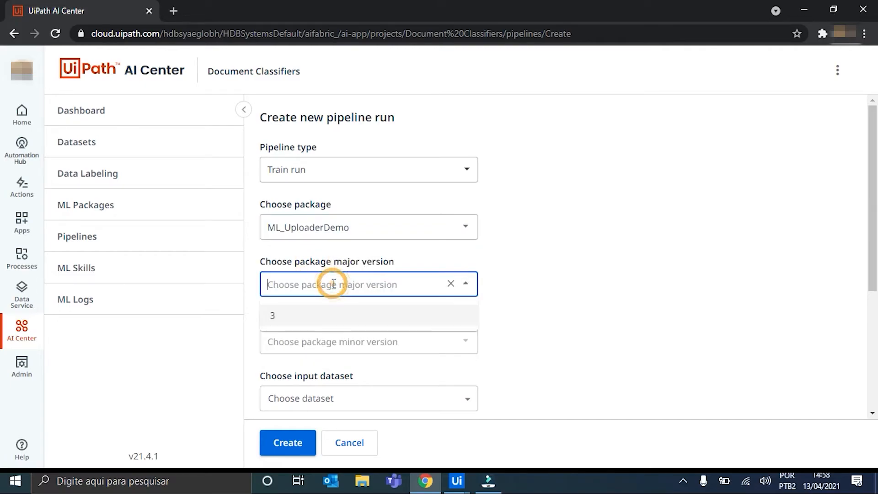
click(273, 315)
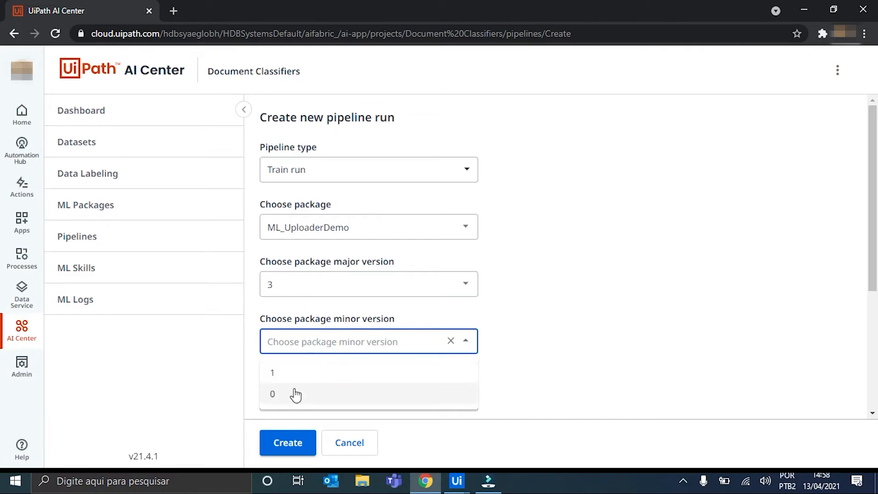
mouse_move(290, 401)
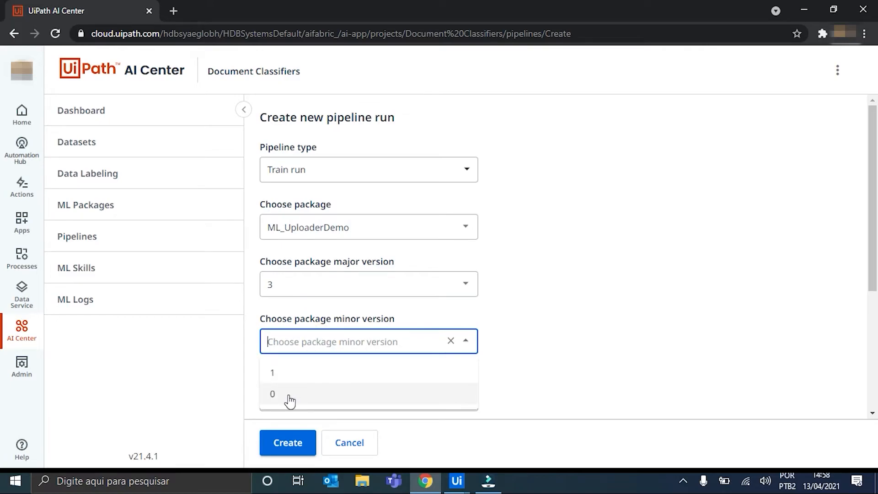
click(273, 393)
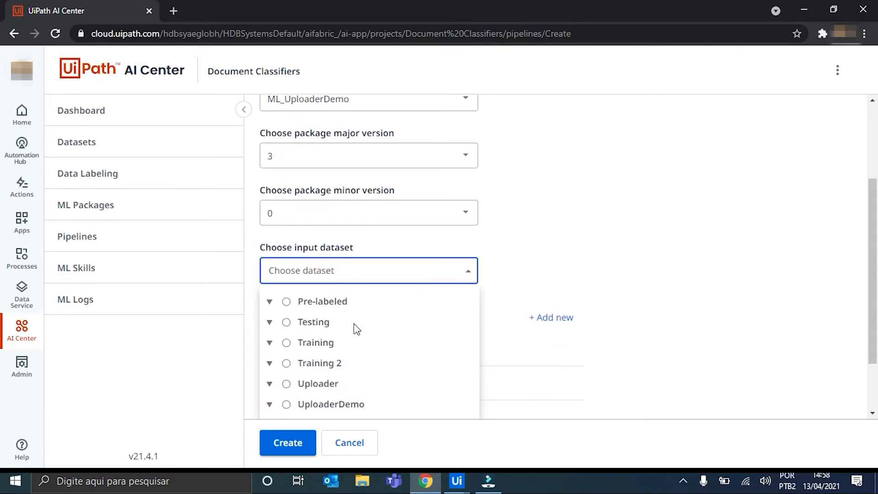
scroll(down, 3)
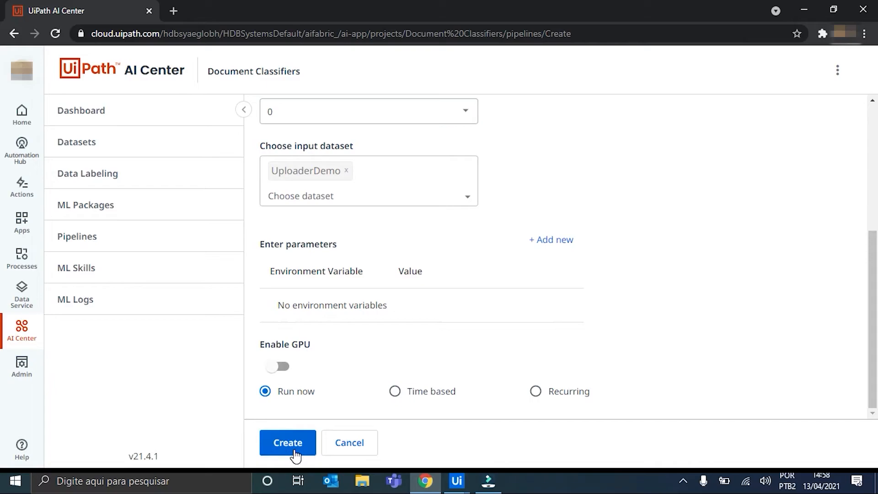
mouse_move(327, 334)
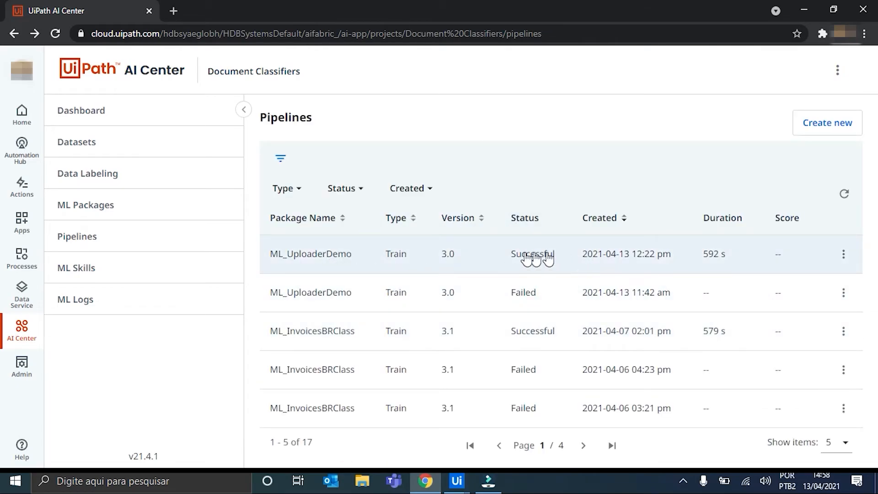
mouse_move(451, 264)
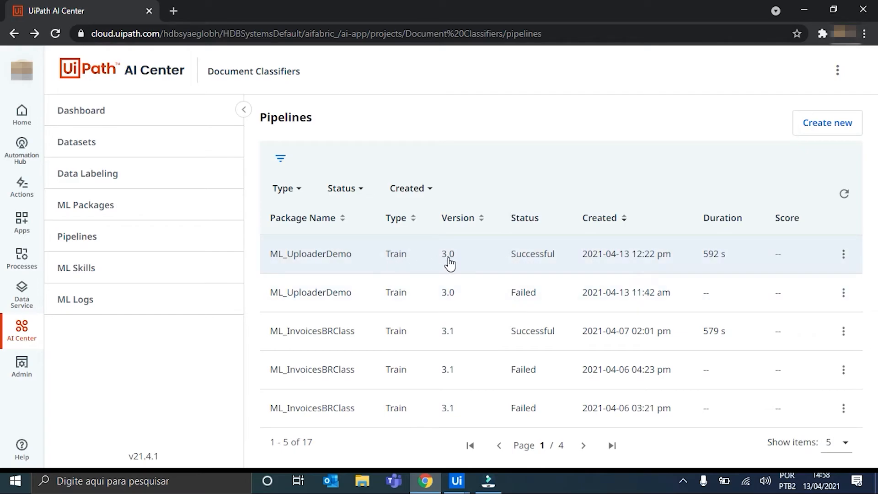
mouse_move(479, 259)
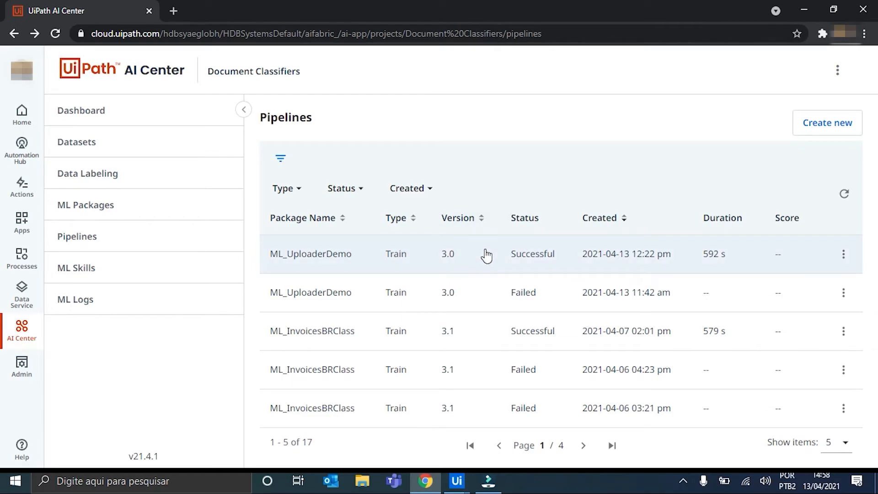
mouse_move(492, 264)
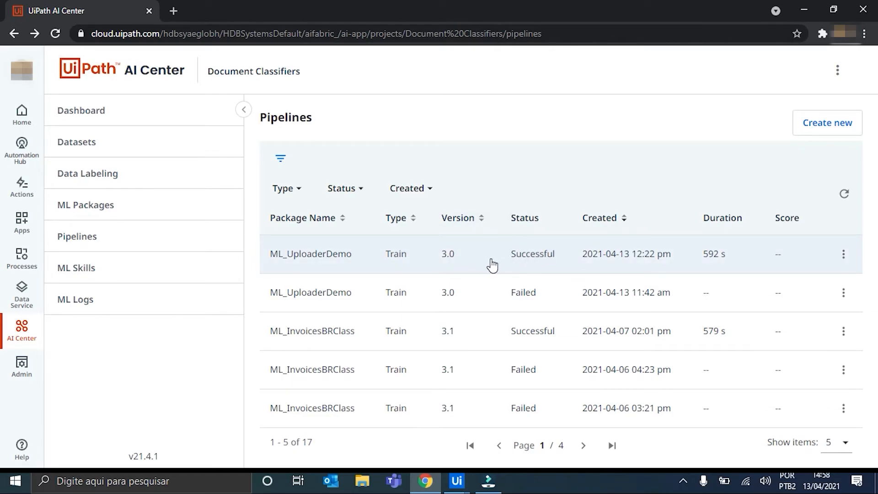
mouse_move(278, 280)
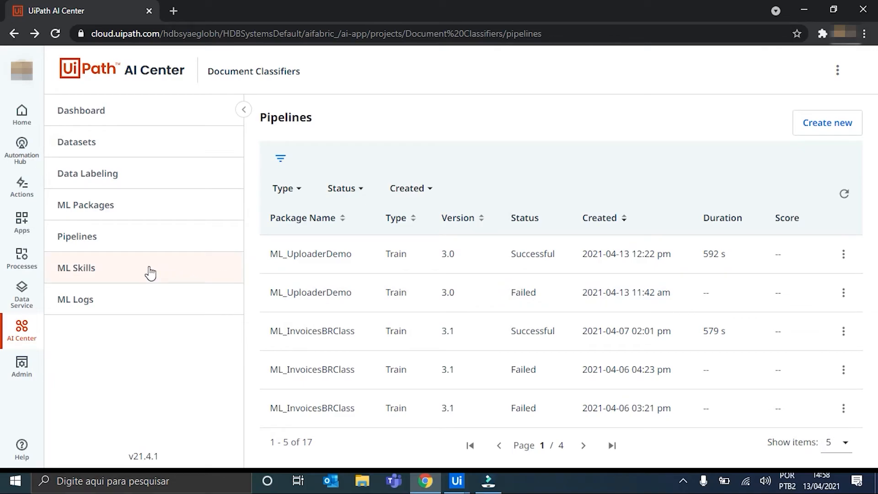
mouse_move(90, 275)
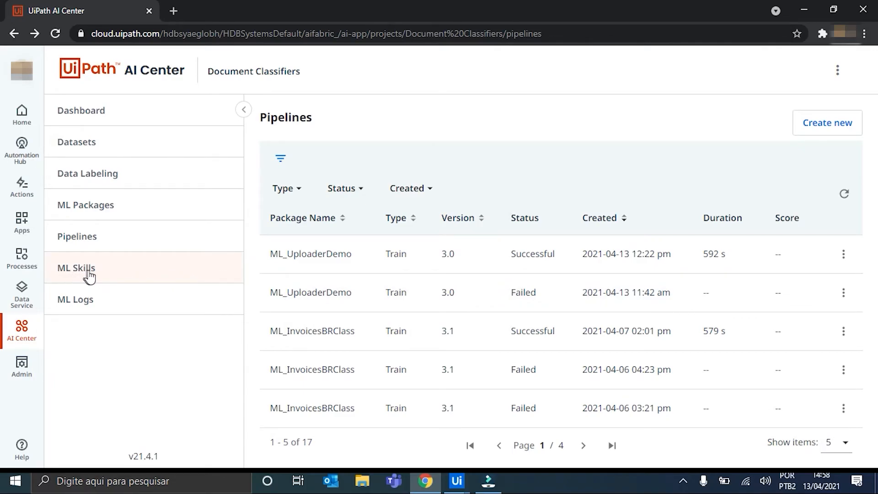
Draft a new ML skill named Skill_De in the ML Skills list
click(76, 268)
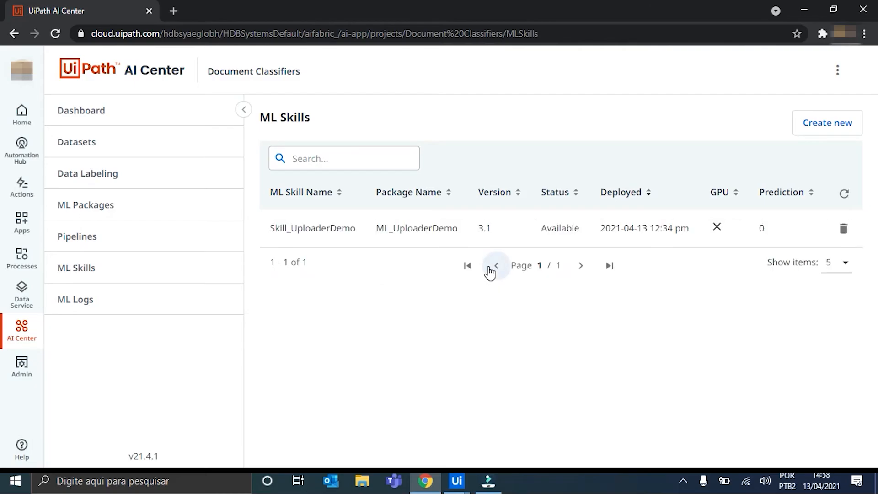
click(827, 123)
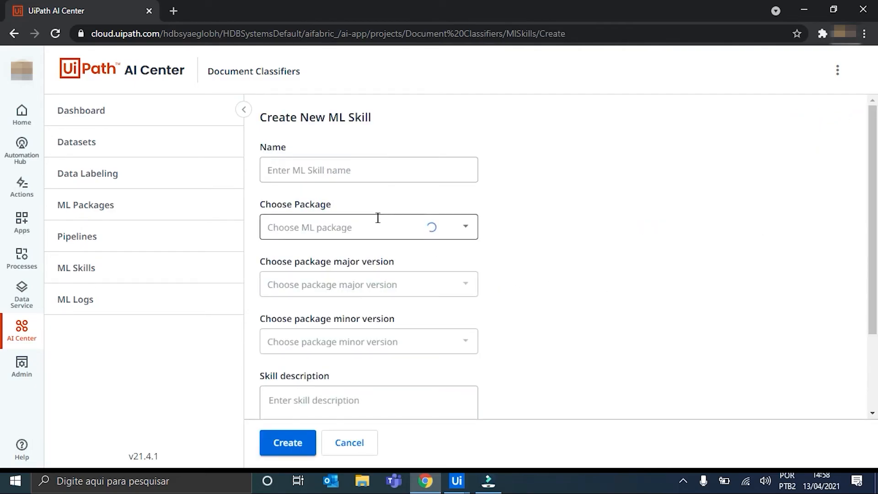
click(369, 170)
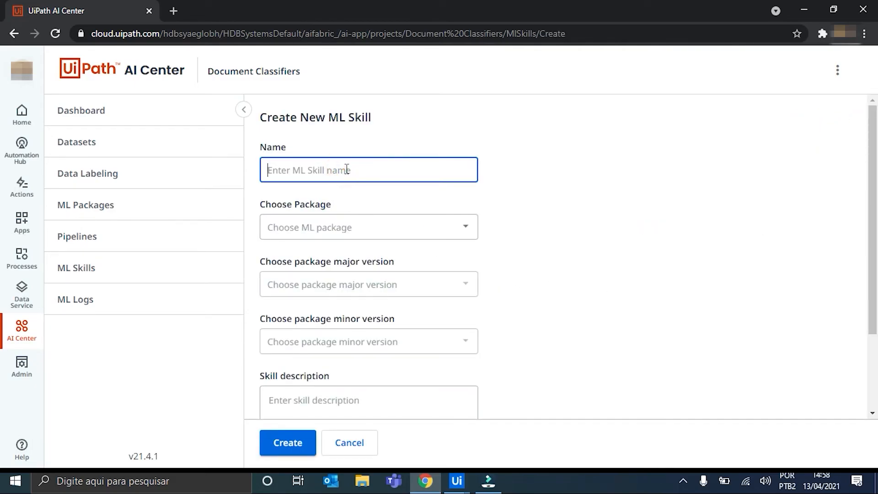
text(Skill_De)
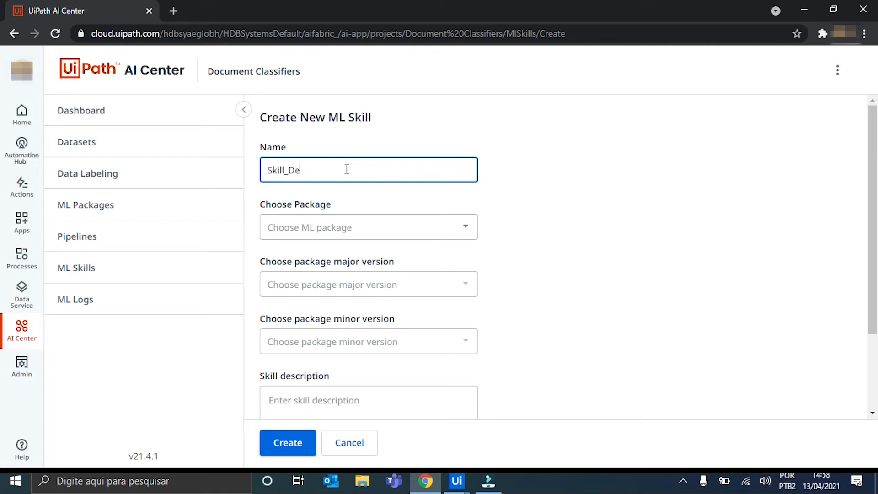
Choose ML_UploaderDemo version 3.1 for the draft, then cancel back to the skills list
click(367, 227)
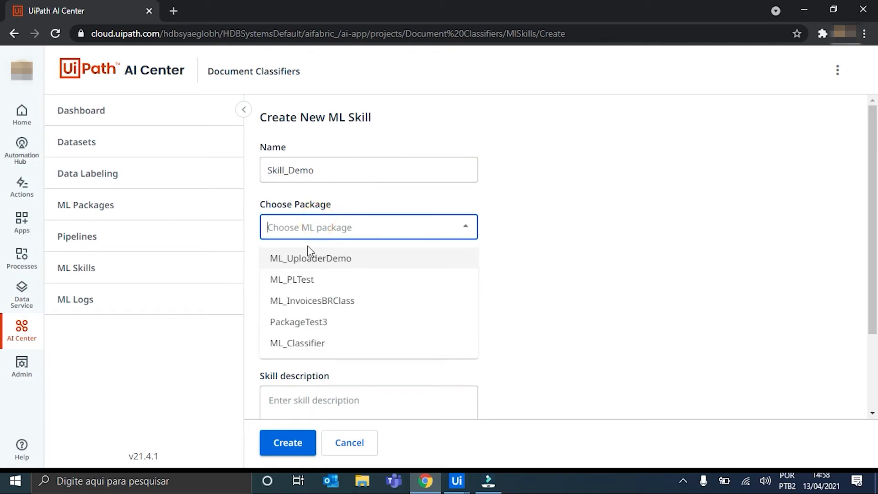
click(310, 258)
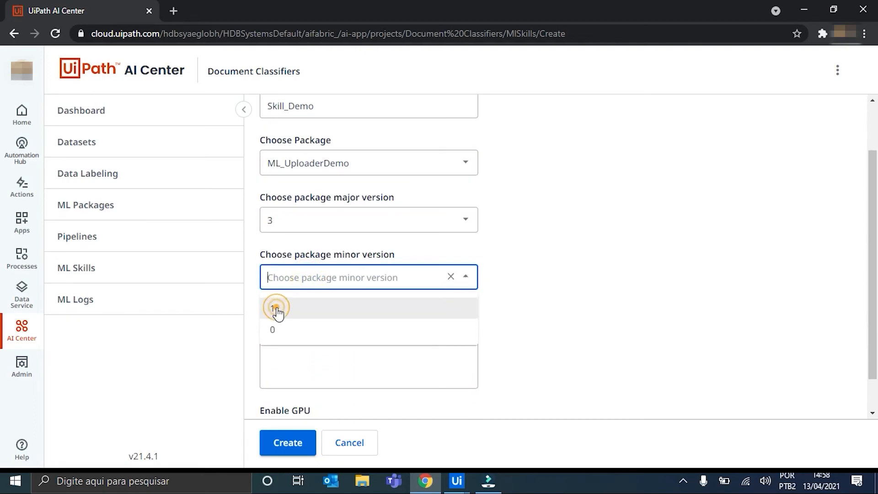
click(276, 307)
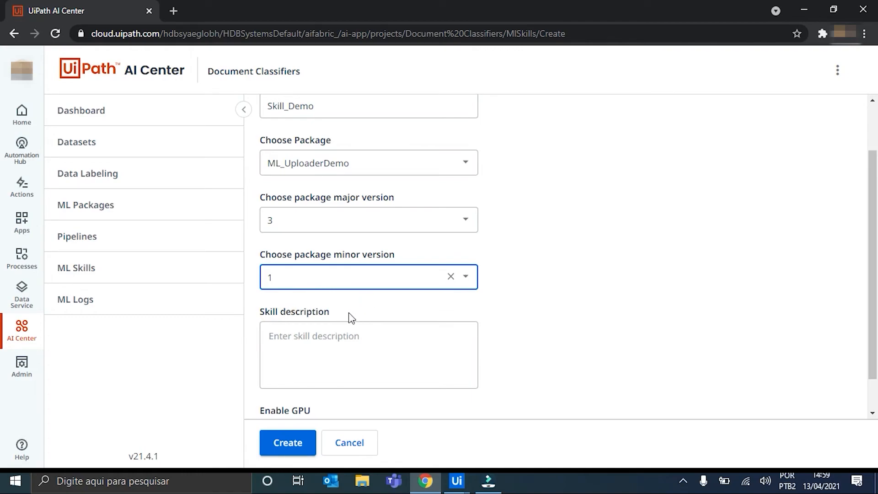
scroll(down, 3)
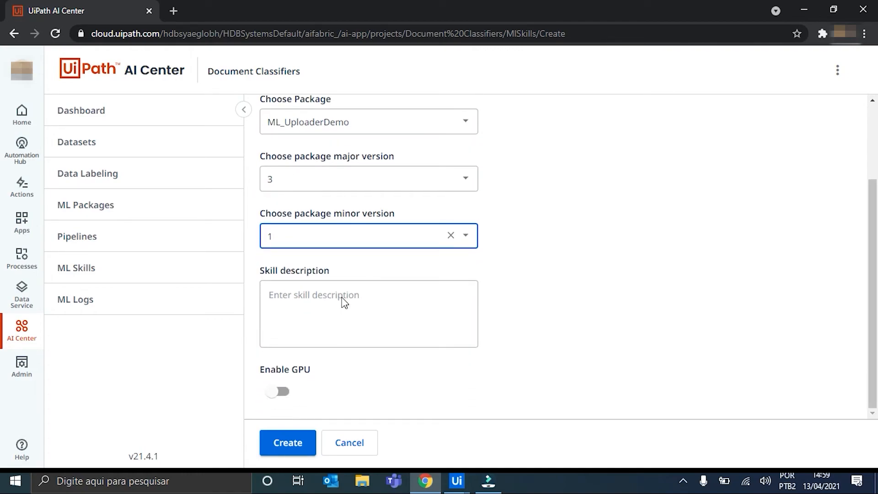
mouse_move(349, 443)
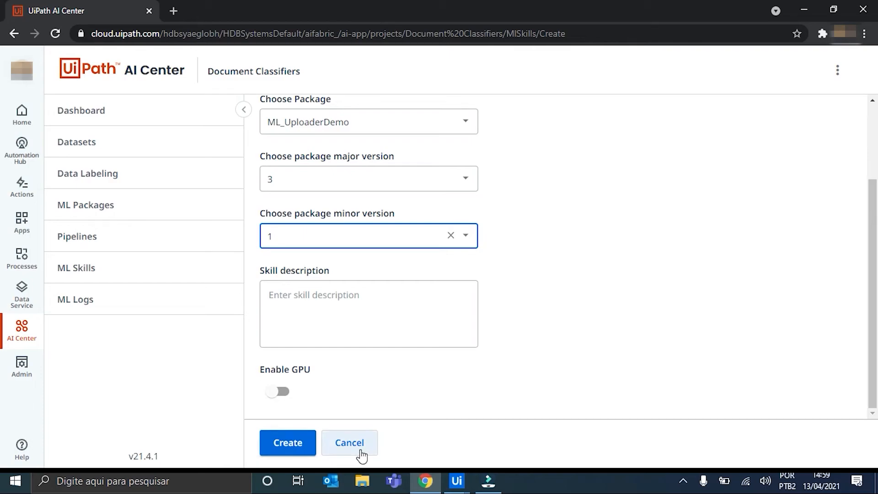
click(349, 443)
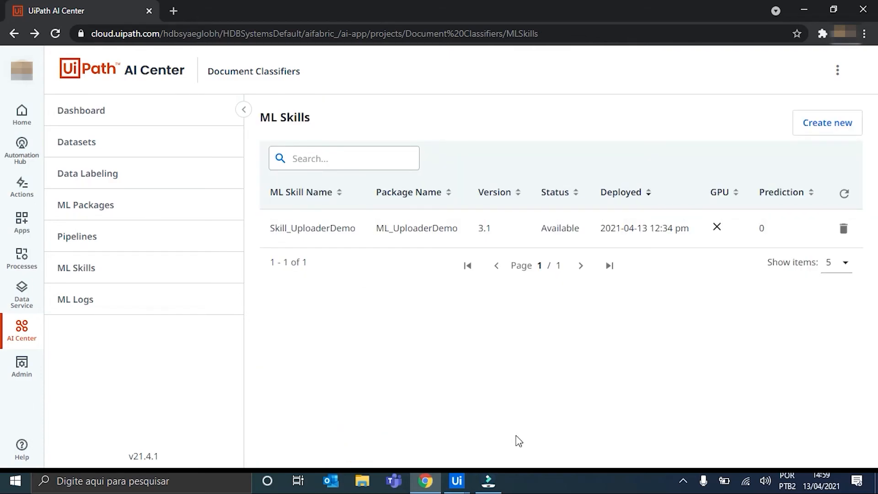
mouse_move(588, 251)
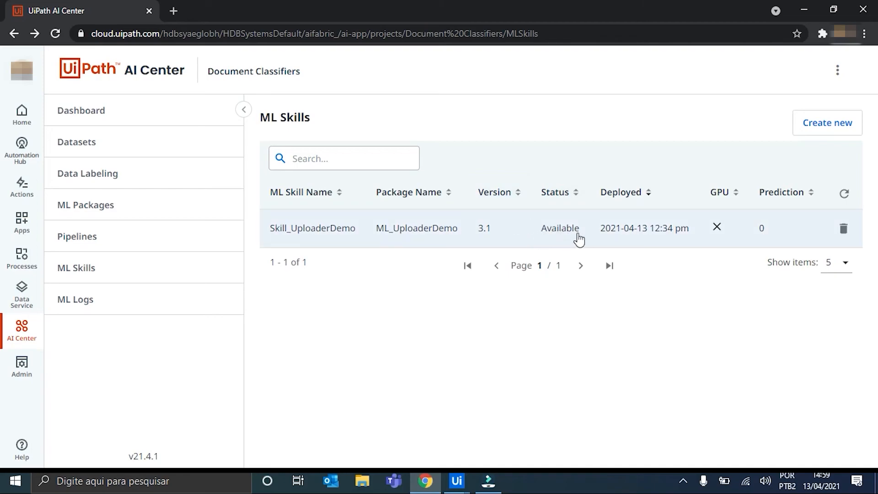
mouse_move(554, 235)
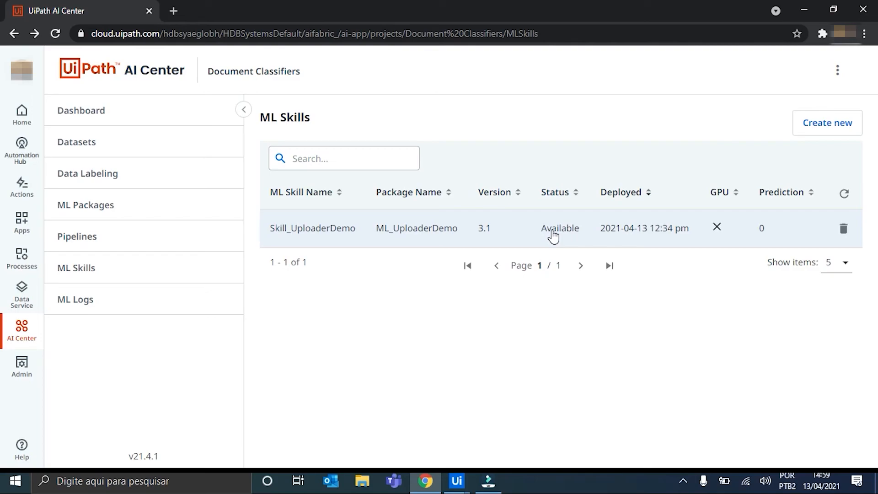
mouse_move(533, 316)
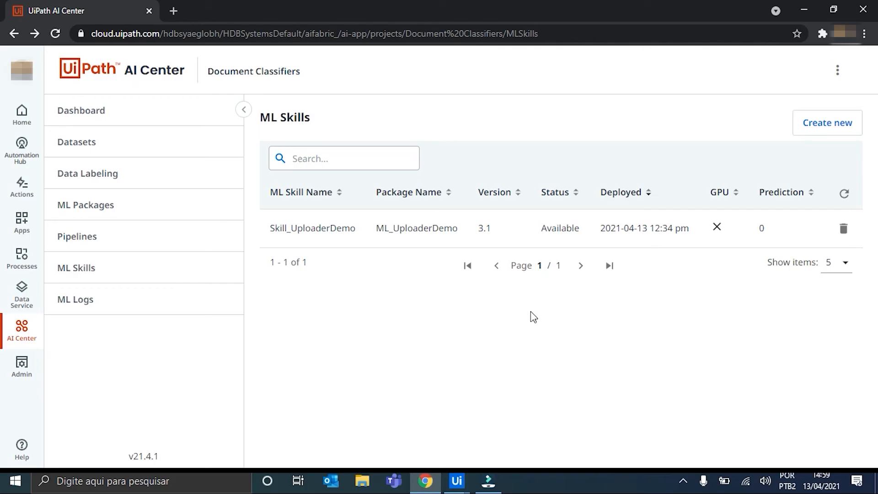
mouse_move(516, 389)
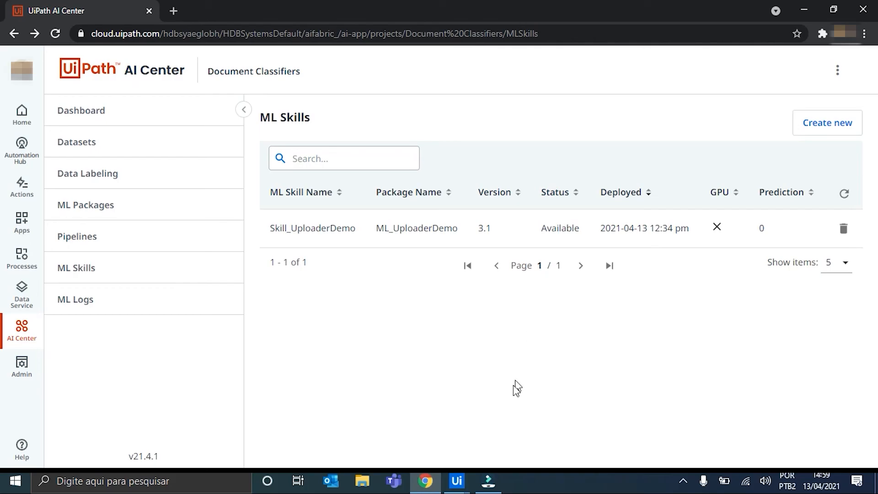
click(454, 480)
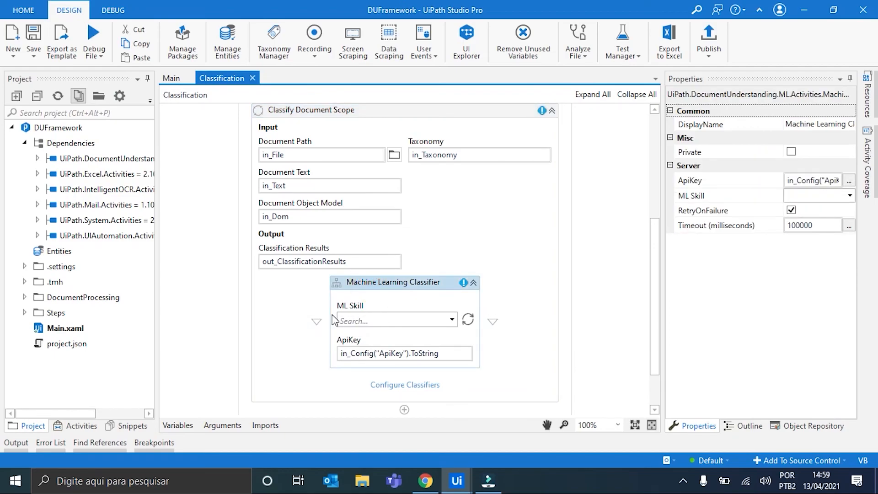
Refresh the ML skills and select Skill_UploaderDemo for the Machine Learning Classifier
click(469, 321)
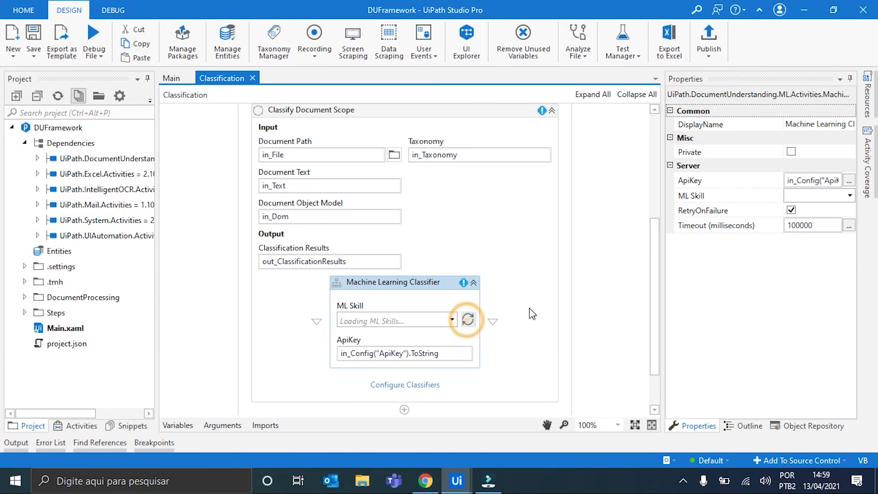
click(468, 320)
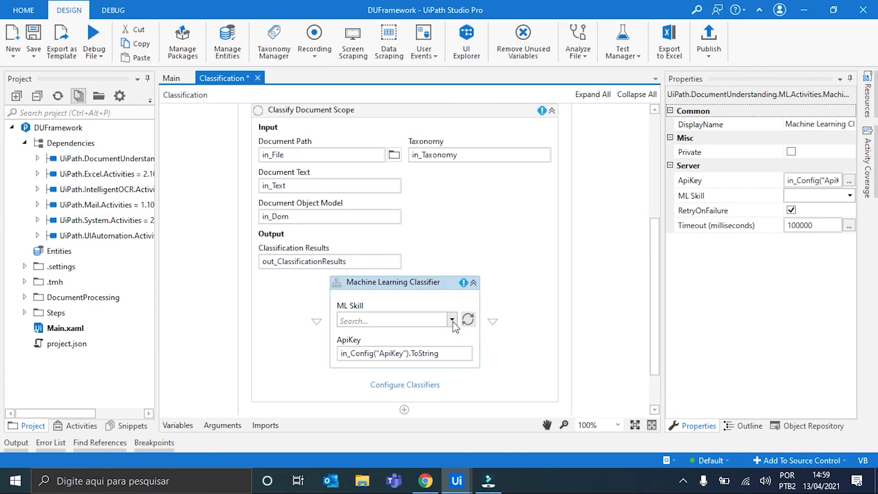
click(452, 320)
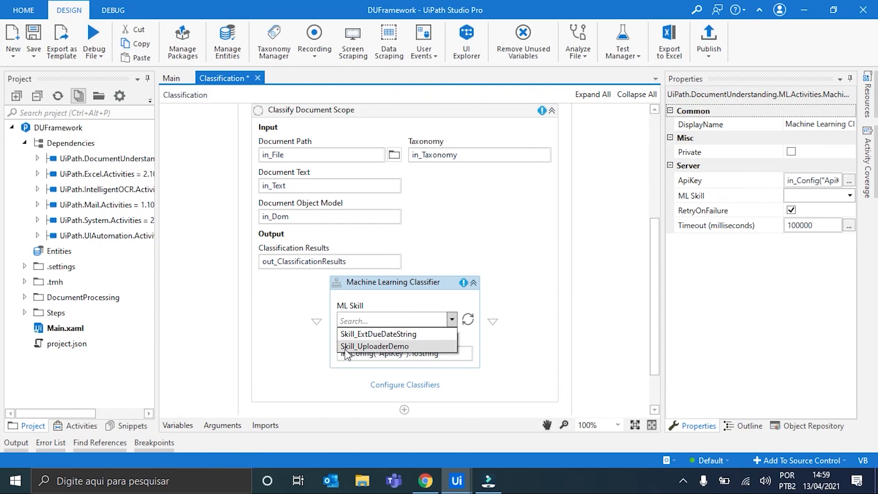
click(375, 346)
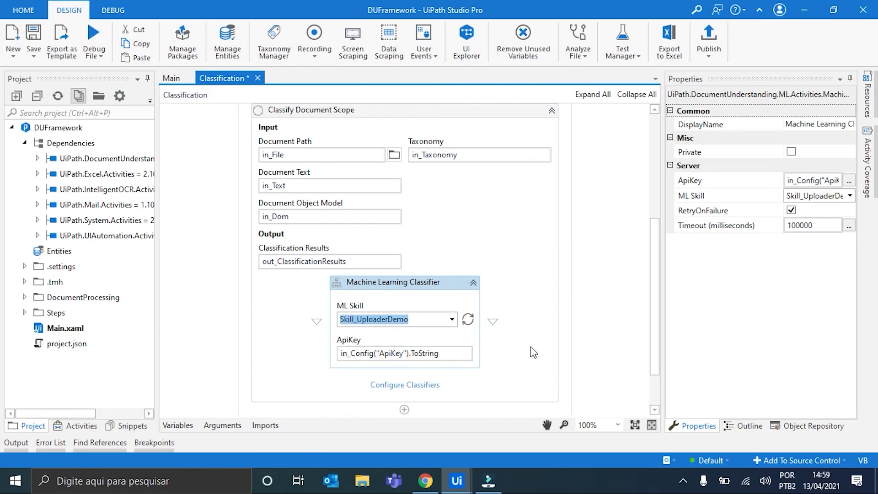
click(311, 110)
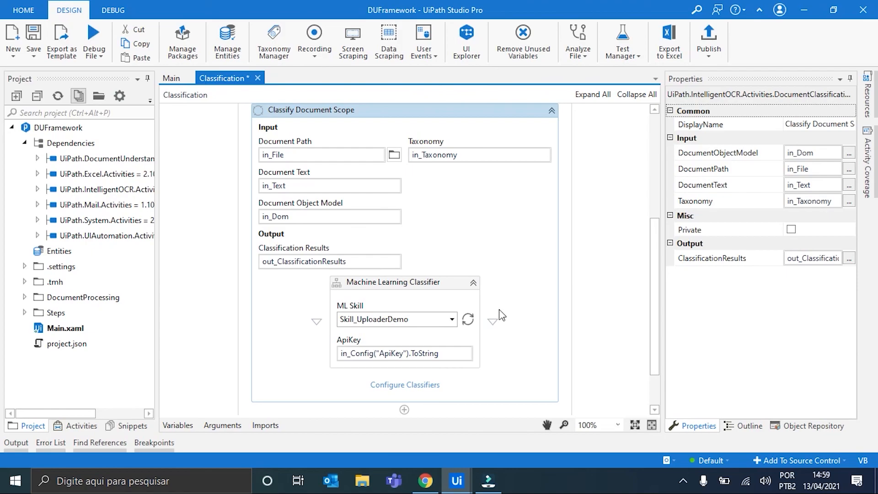
mouse_move(527, 244)
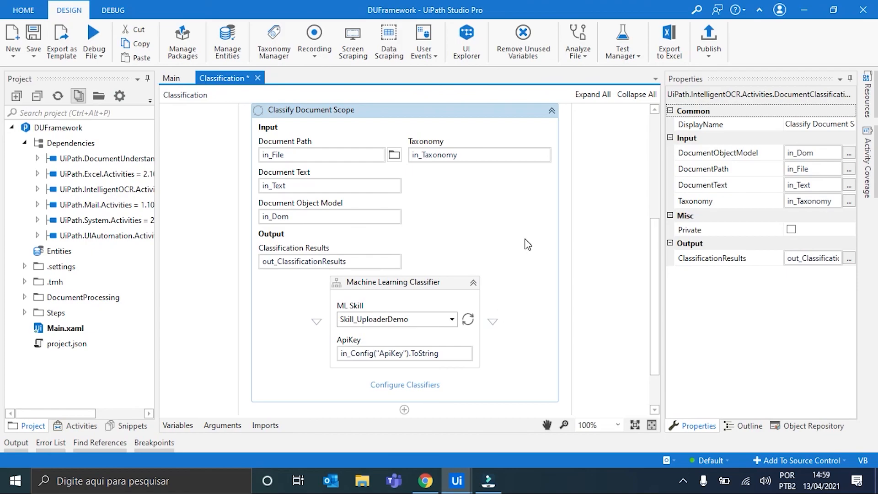